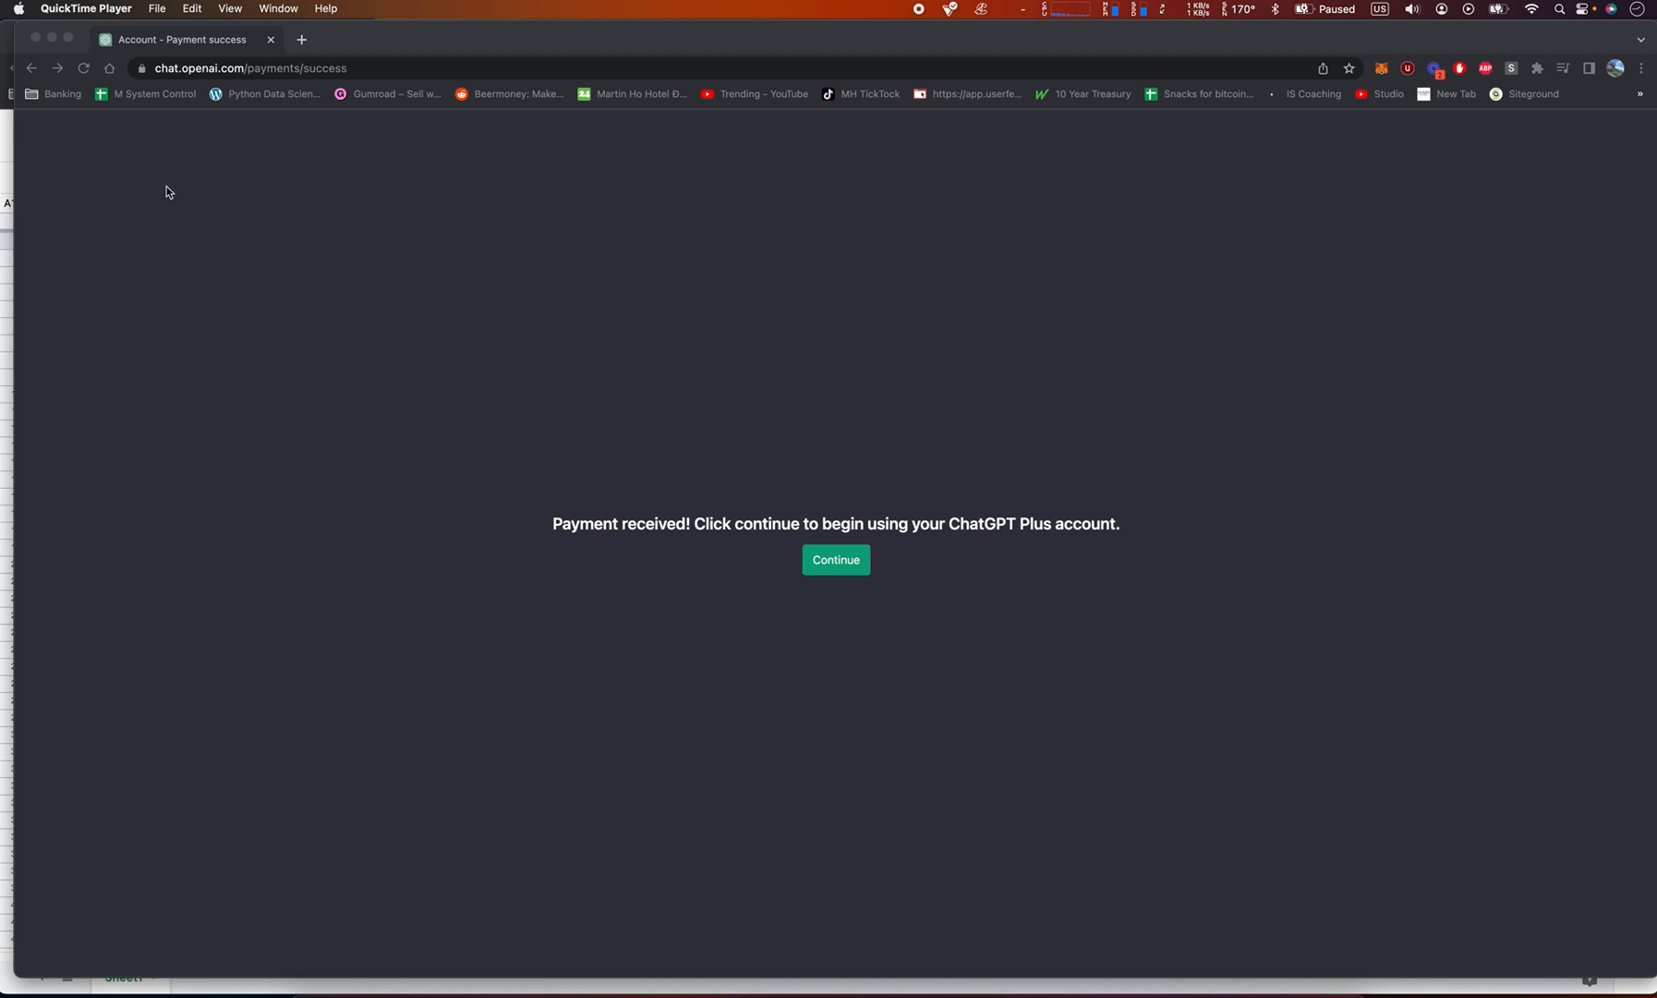
{"action": "mouse_move", "coordinate": [482, 604]}
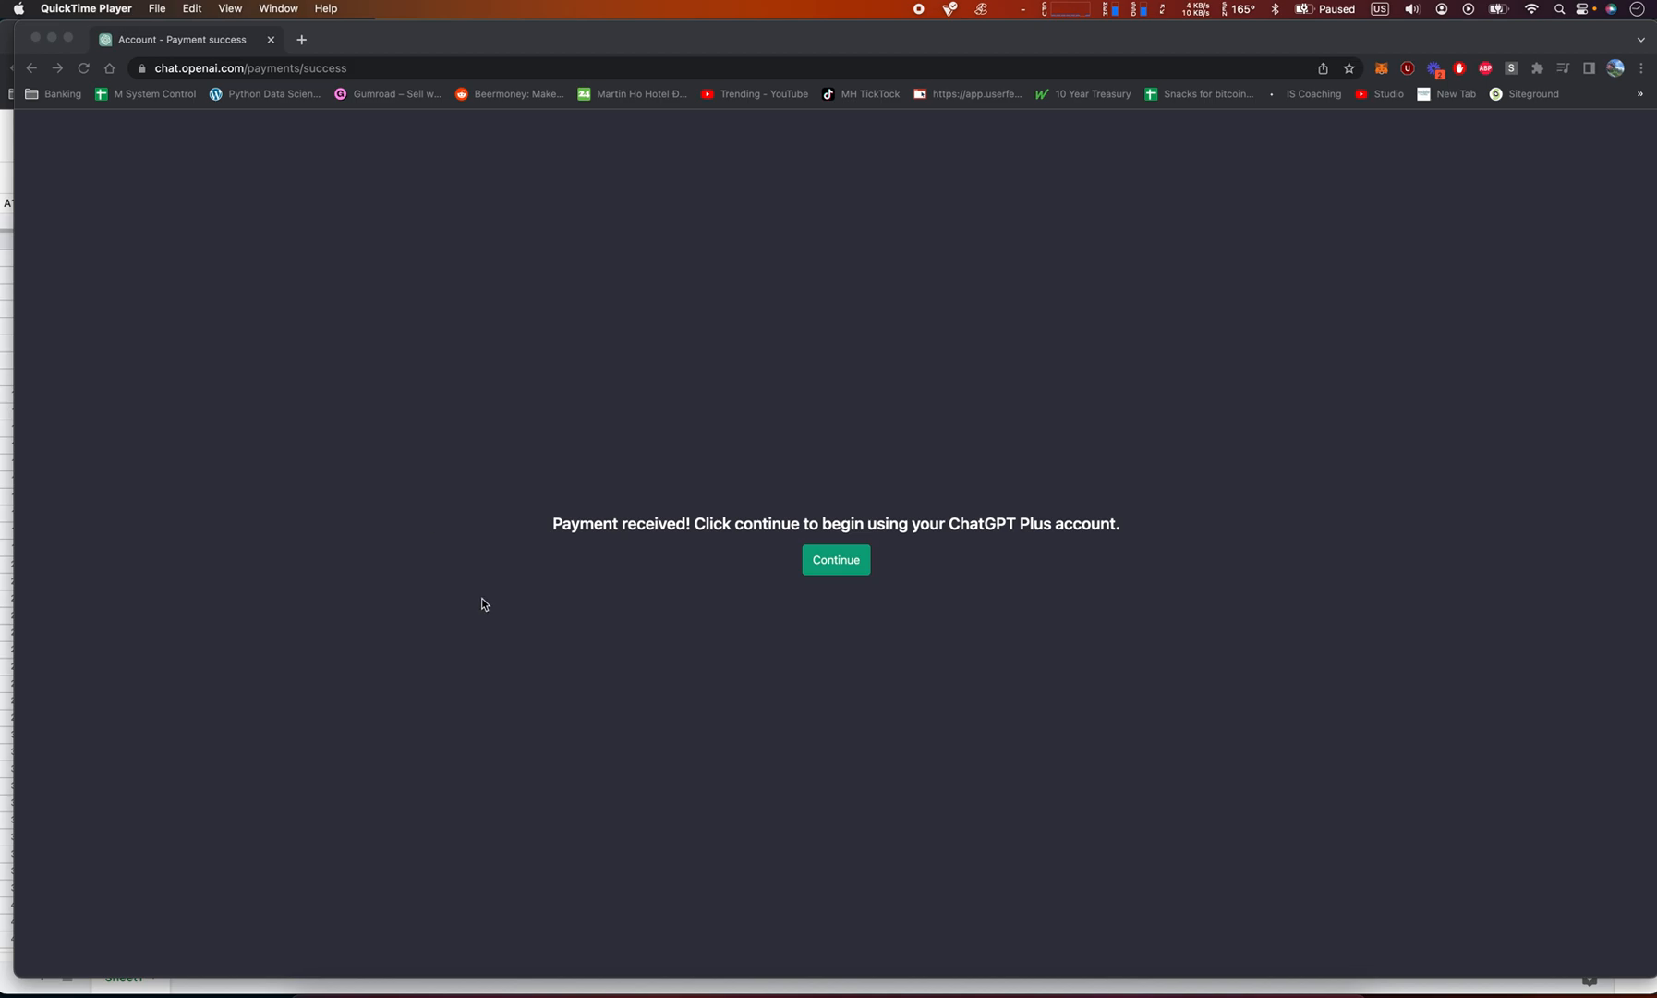
{"action": "mouse_move", "coordinate": [1162, 607]}
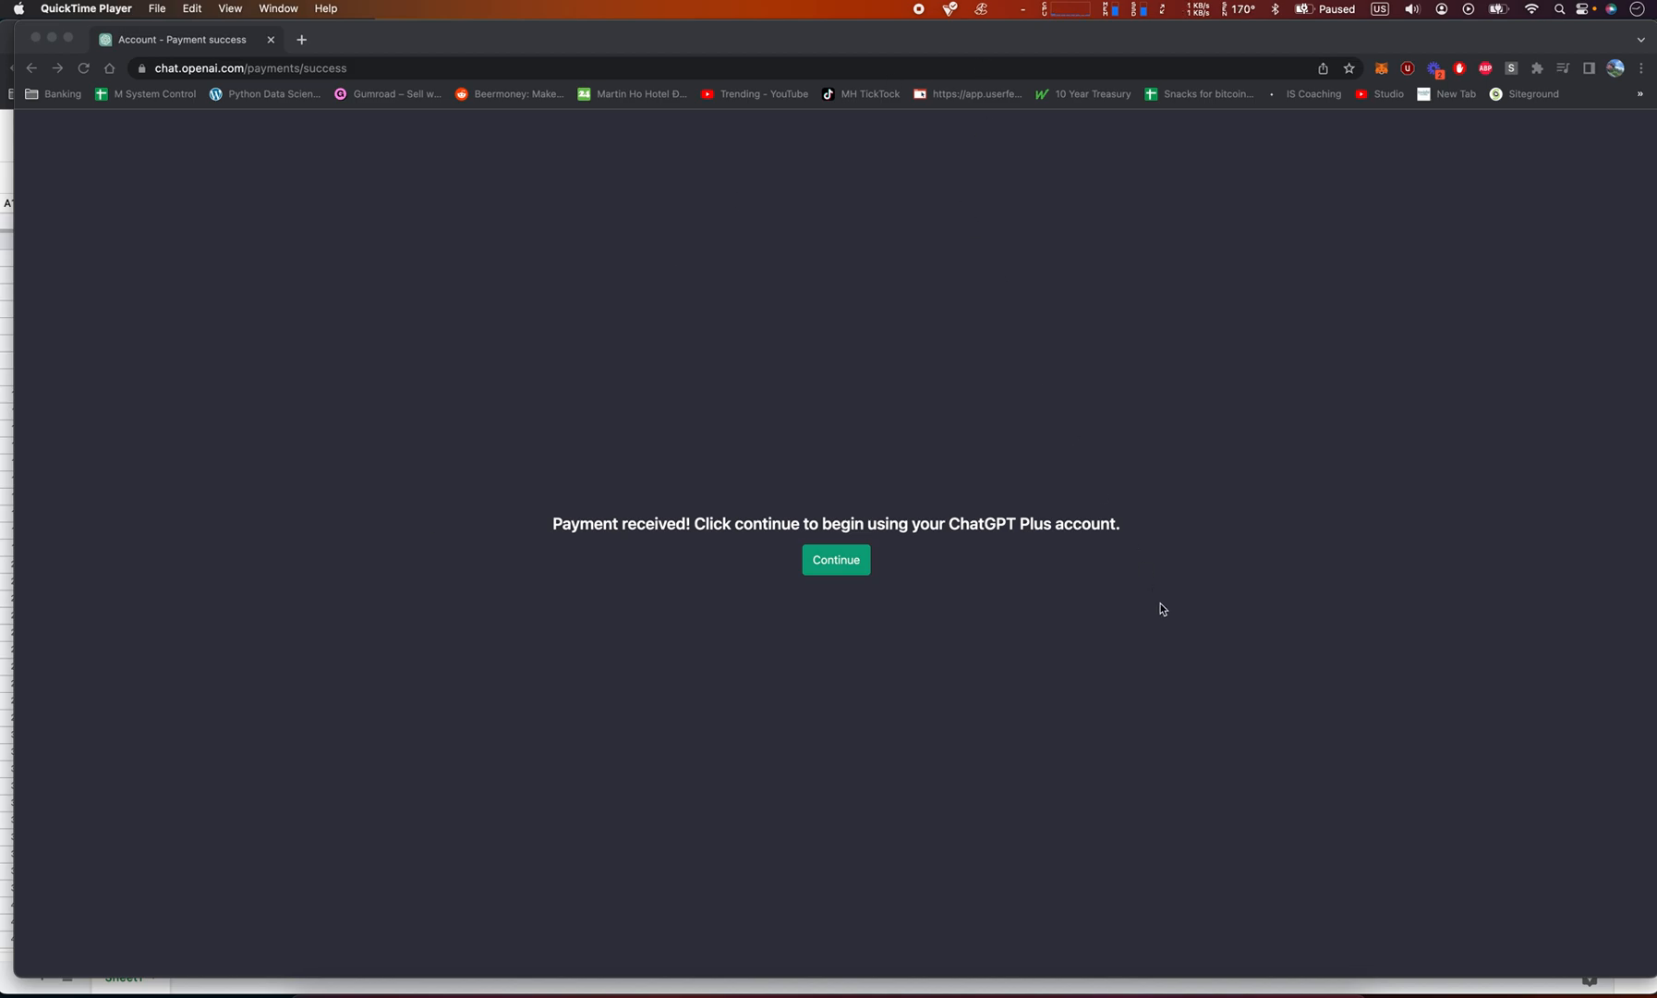
{"action": "mouse_move", "coordinate": [972, 531]}
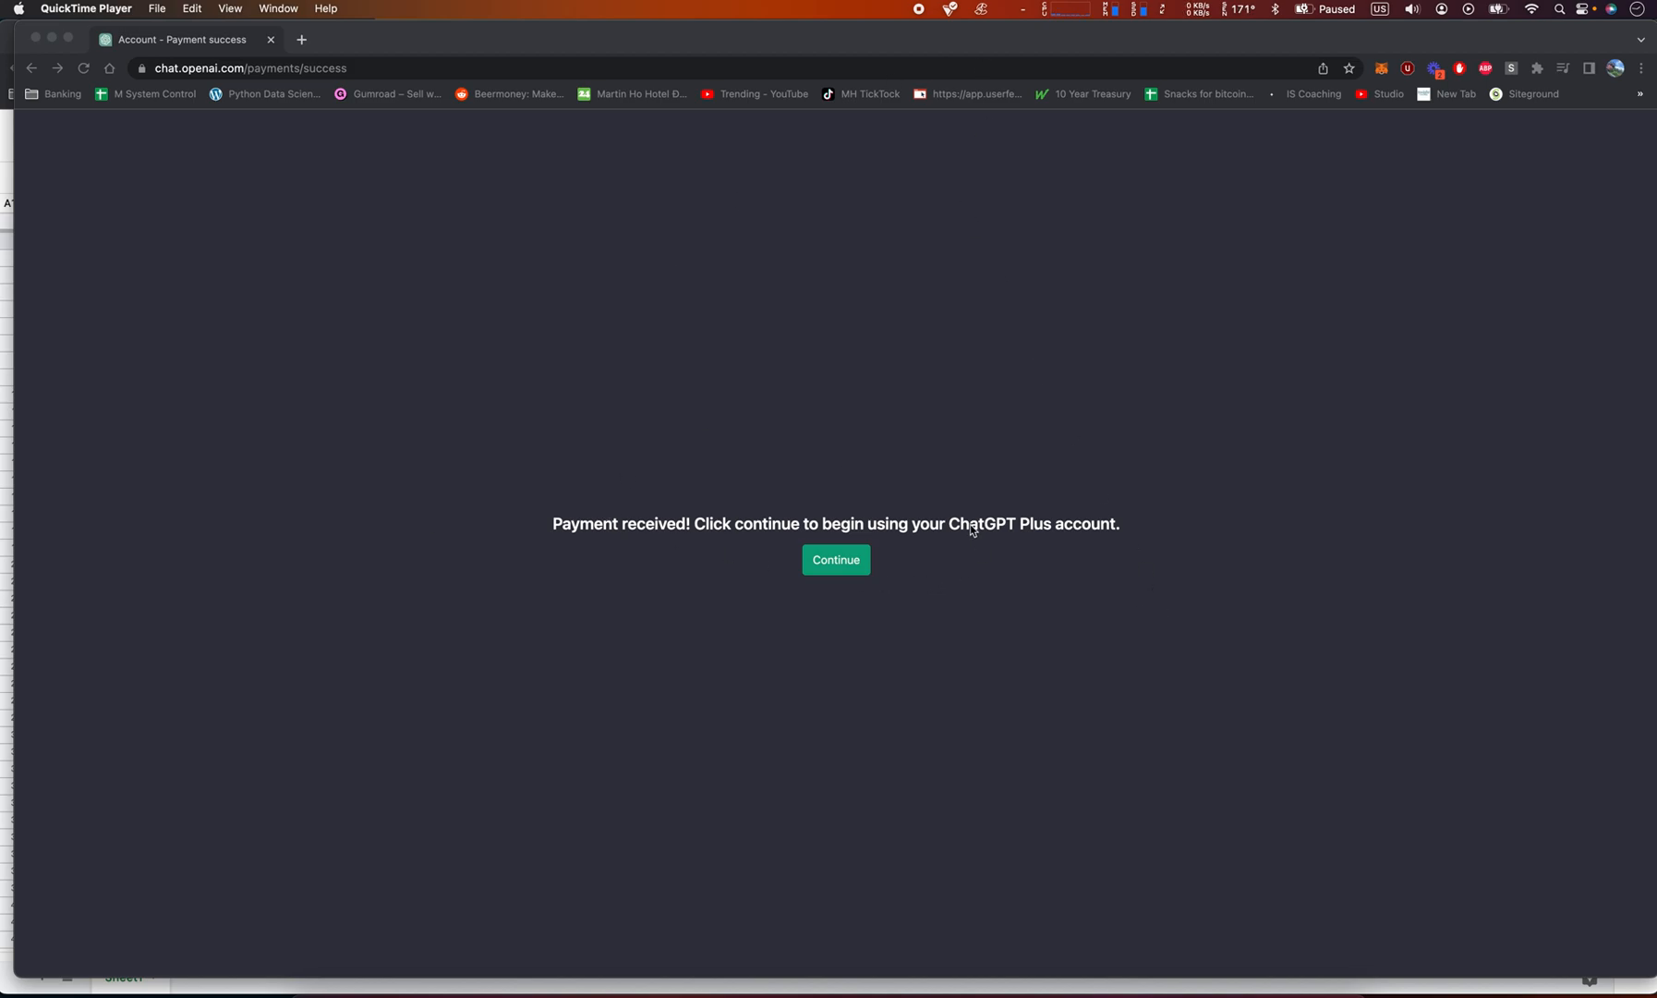
{"action": "mouse_move", "coordinate": [888, 542]}
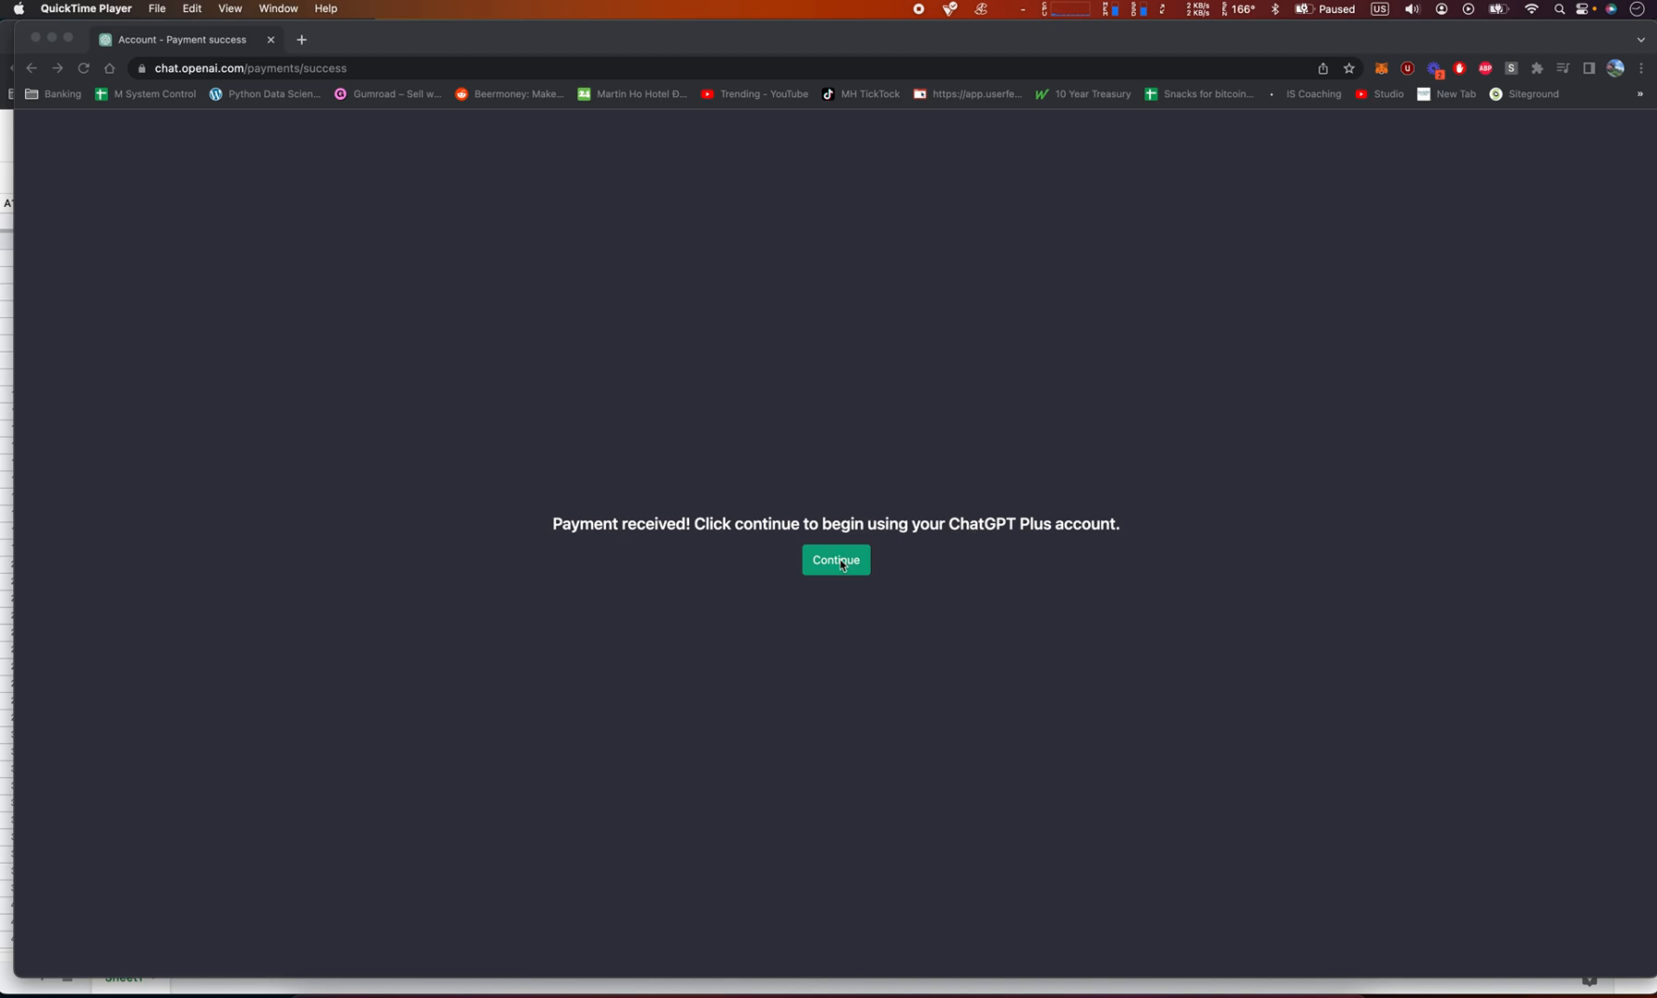
{"action": "mouse_move", "coordinate": [875, 556]}
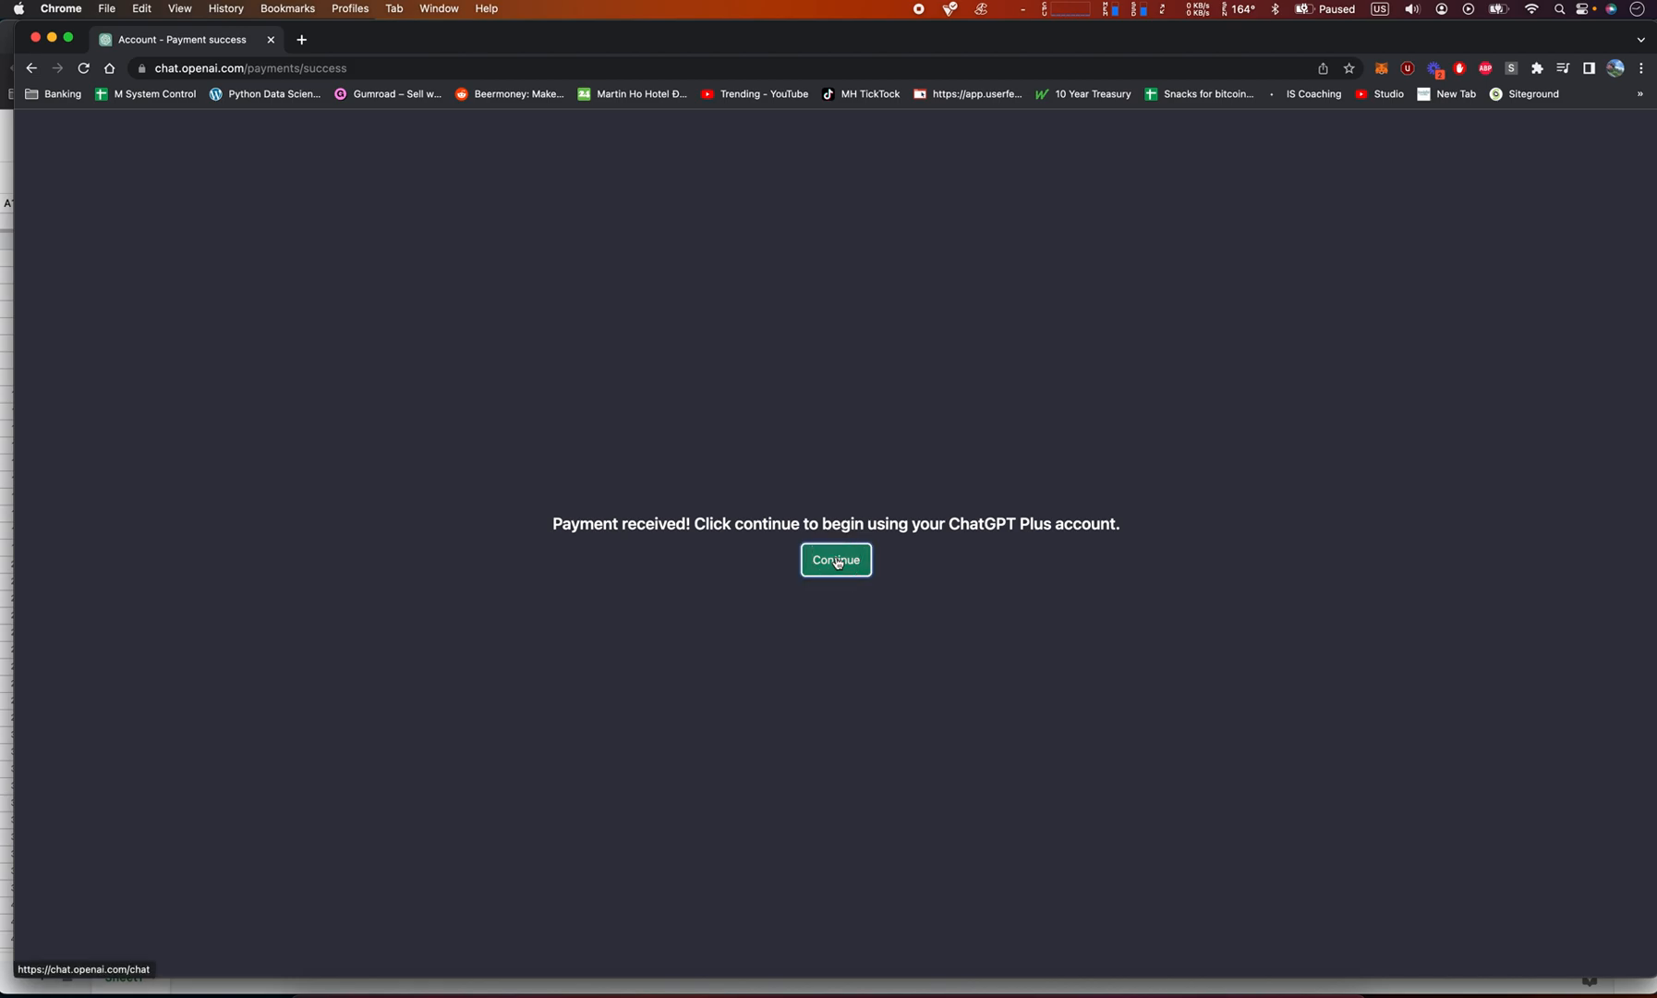
- Continue into the new Plus account and set the fresh chat's model to Turbo
{"action": "left_click", "coordinate": [836, 560]}
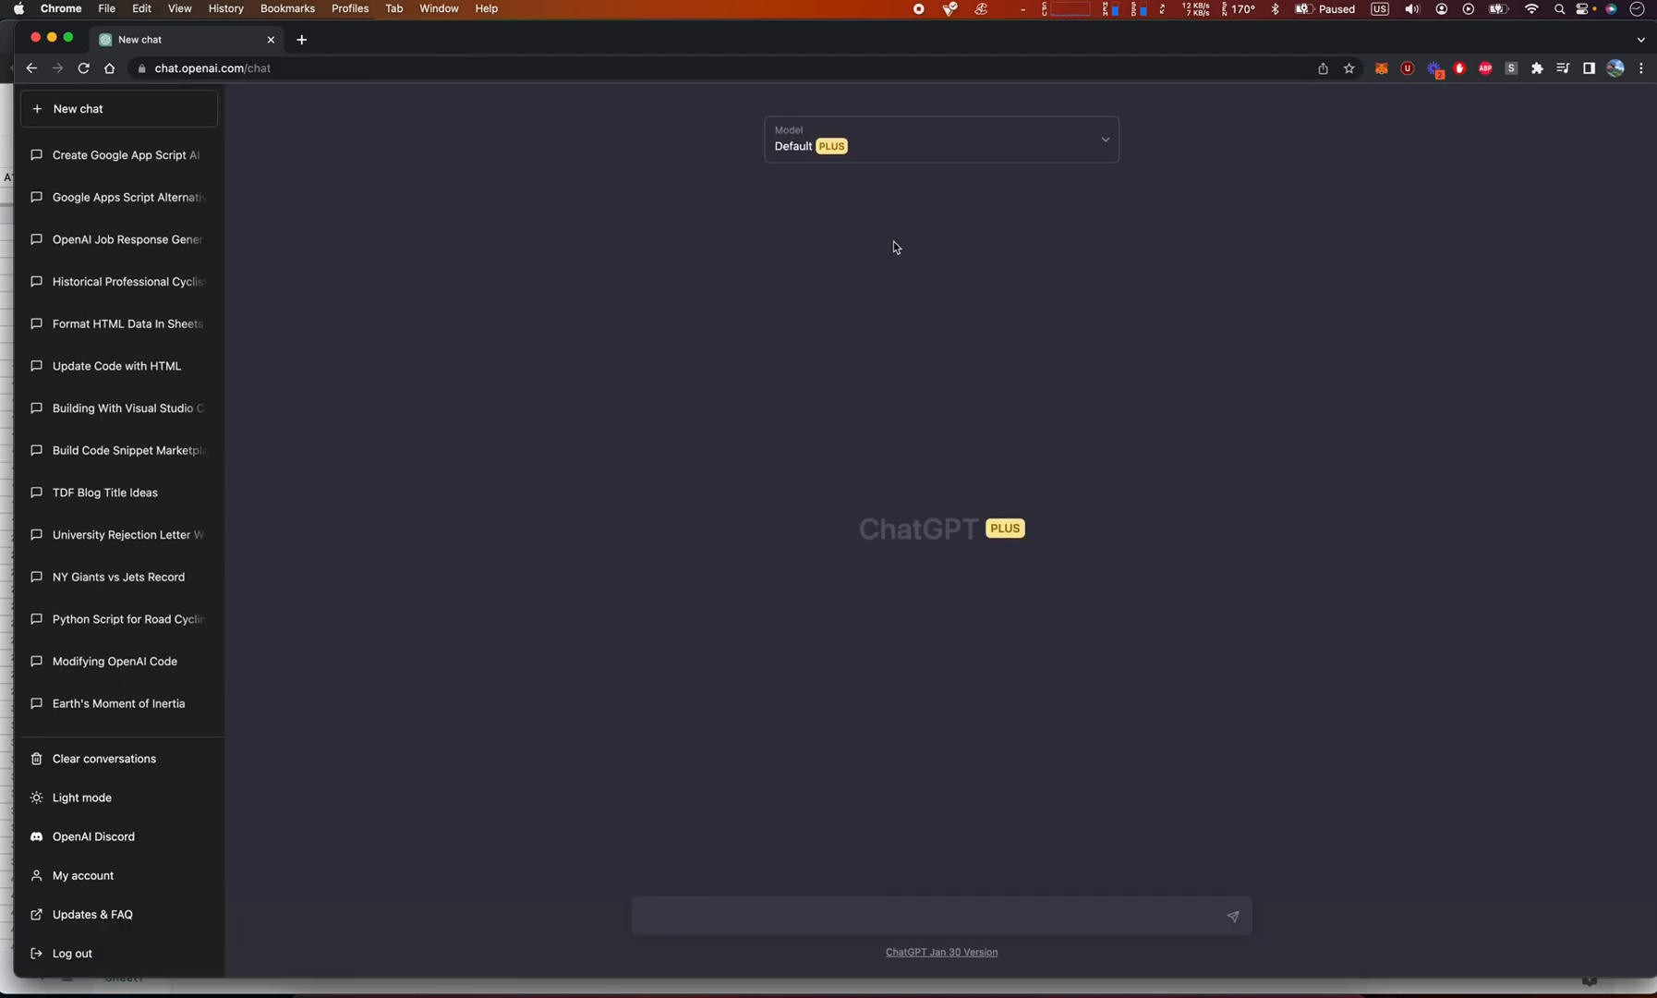
{"action": "mouse_move", "coordinate": [1005, 7]}
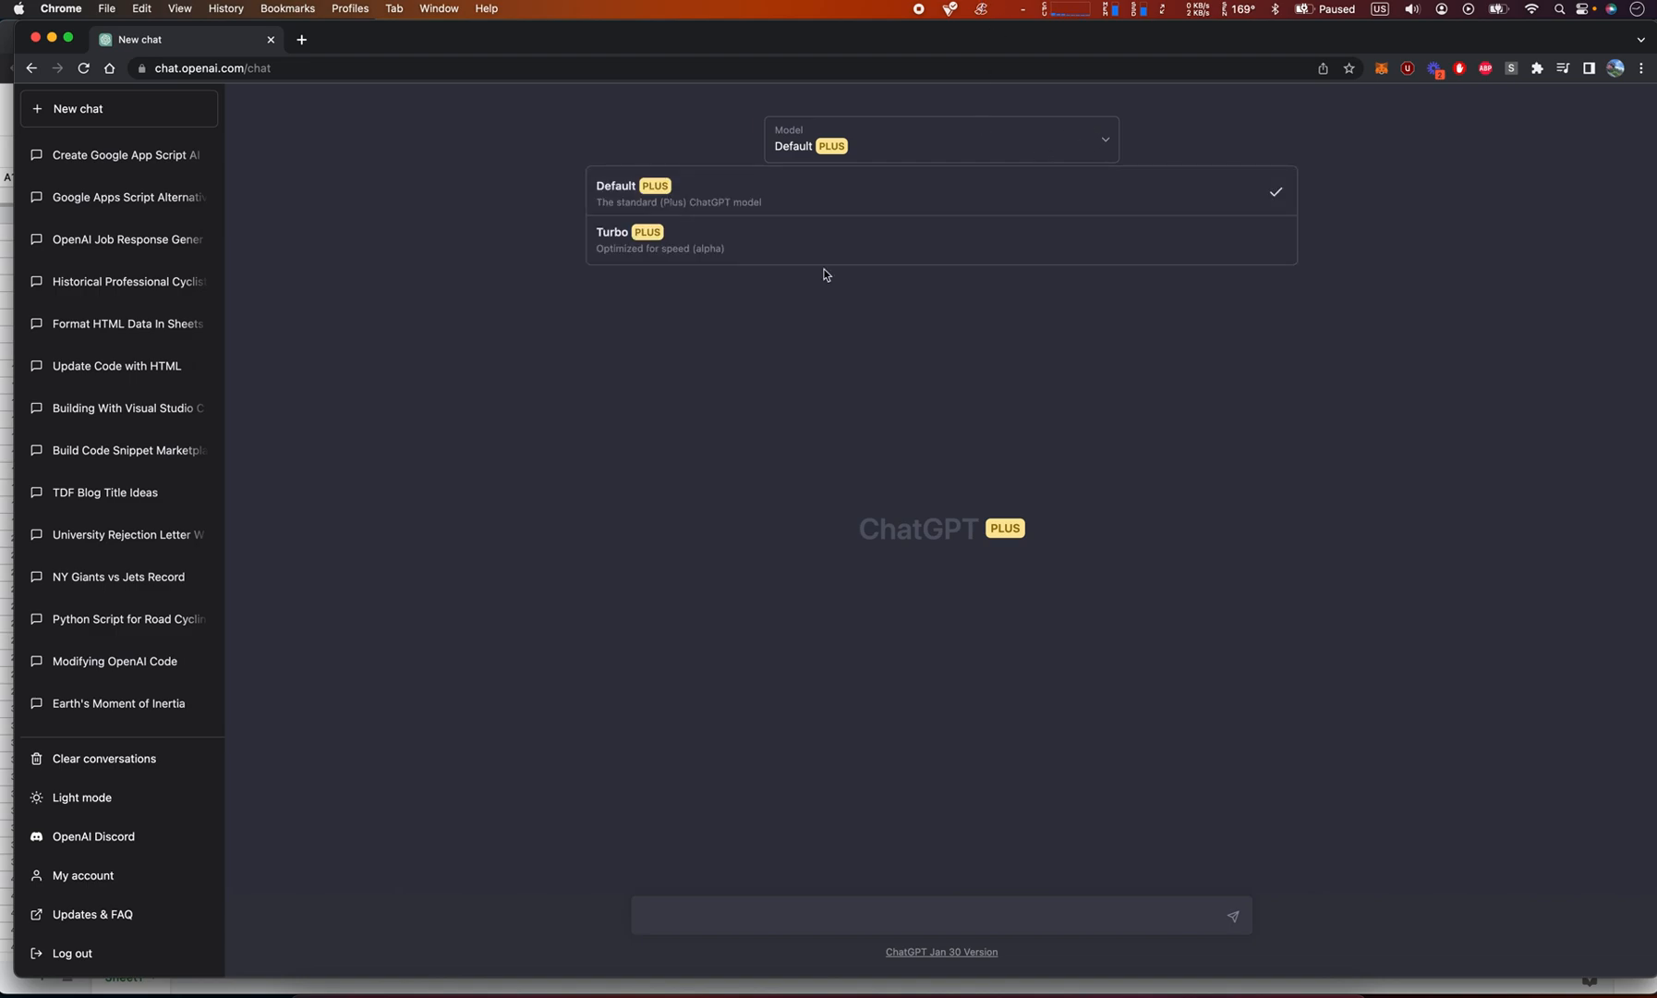
{"action": "mouse_move", "coordinate": [730, 229]}
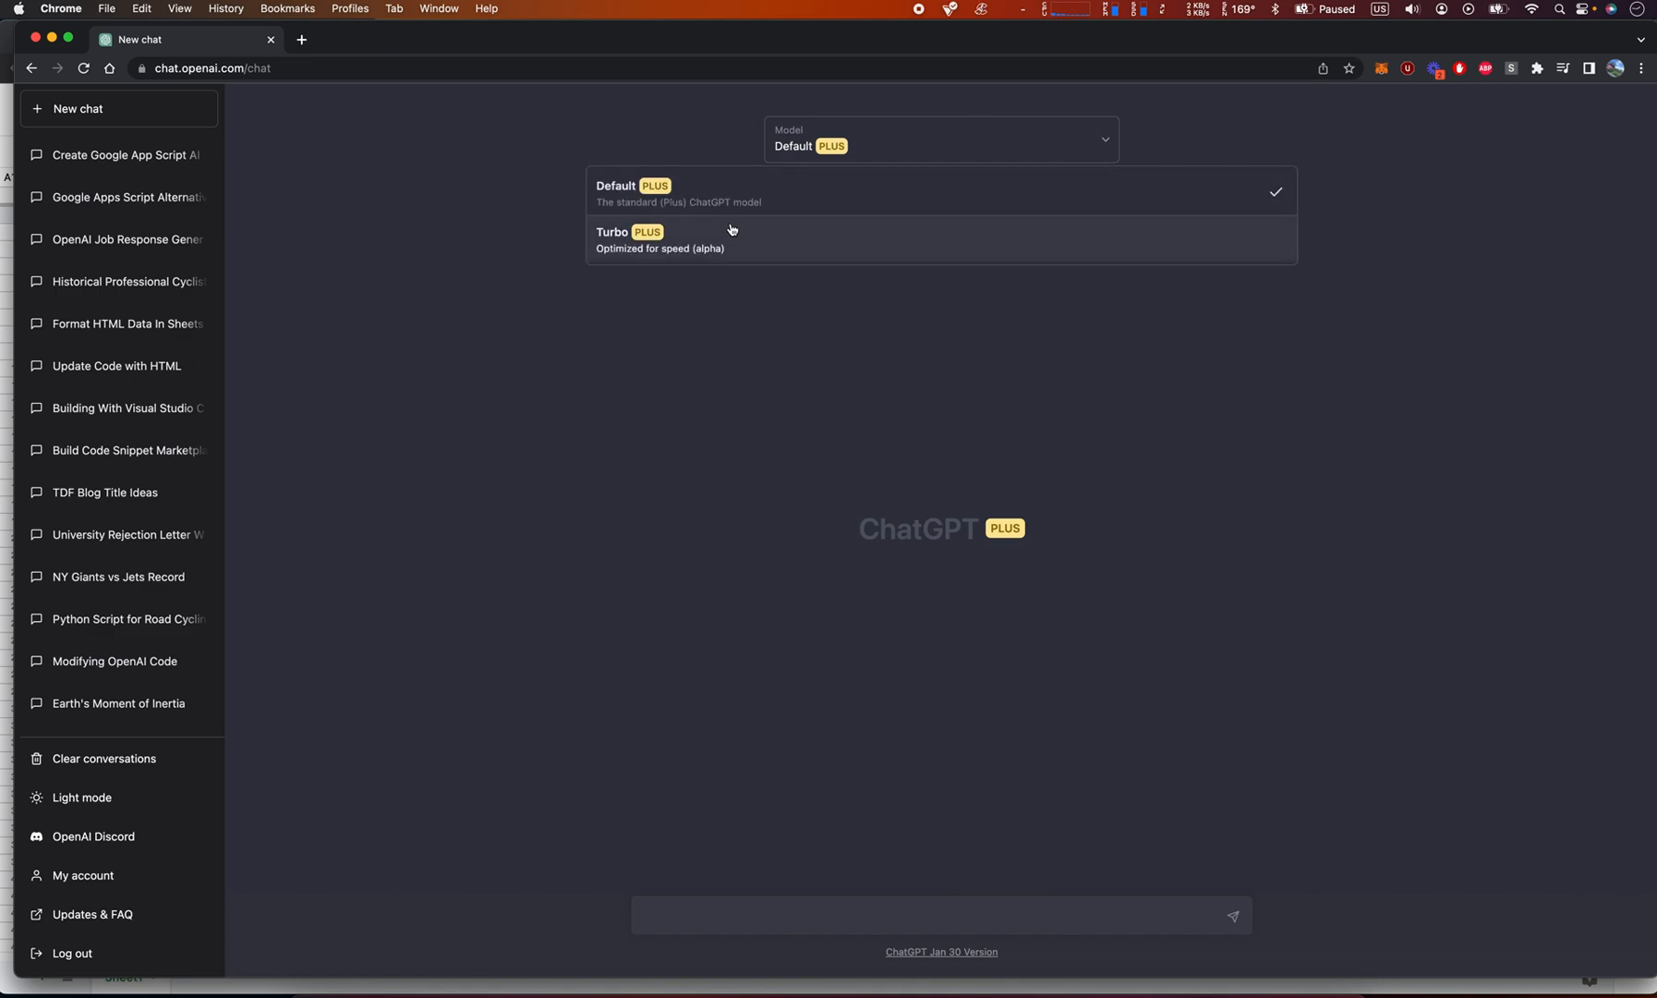
{"action": "left_click", "coordinate": [691, 194]}
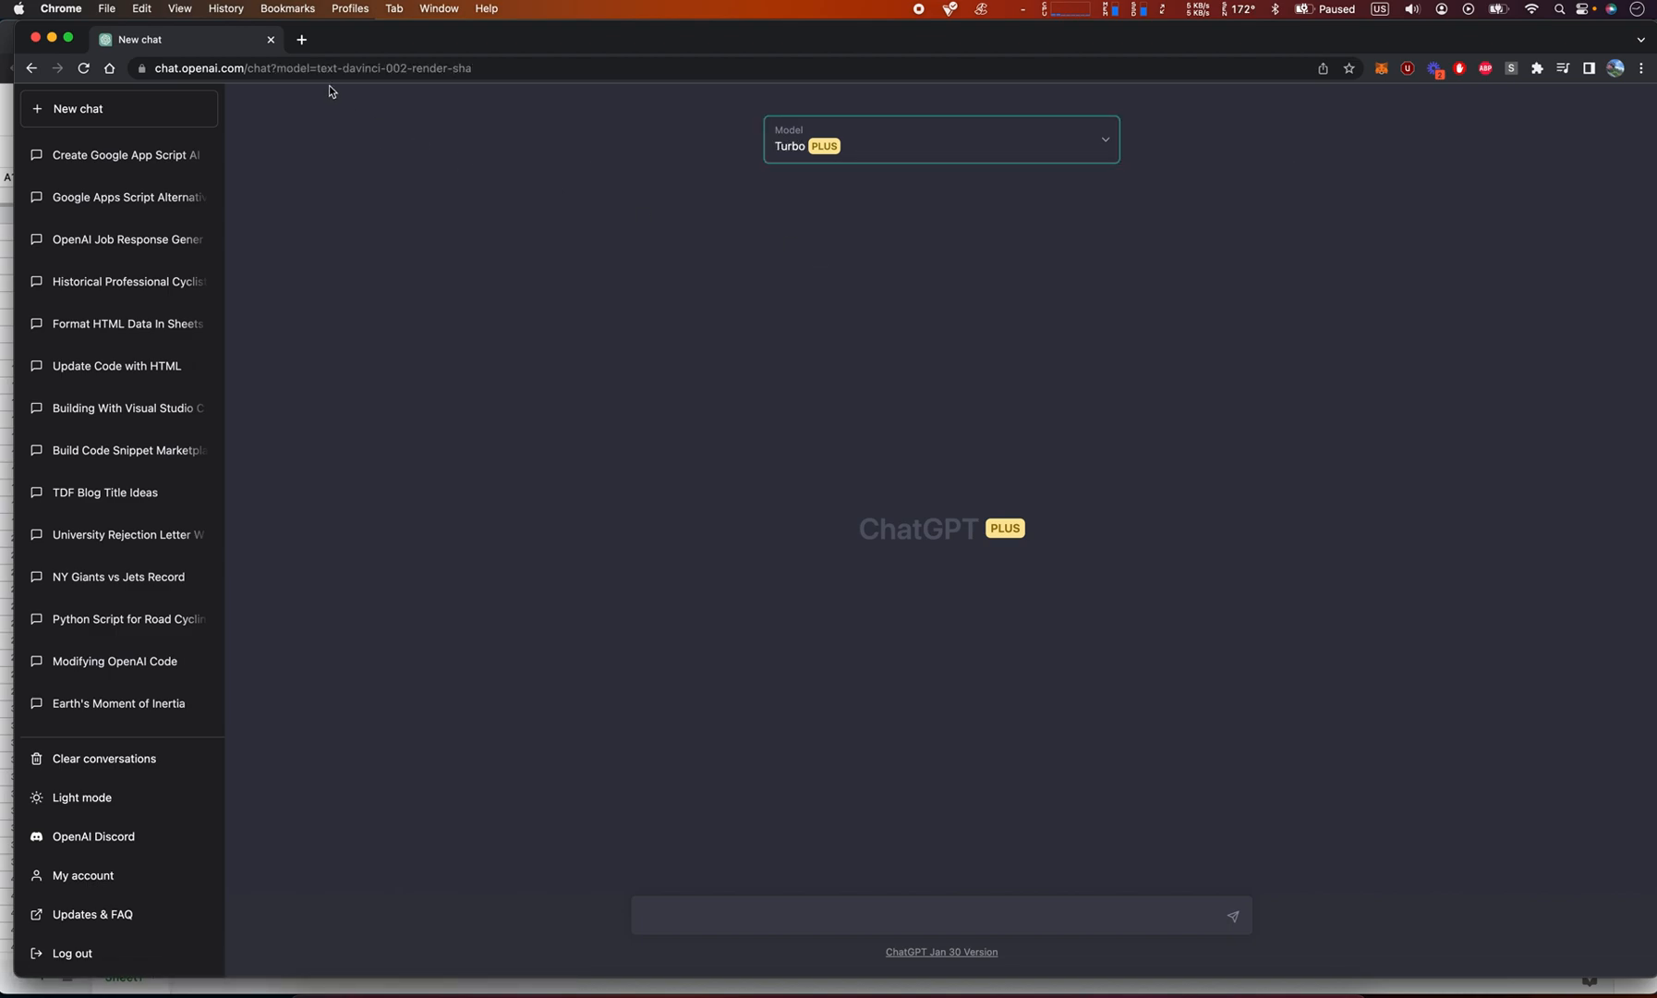
{"action": "mouse_move", "coordinate": [1099, 137]}
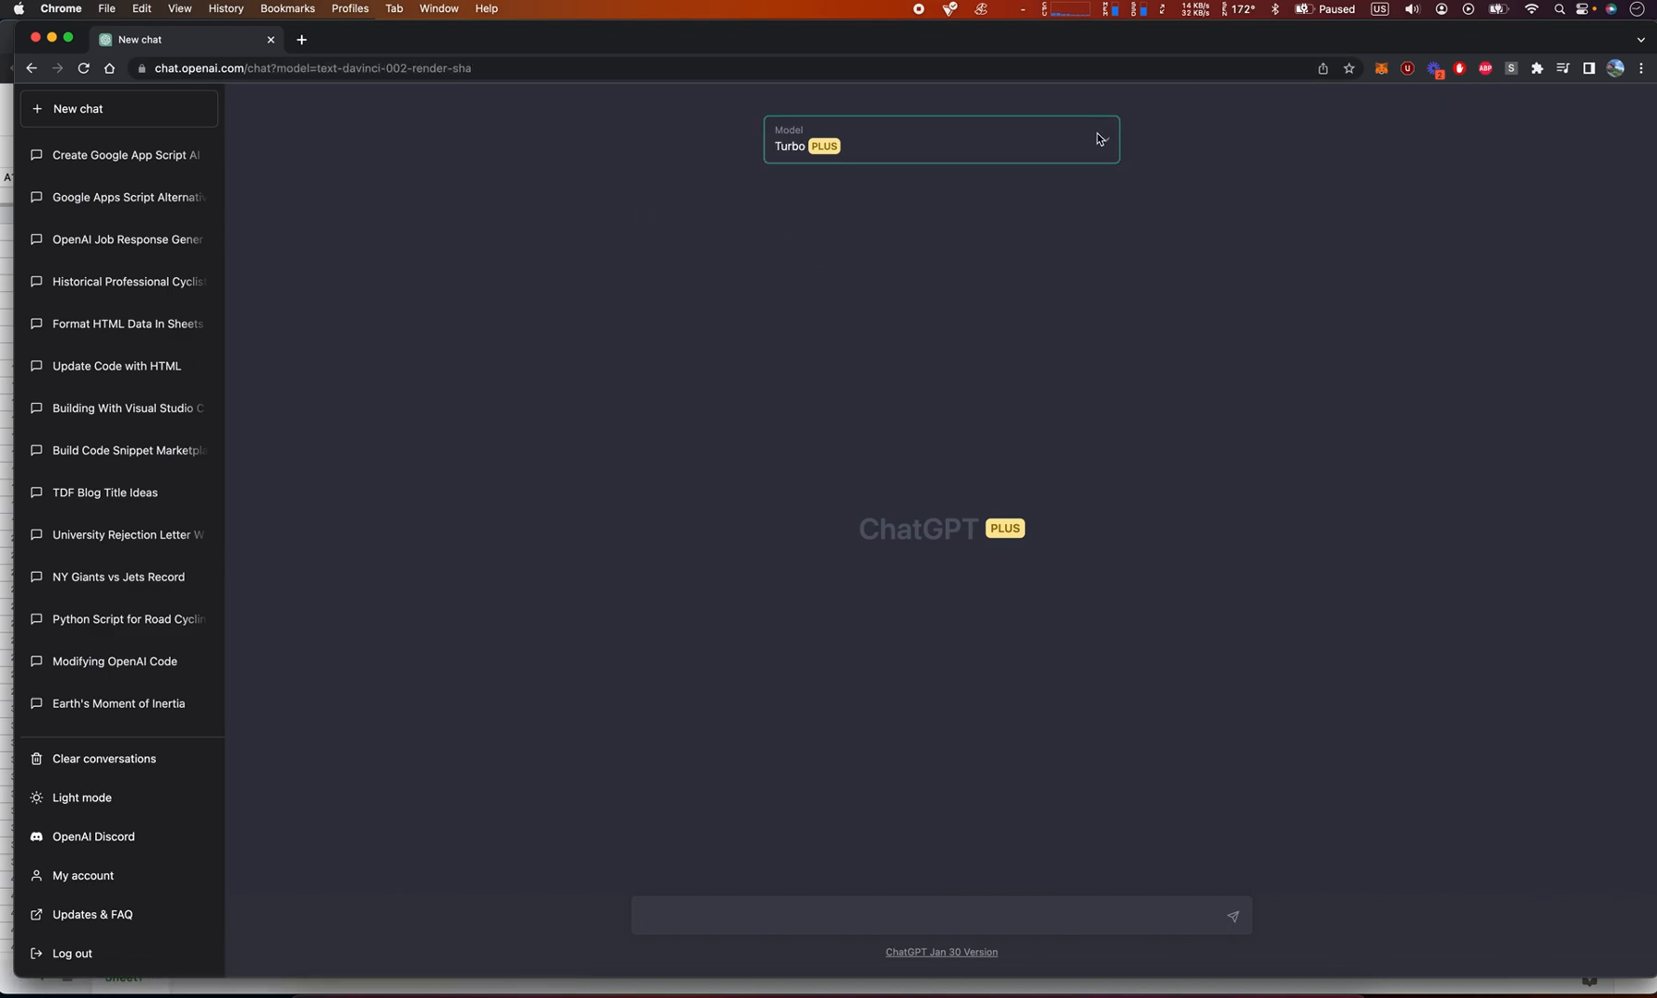
{"action": "left_click", "coordinate": [940, 138]}
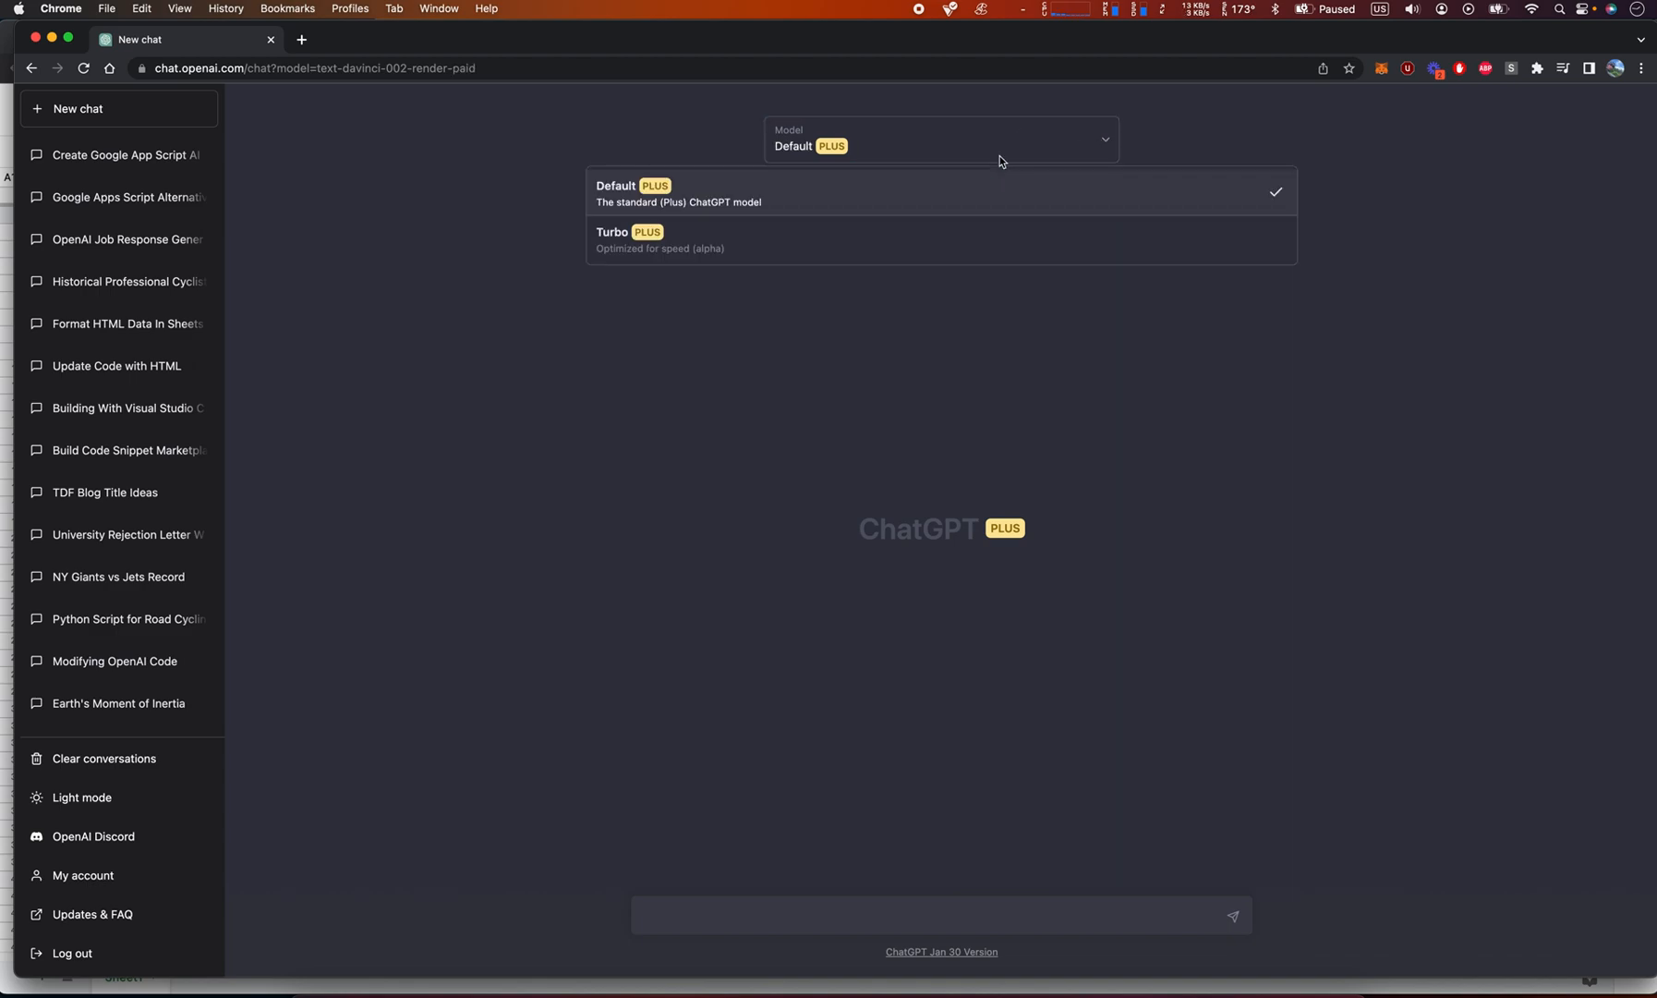
{"action": "left_click", "coordinate": [628, 238]}
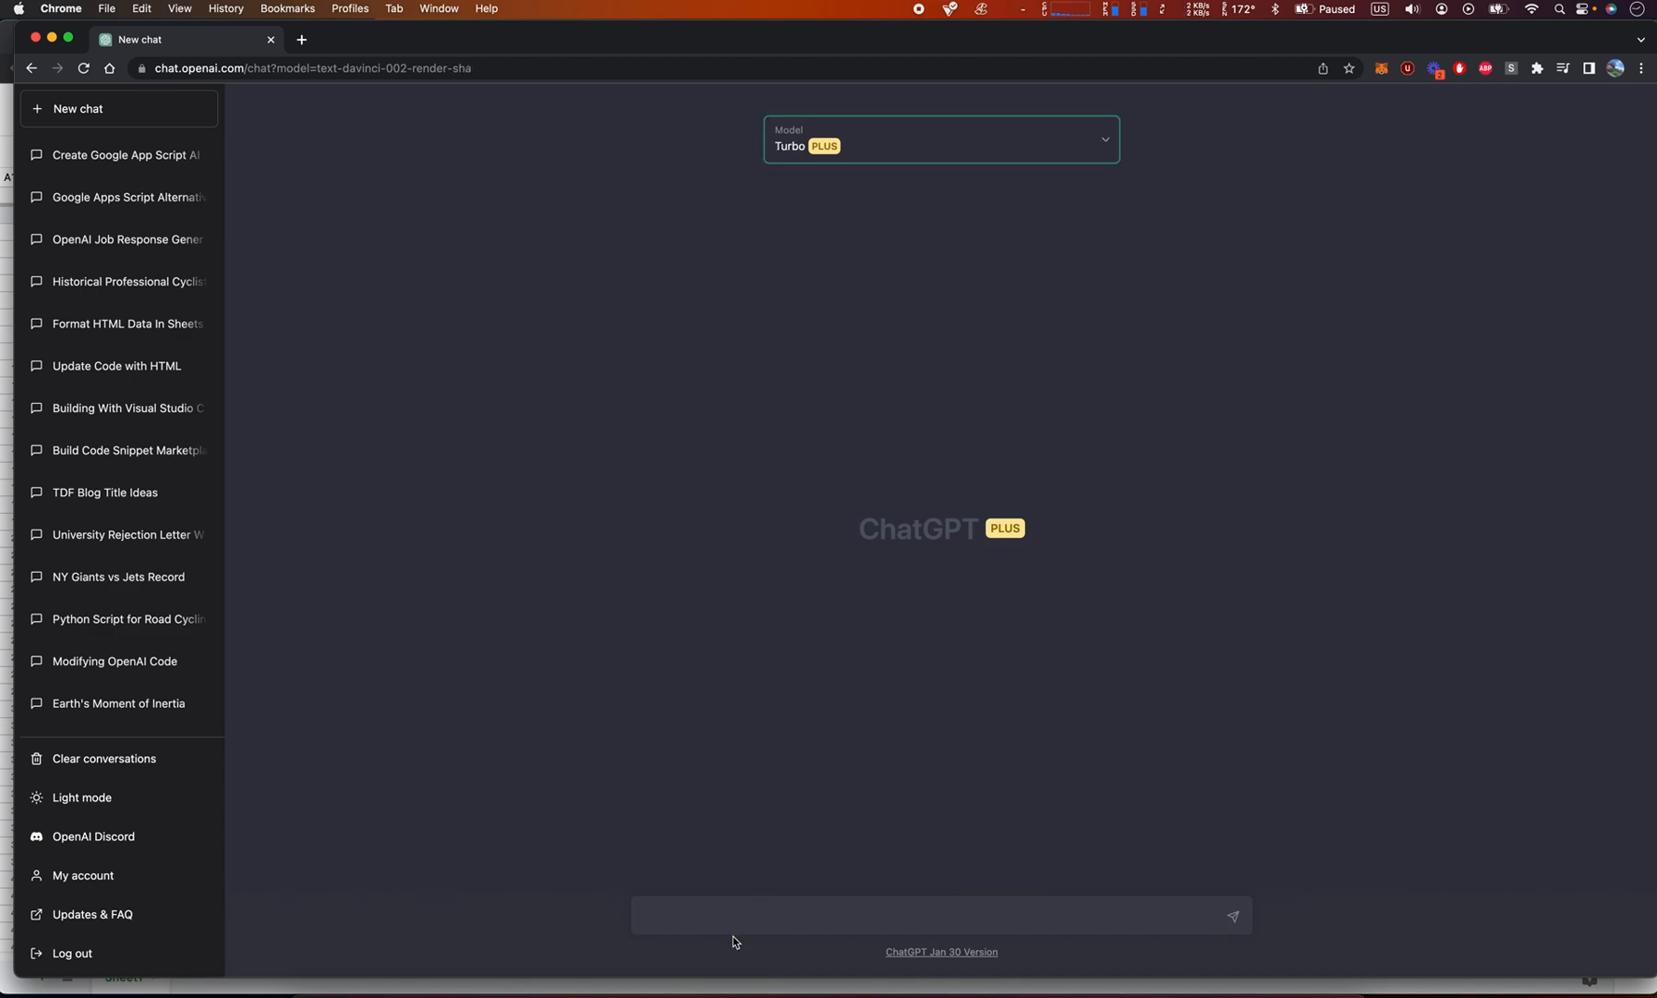
- Send the prompt asking for a Python script implementing Twitter Bootstrap CSS using Flask
{"action": "left_click", "coordinate": [941, 914]}
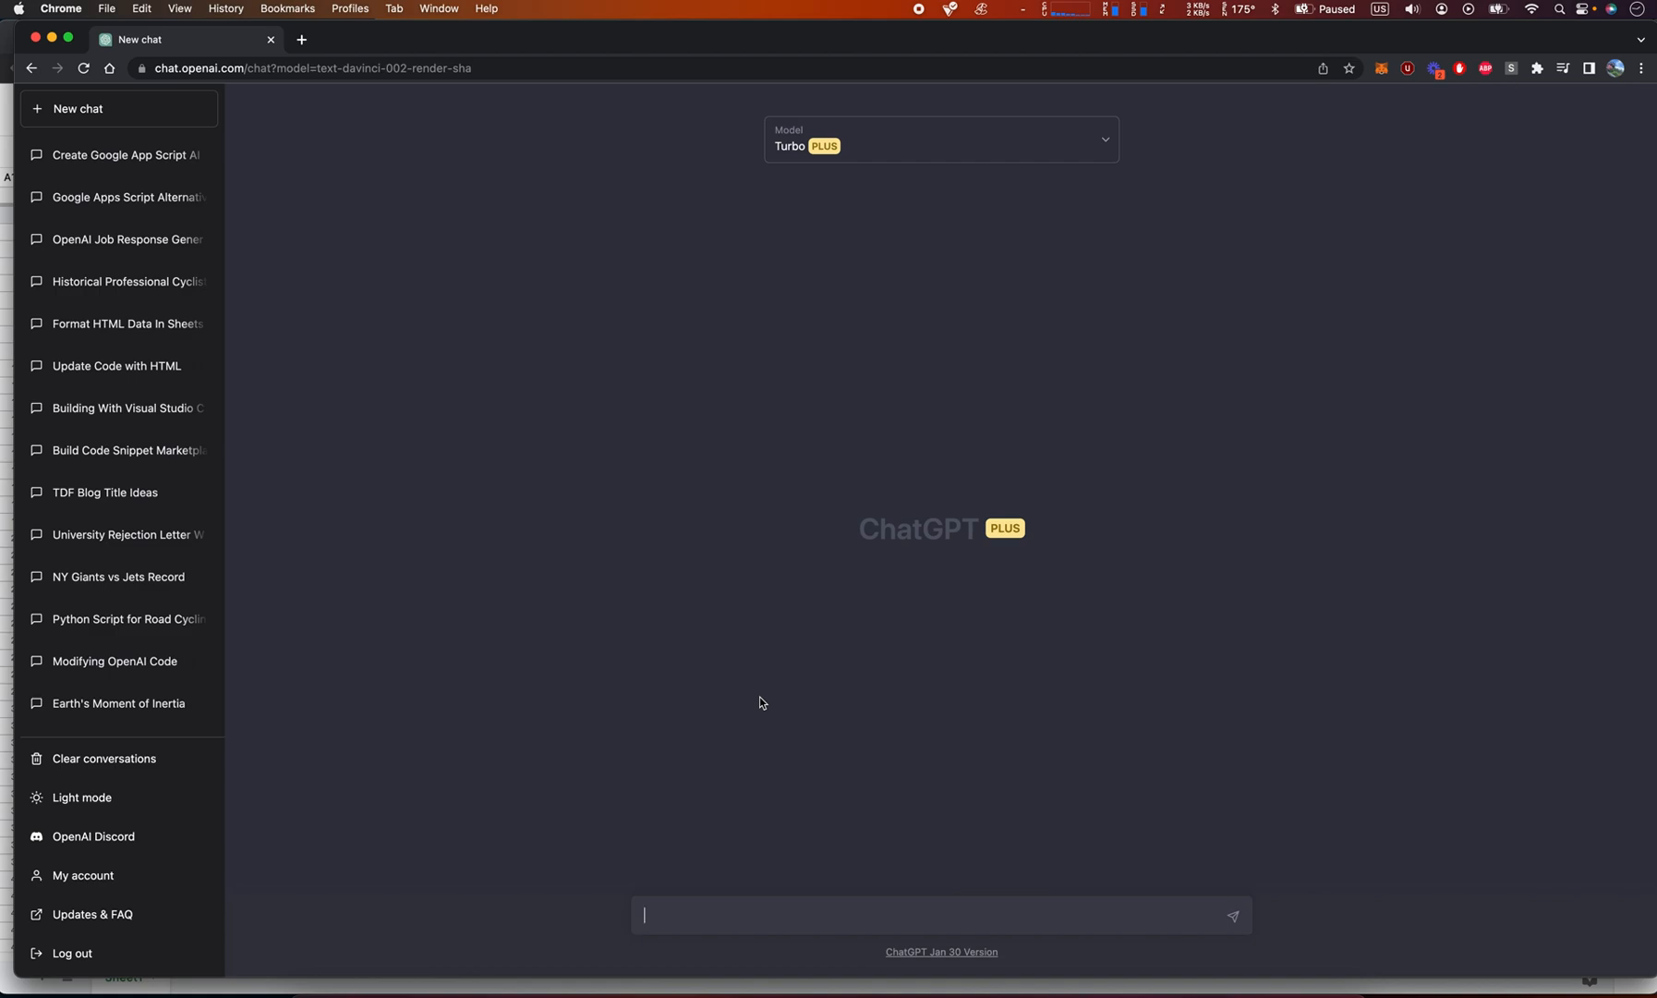
{"action": "type", "text": "Write me"}
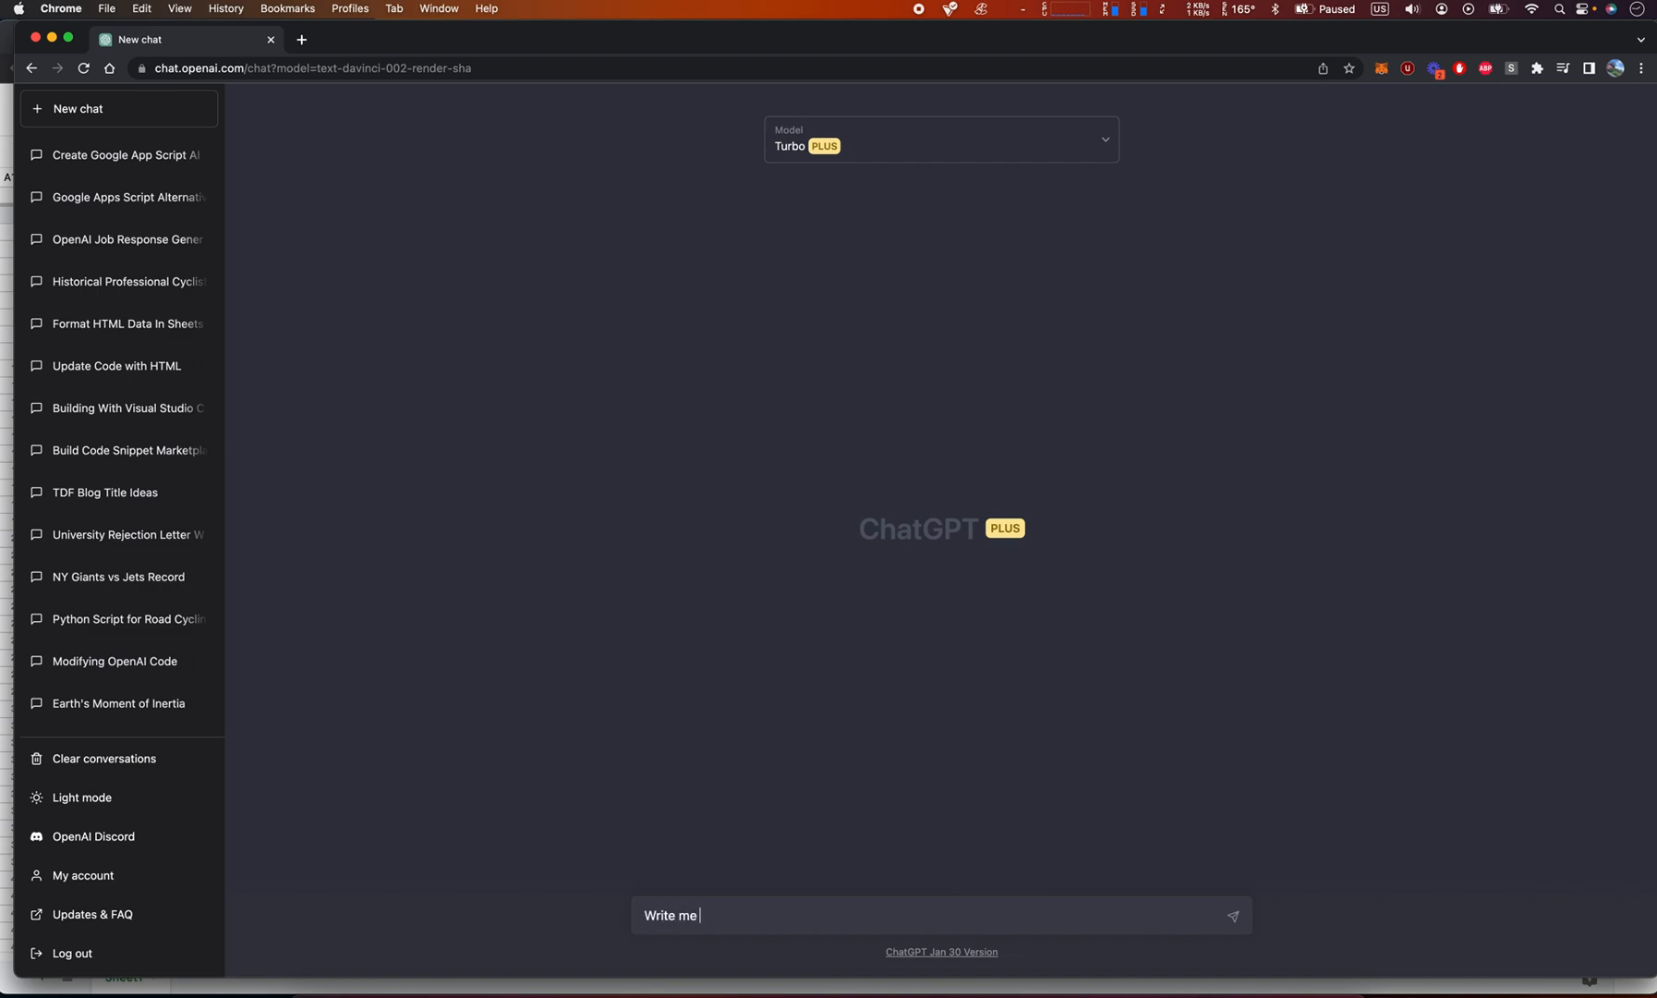
{"action": "type", "text": "a python script th"}
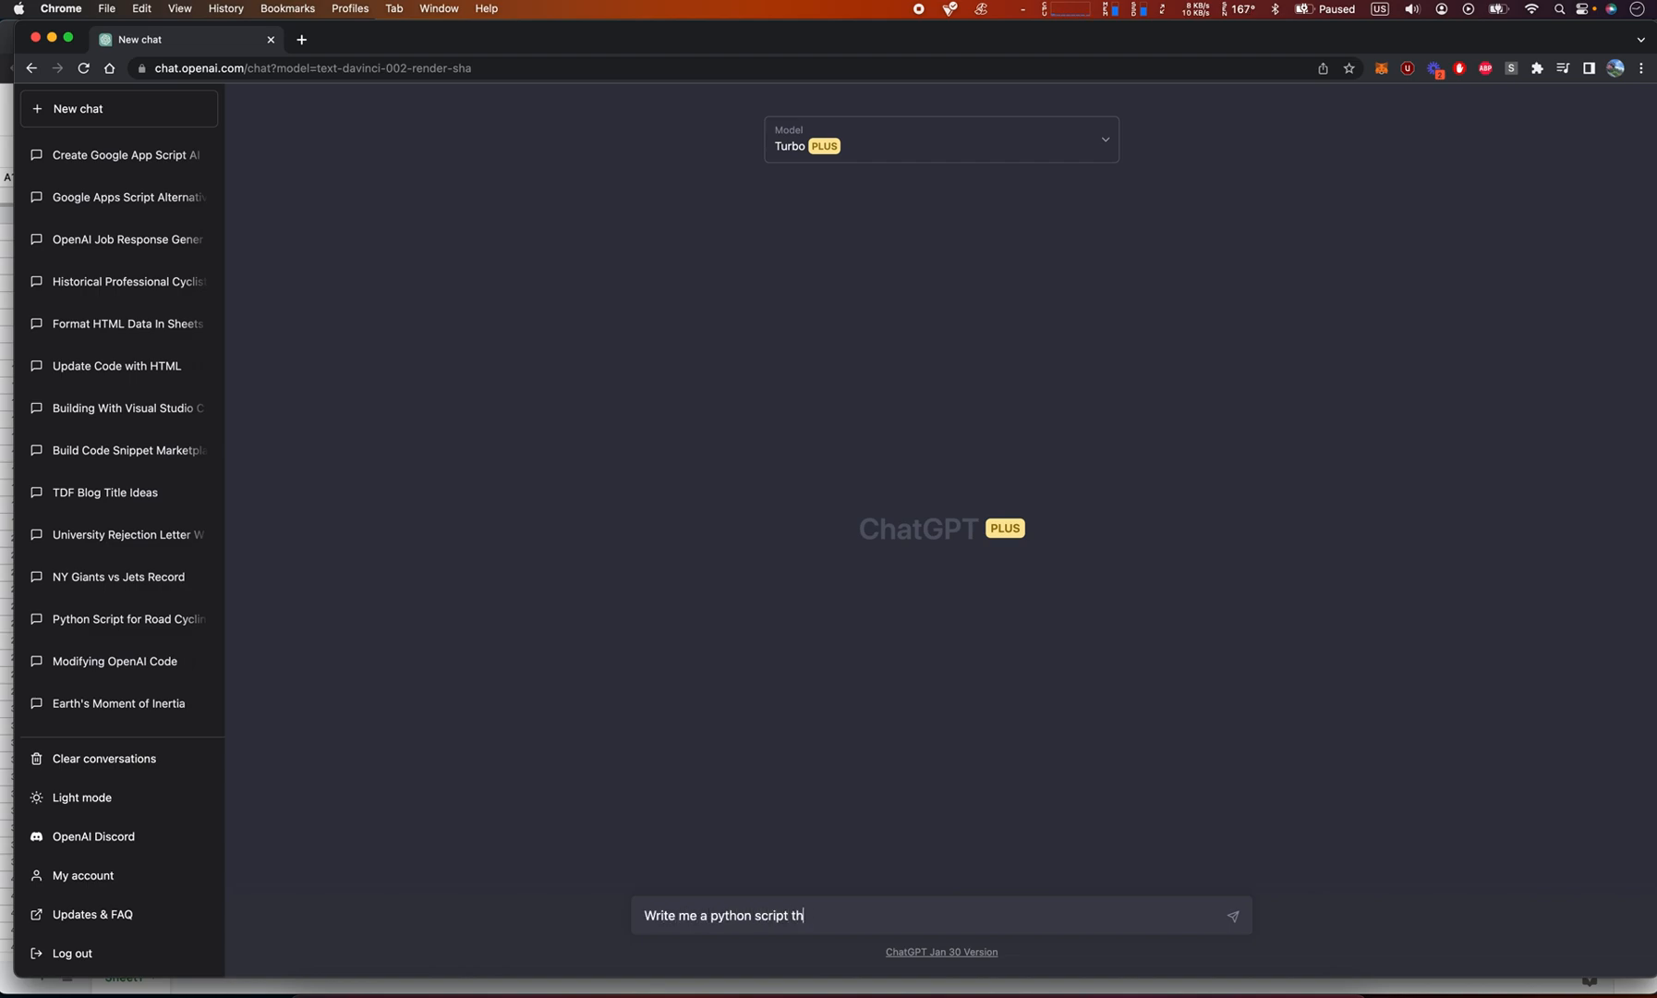
{"action": "type", "text": "at"}
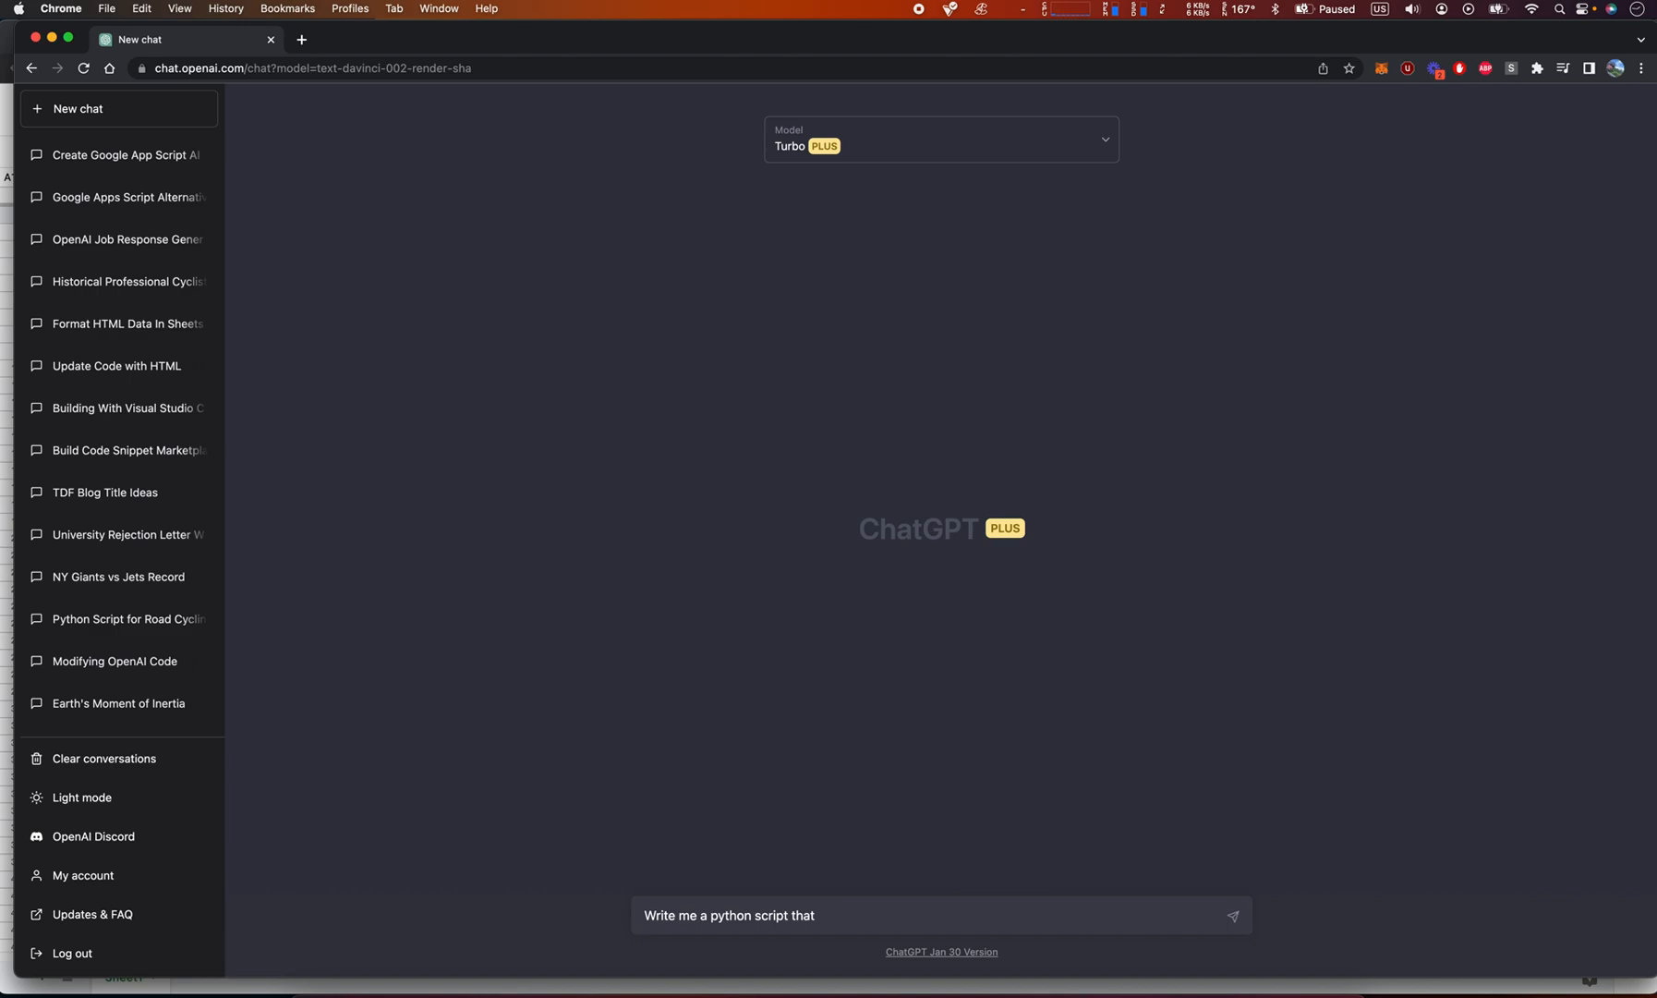
{"action": "type", "text": "implements twitter bootsrap"}
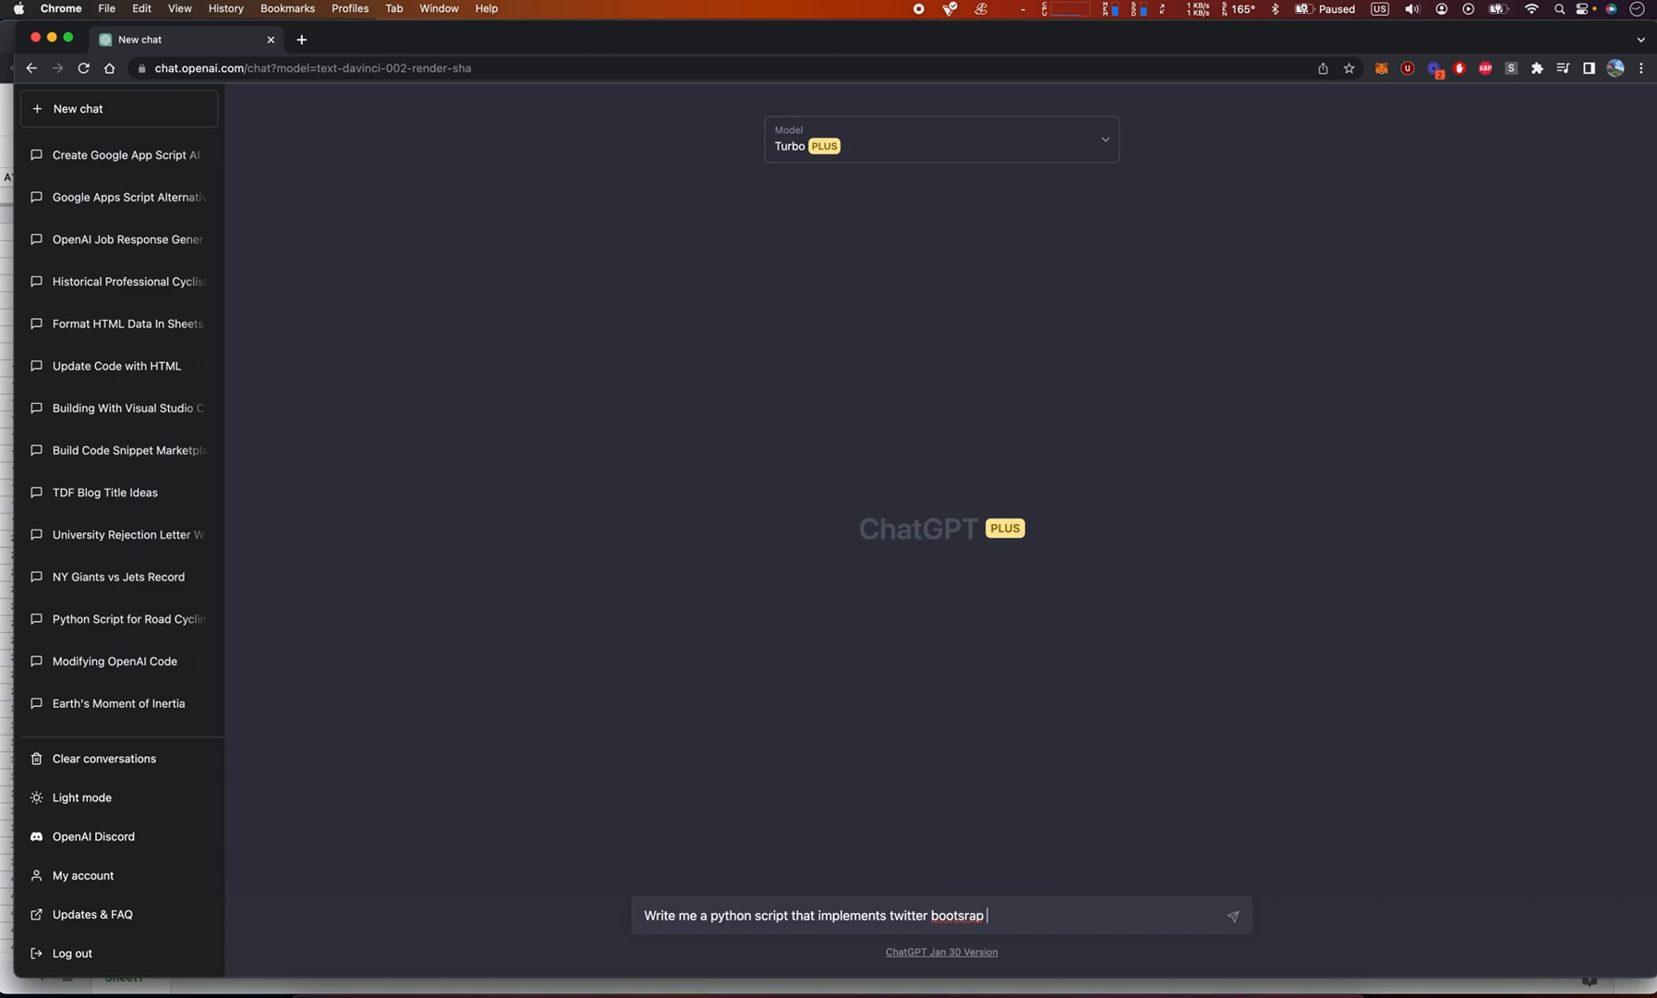
{"action": "type", "text": "css on"}
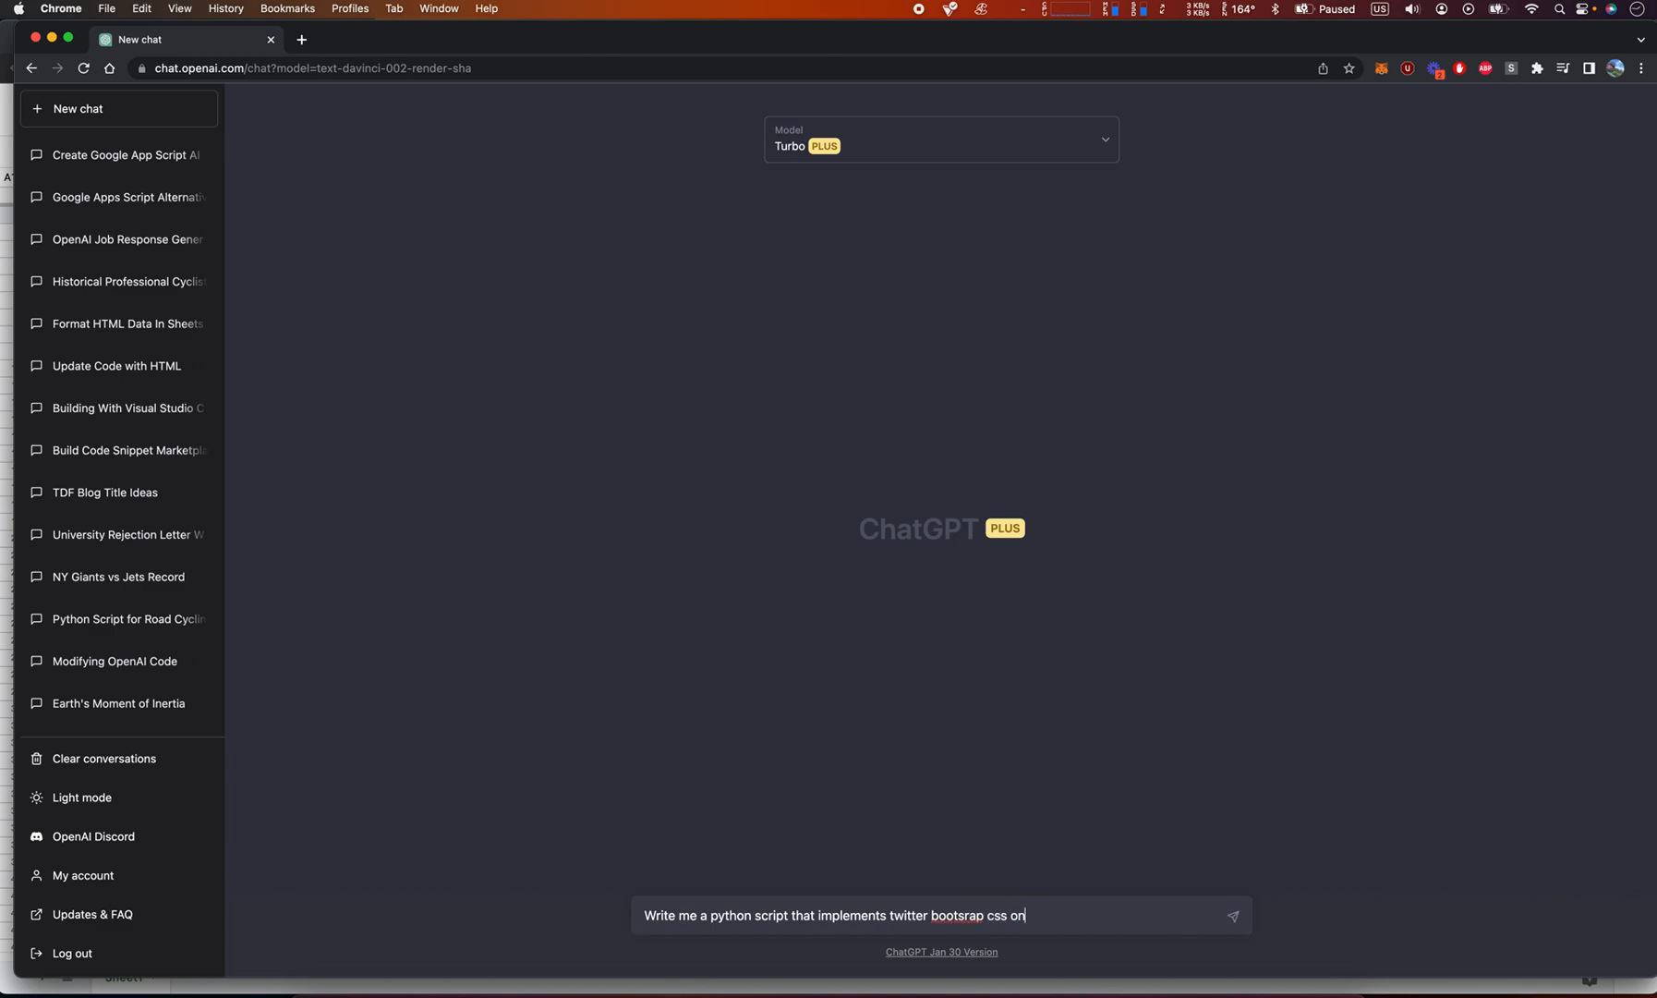
{"action": "type", "text": "flask"}
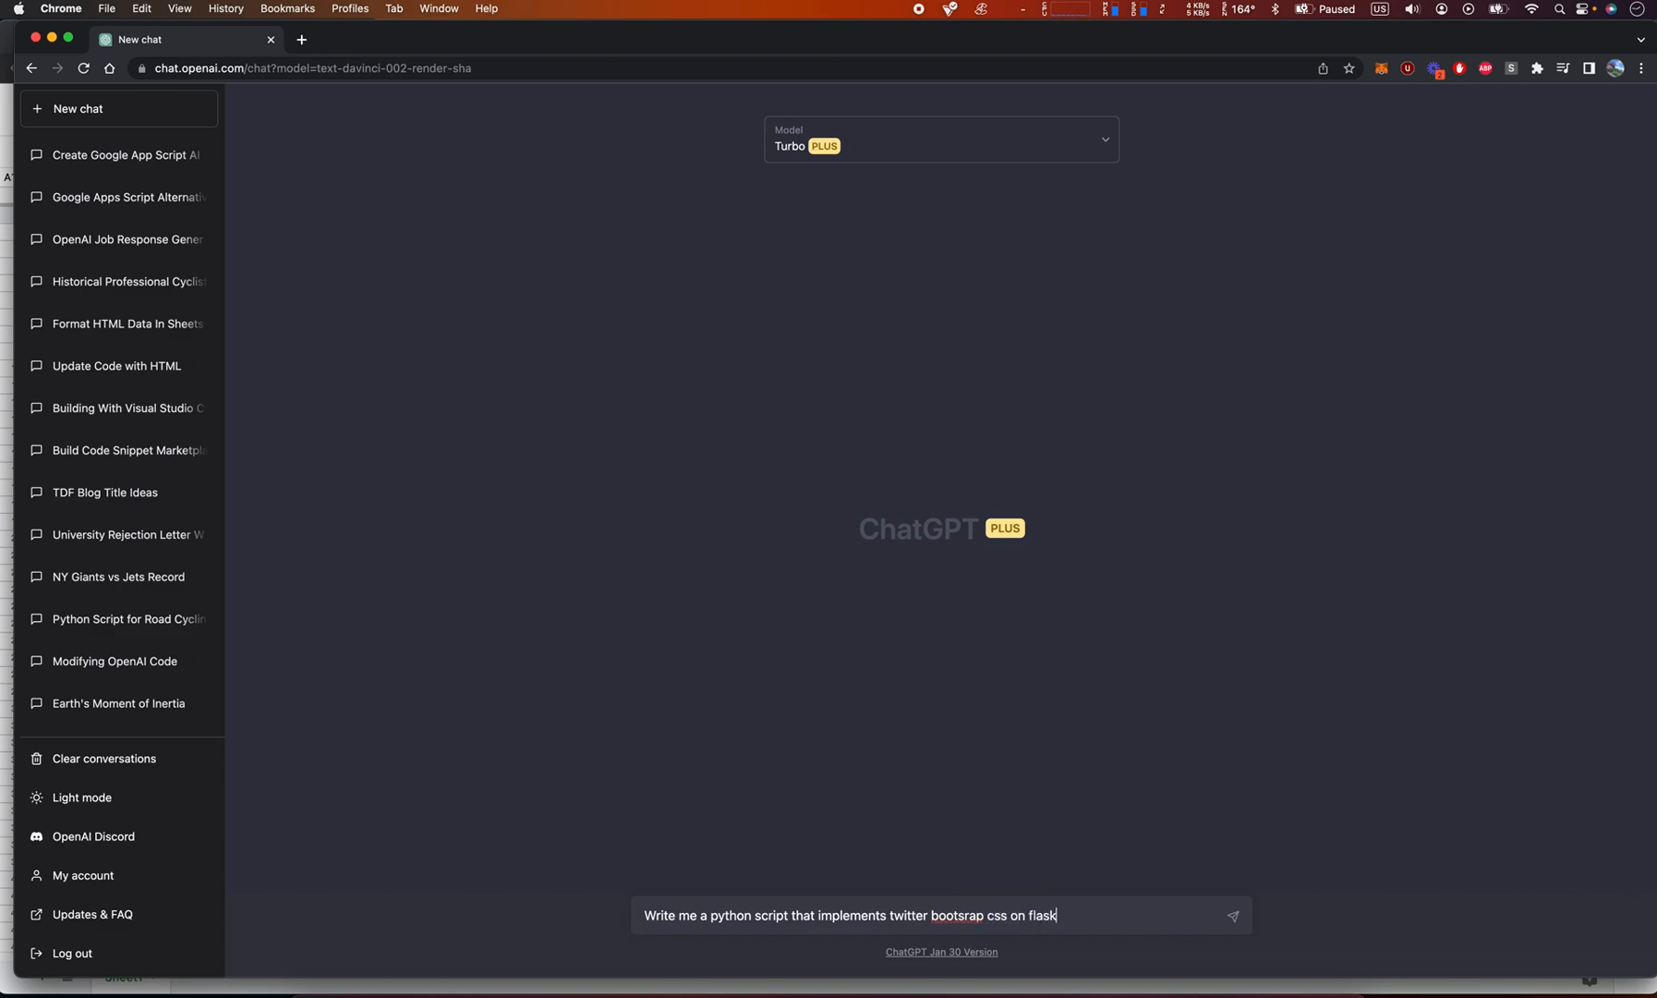
{"action": "key", "text": "Backspace"}
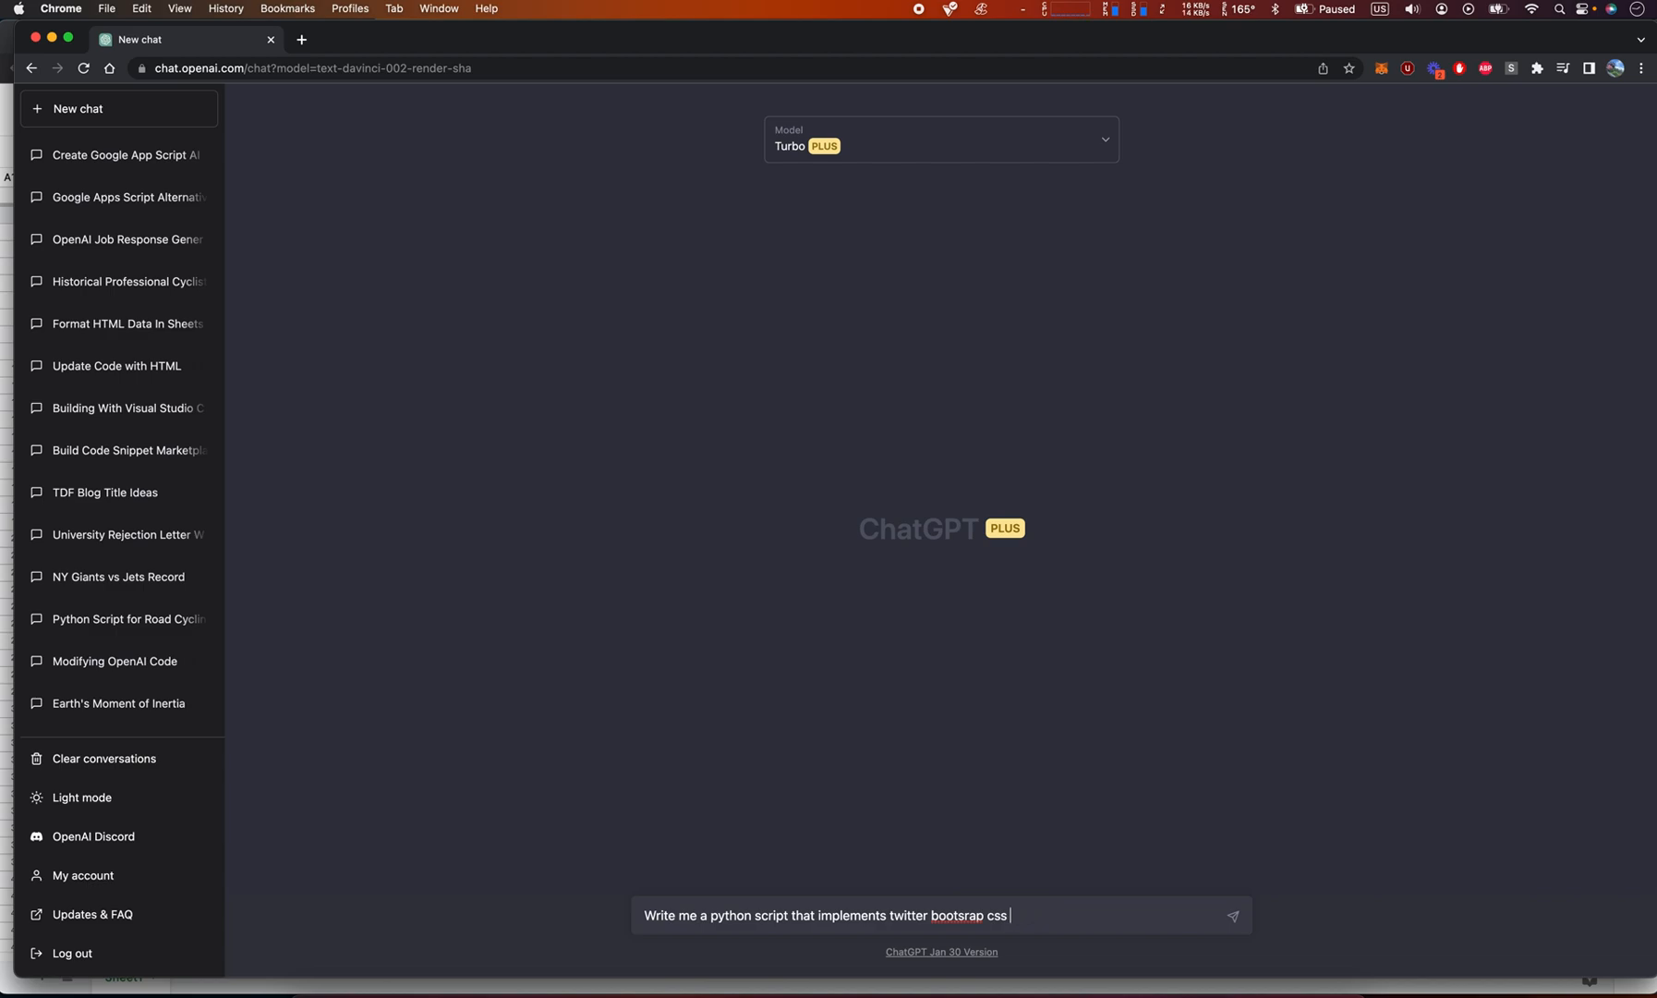
{"action": "type", "text": "using flask."}
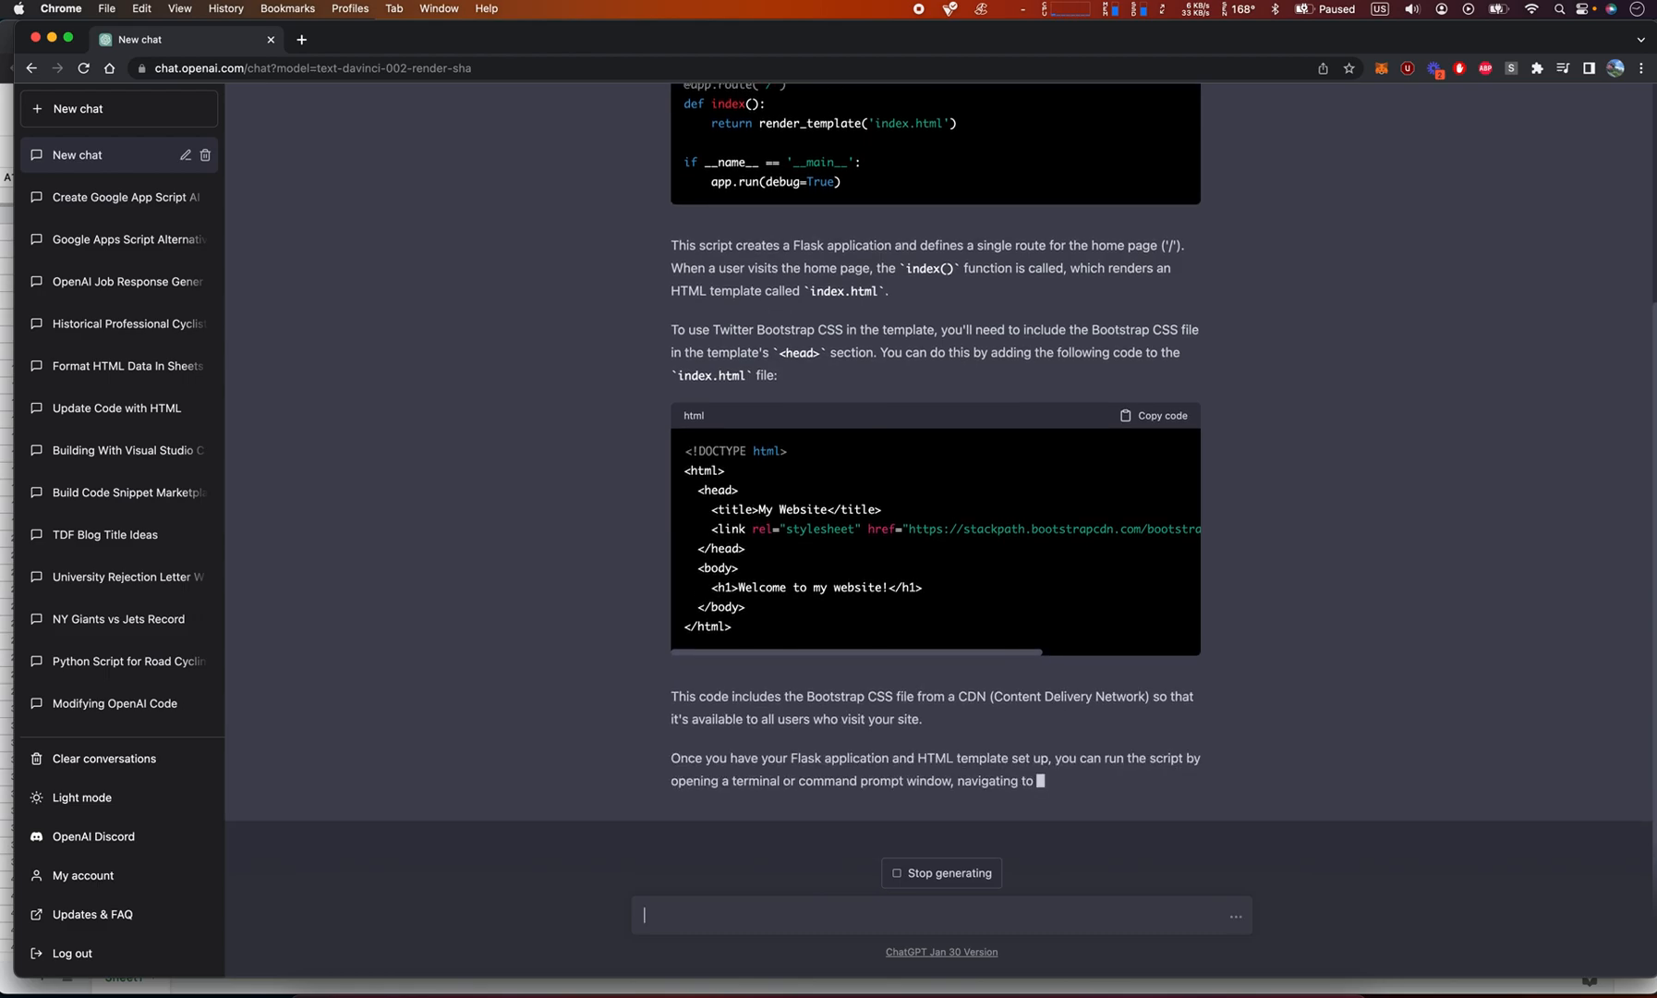
- Scroll through the generated Flask app and HTML template answer
{"action": "scroll", "scroll_direction": "down", "scroll_amount": 3}
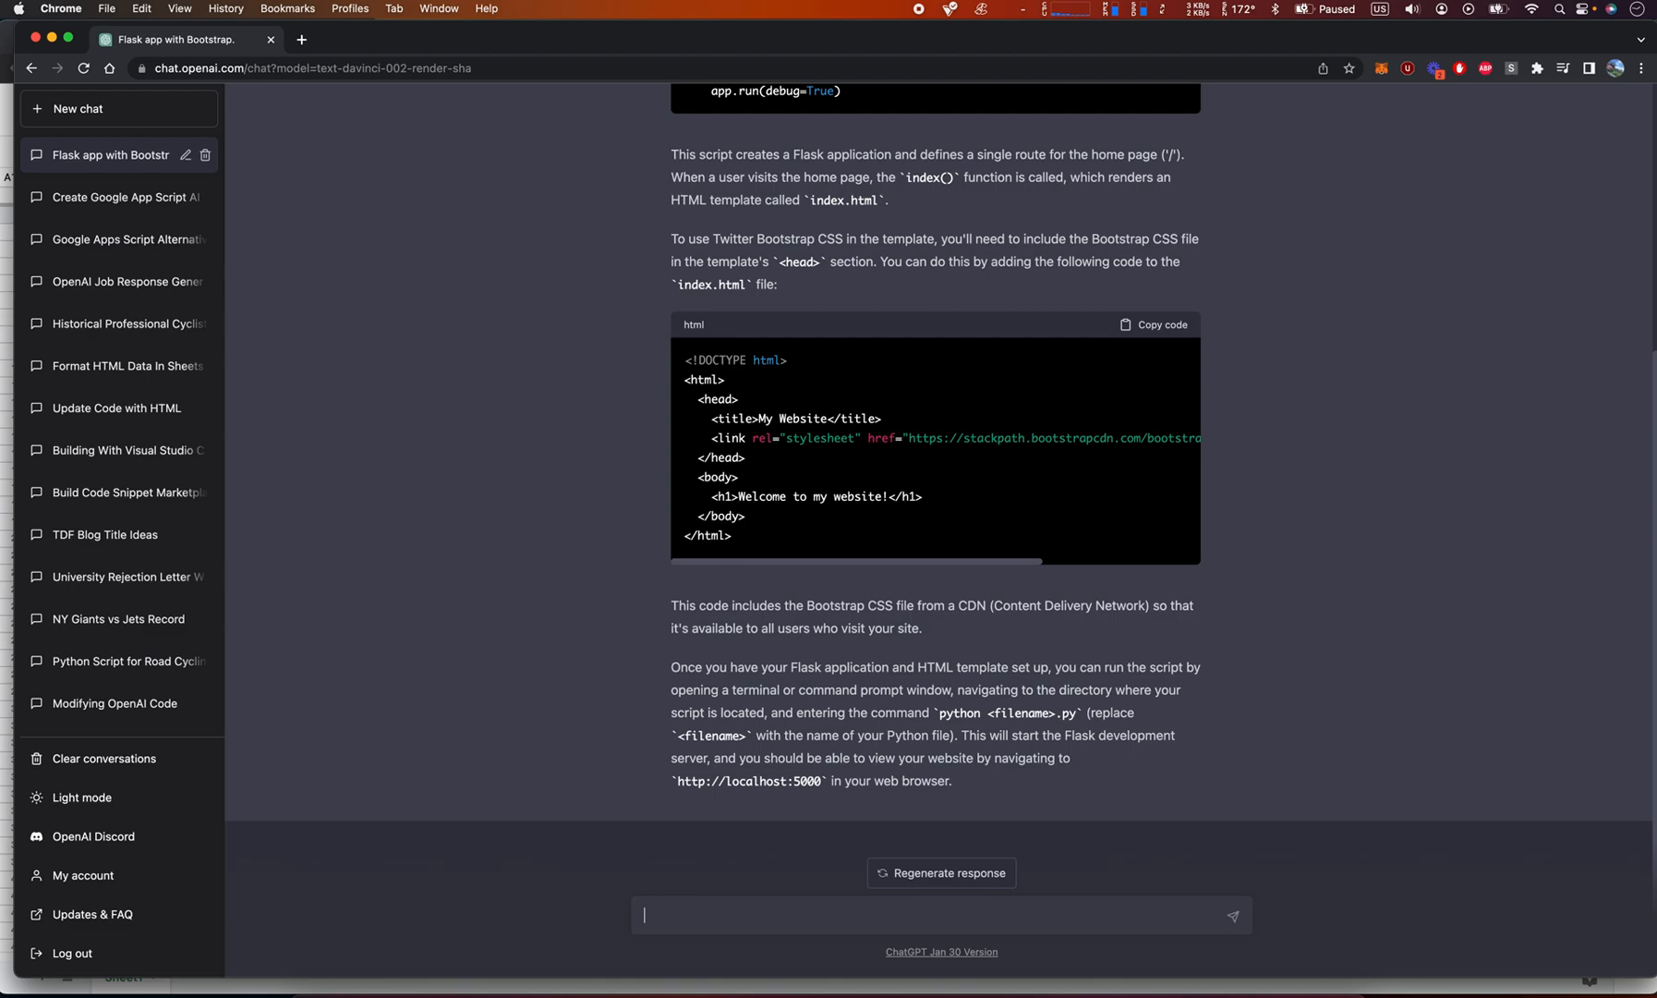
{"action": "scroll", "scroll_direction": "up", "scroll_amount": 3}
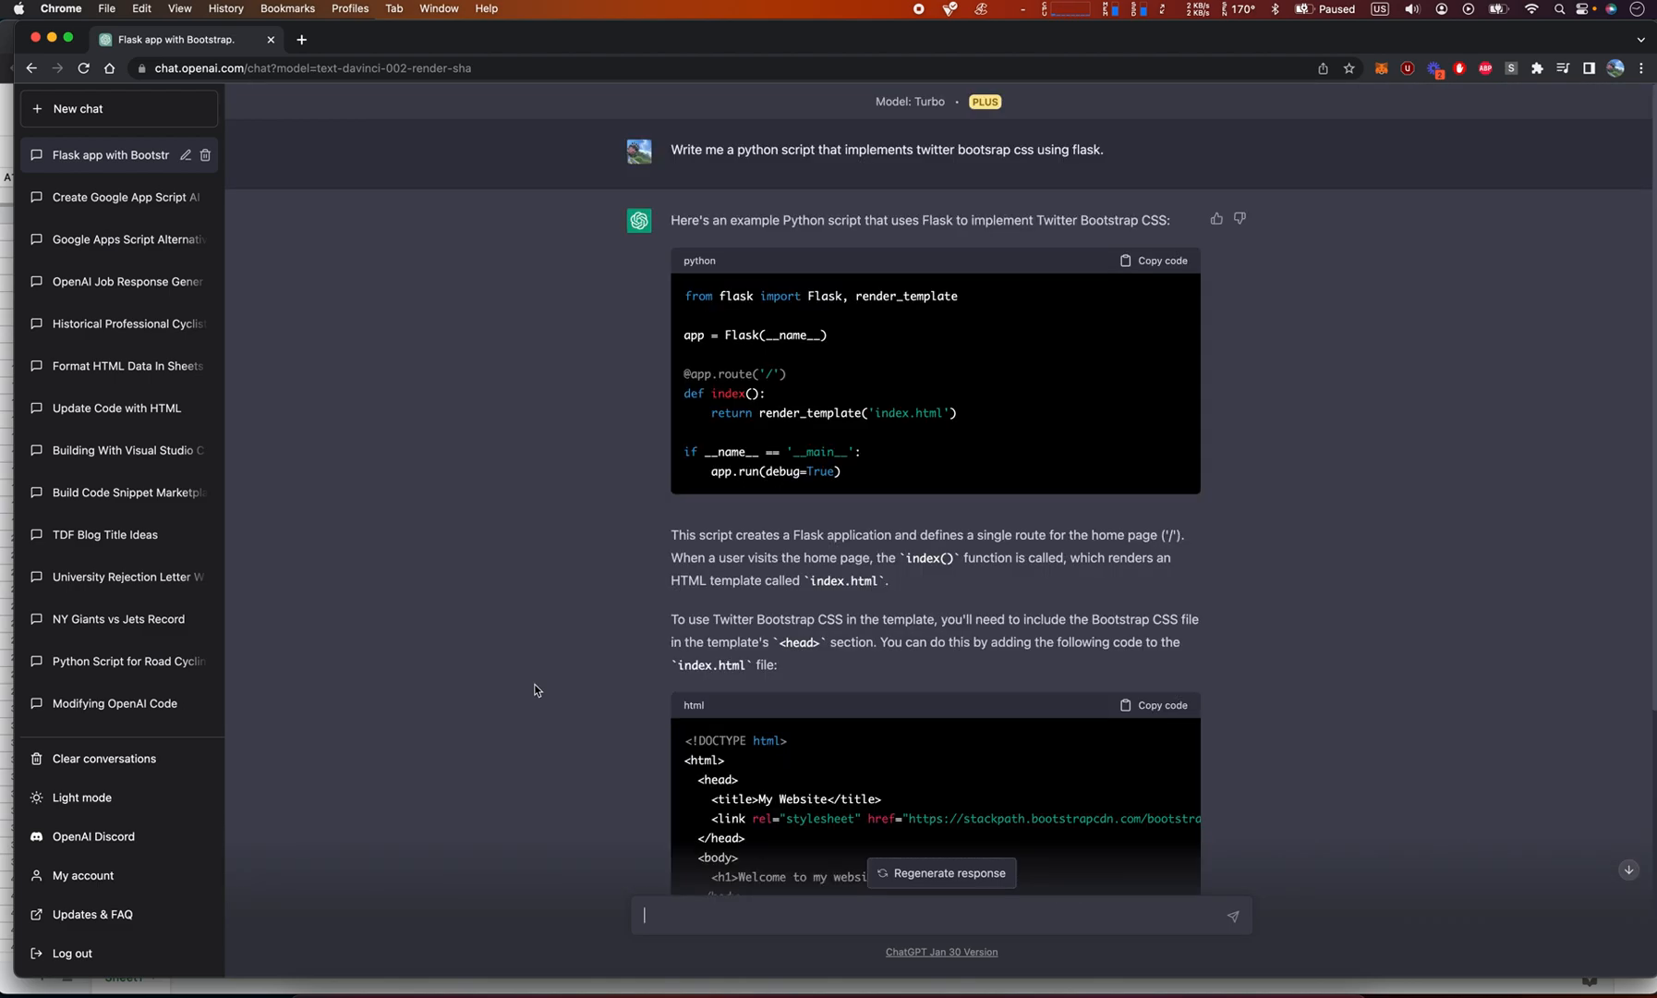
{"action": "scroll", "scroll_direction": "down", "scroll_amount": 3}
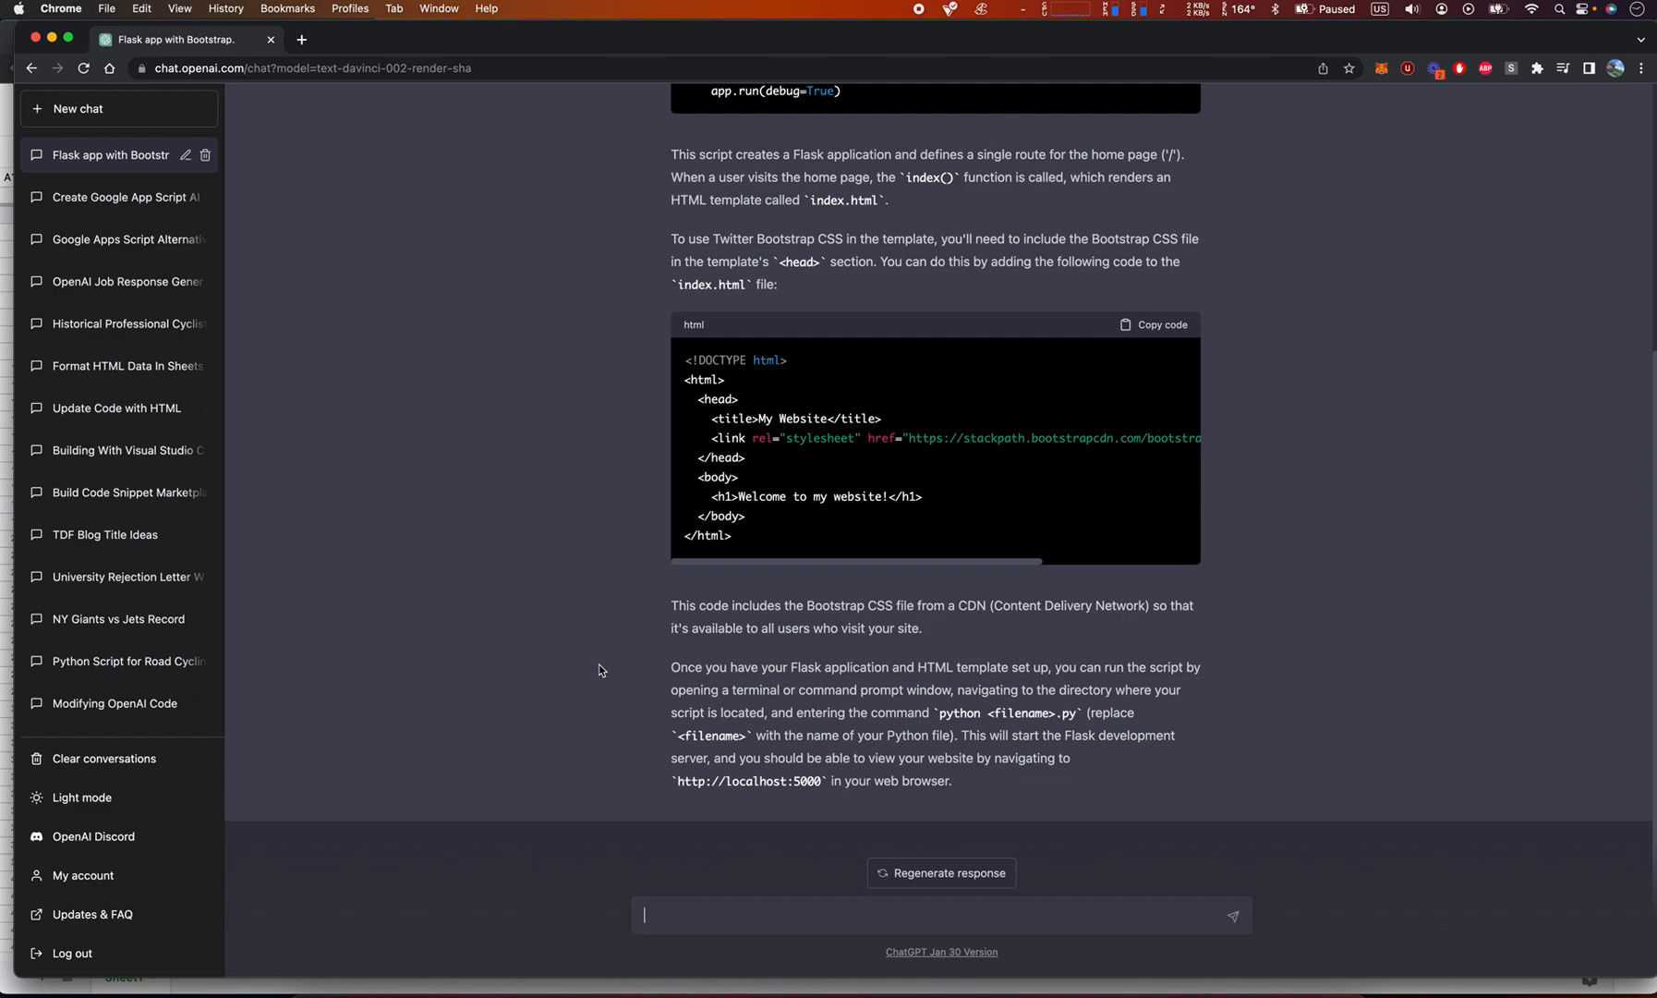
- Send 'Write me a 1500 word blog post on processor architecture for laptops' and watch it generate
{"action": "type", "text": "Write me a 1500 wo"}
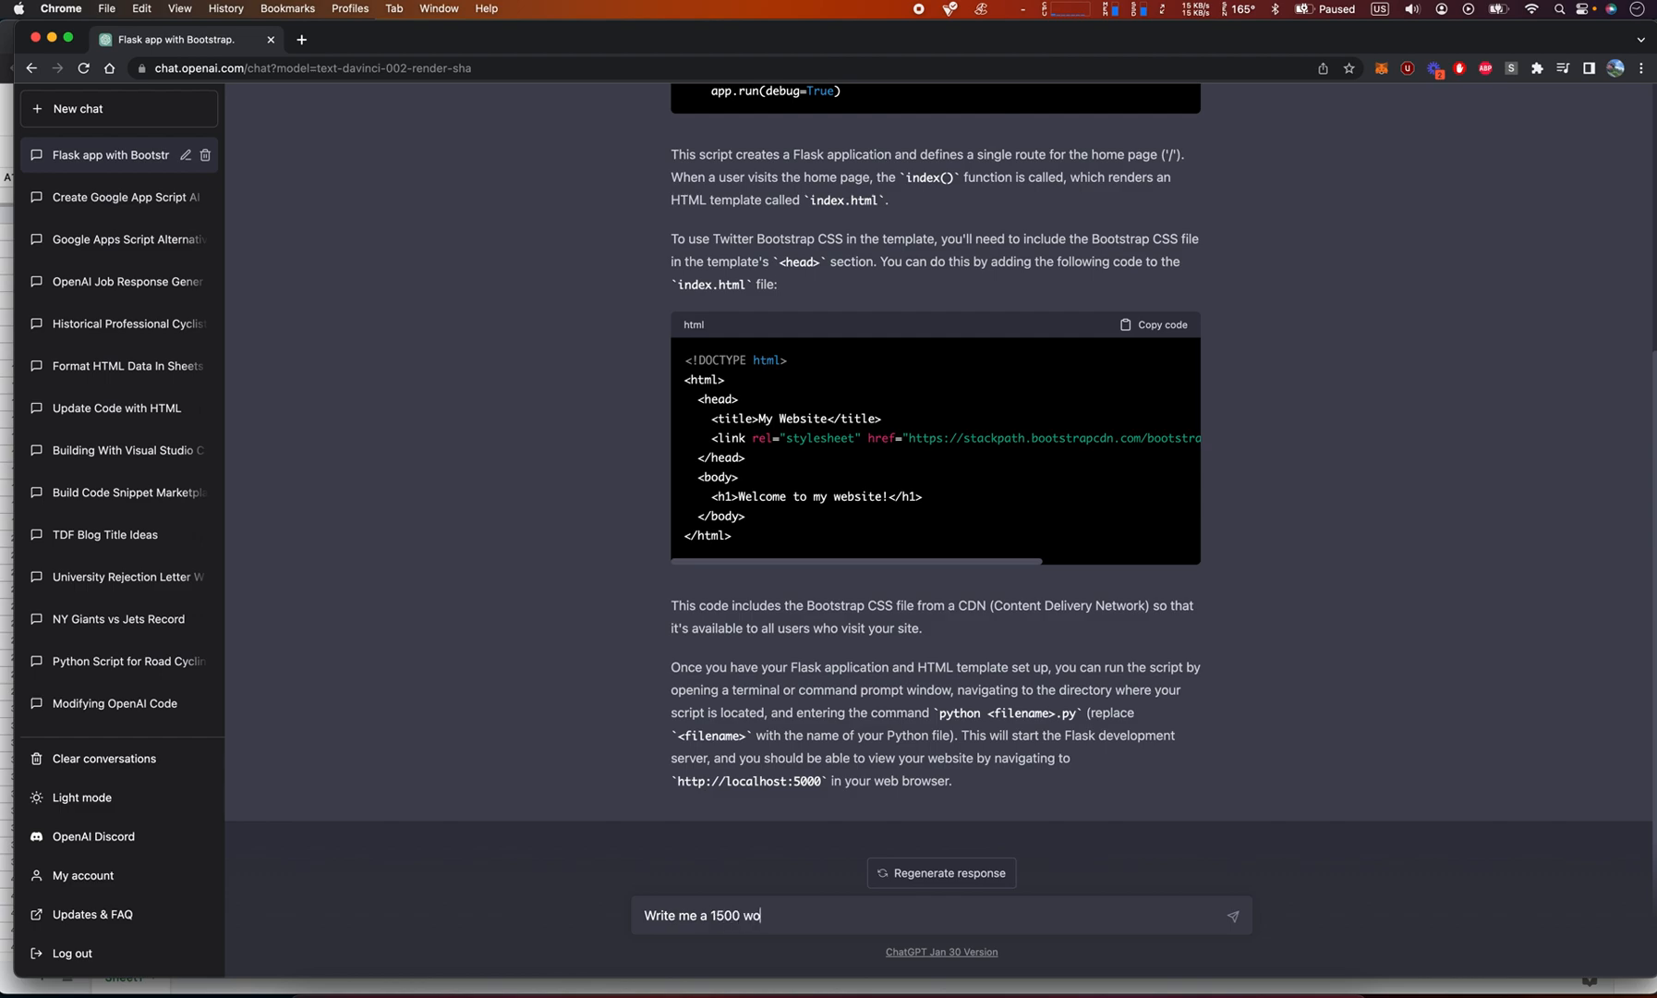
{"action": "type", "text": "rd blog post o"}
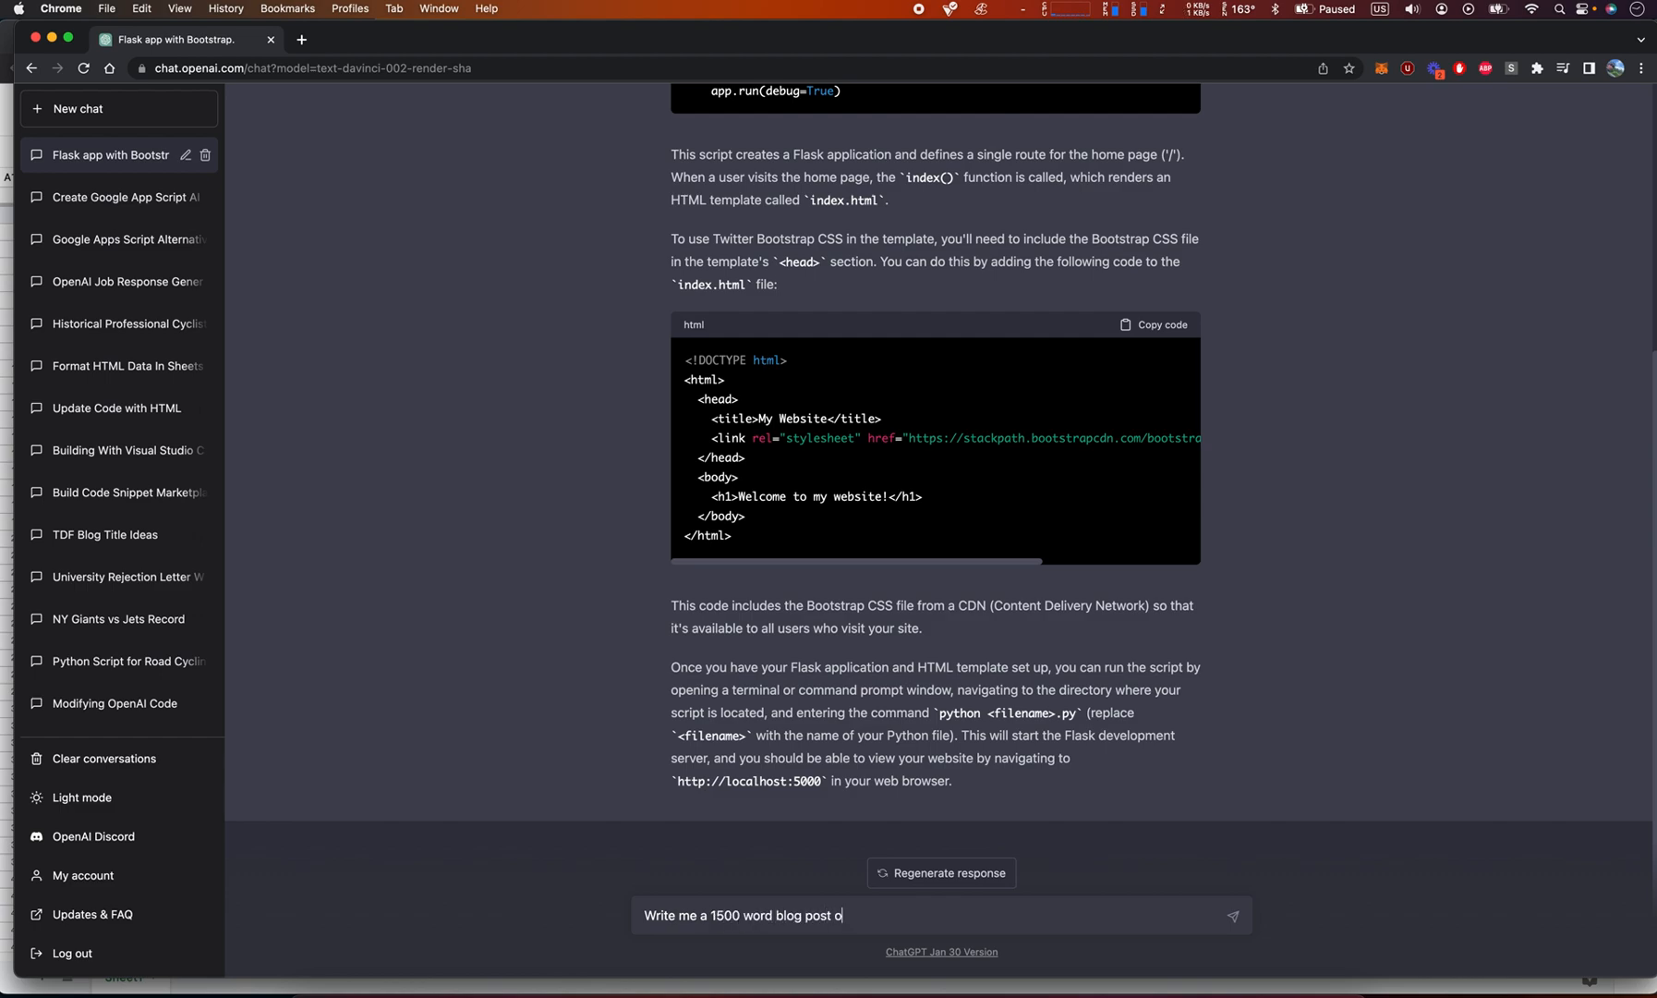
{"action": "type", "text": "n proce"}
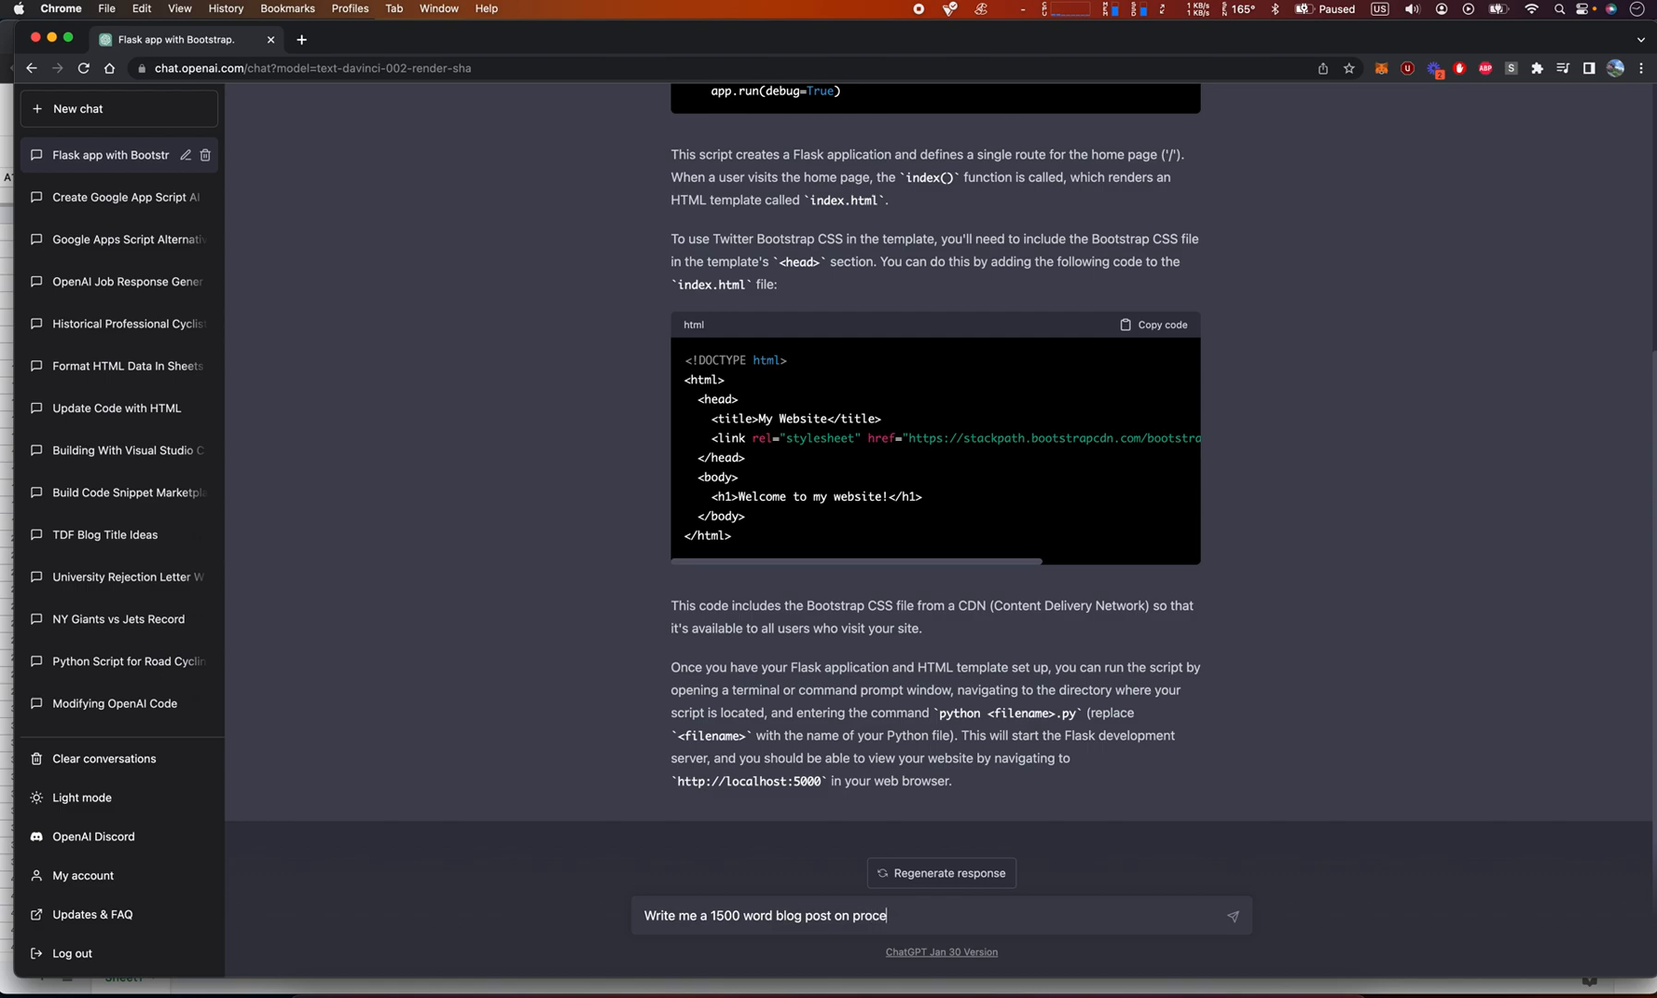
{"action": "type", "text": "ssor archet"}
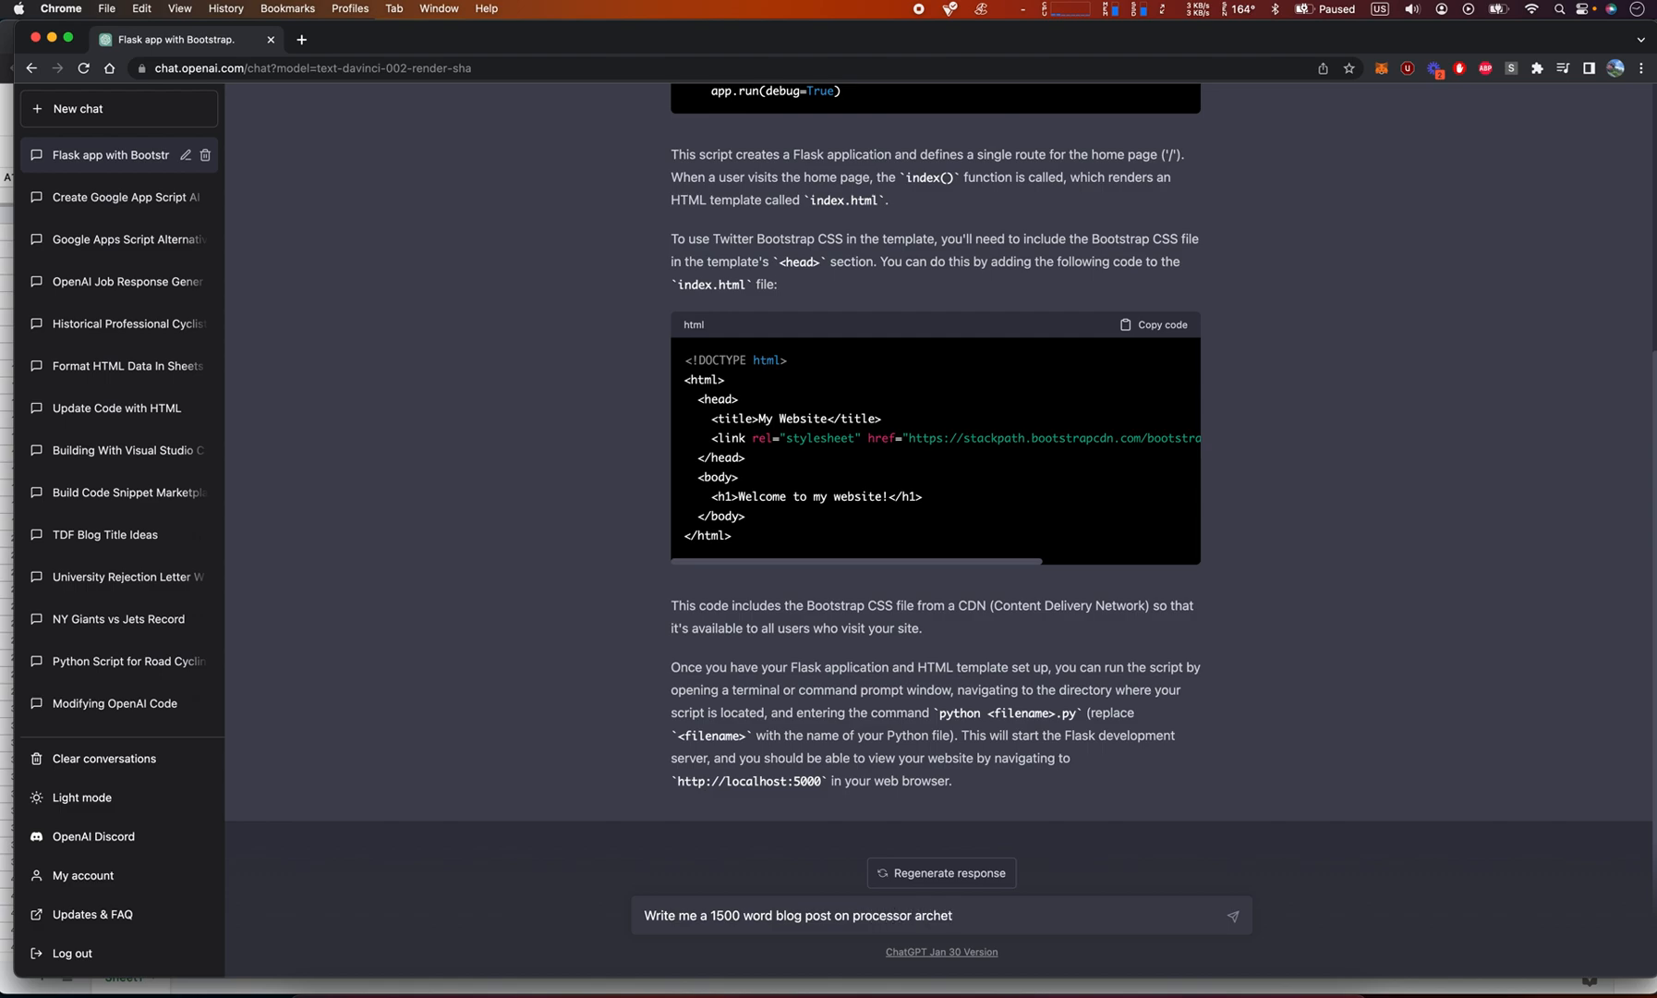
{"action": "type", "text": "ecture for"}
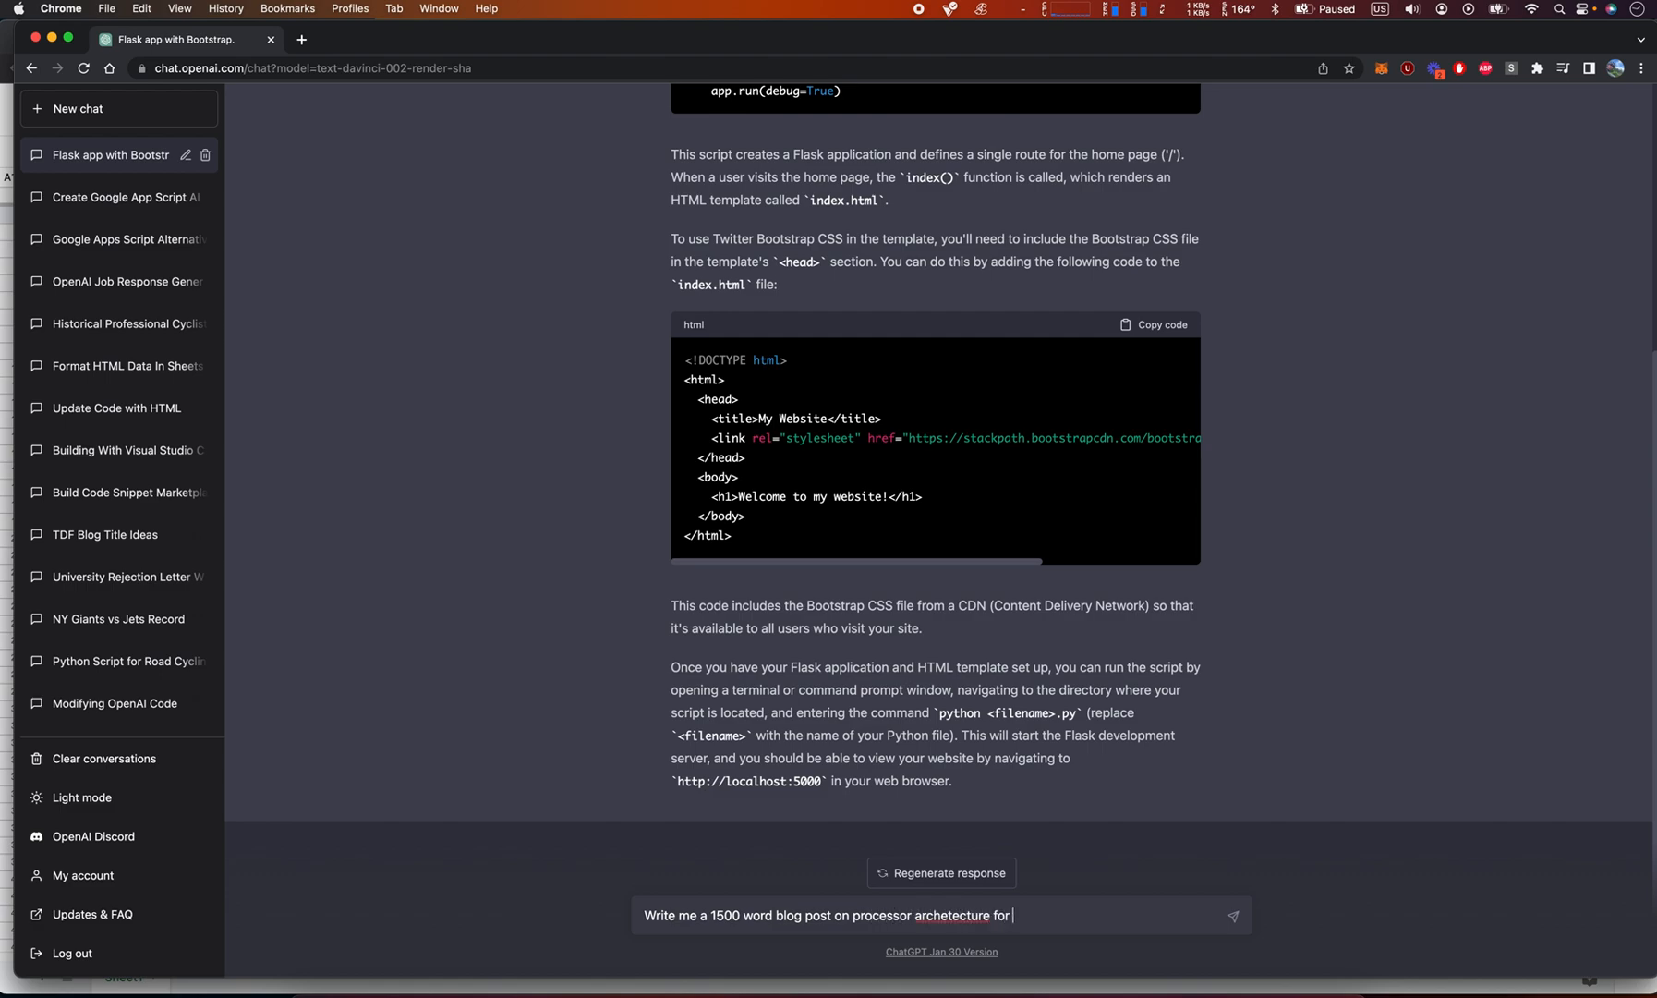
{"action": "type", "text": "laptops"}
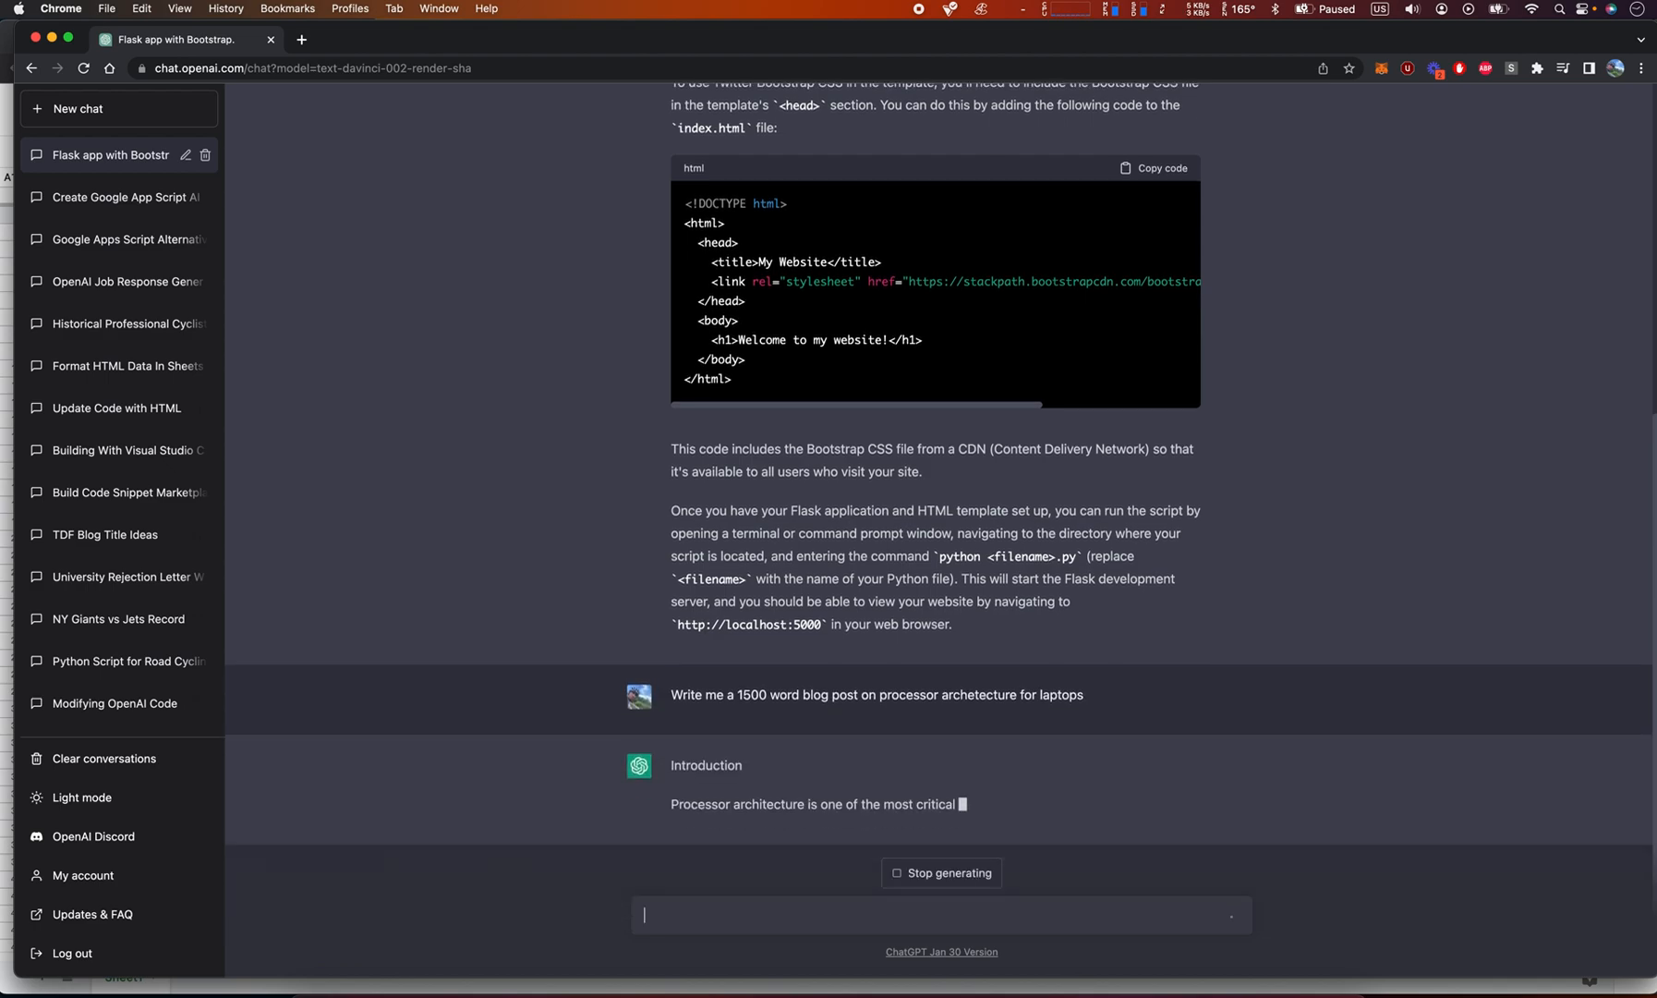
{"action": "scroll", "scroll_direction": "down", "scroll_amount": 3}
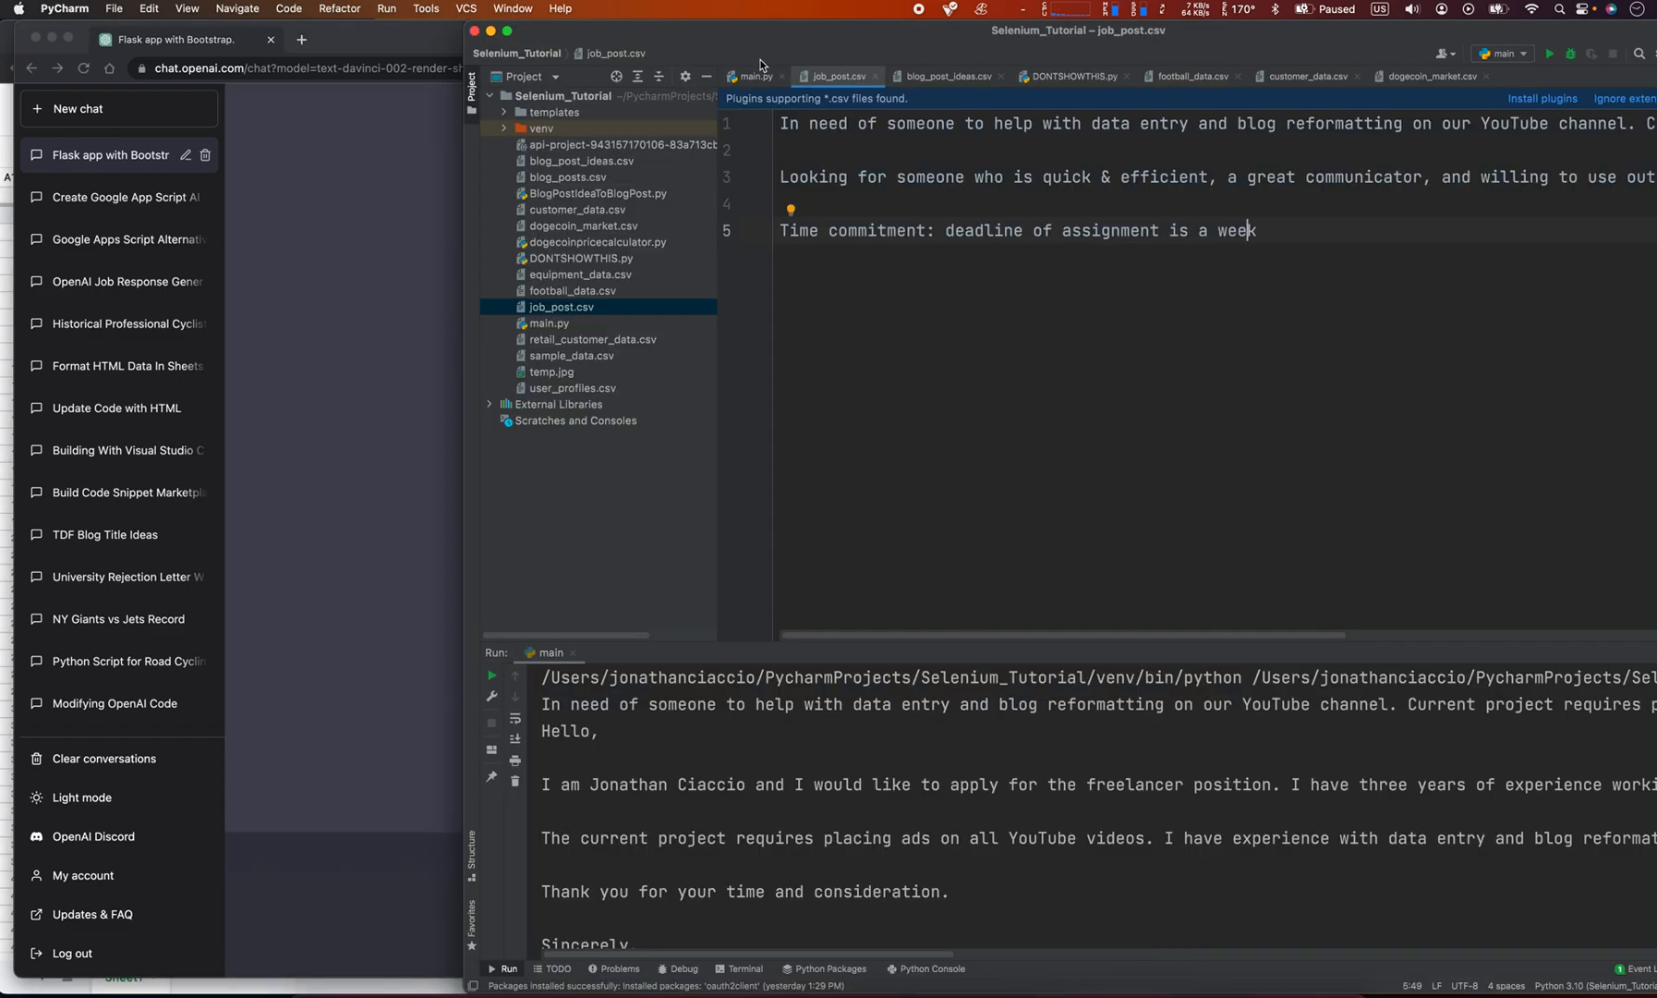
- Bring up main.py, then BlogPostIdeaToBlogPost.py with its intro, body and conclusion code
{"action": "left_click", "coordinate": [757, 76]}
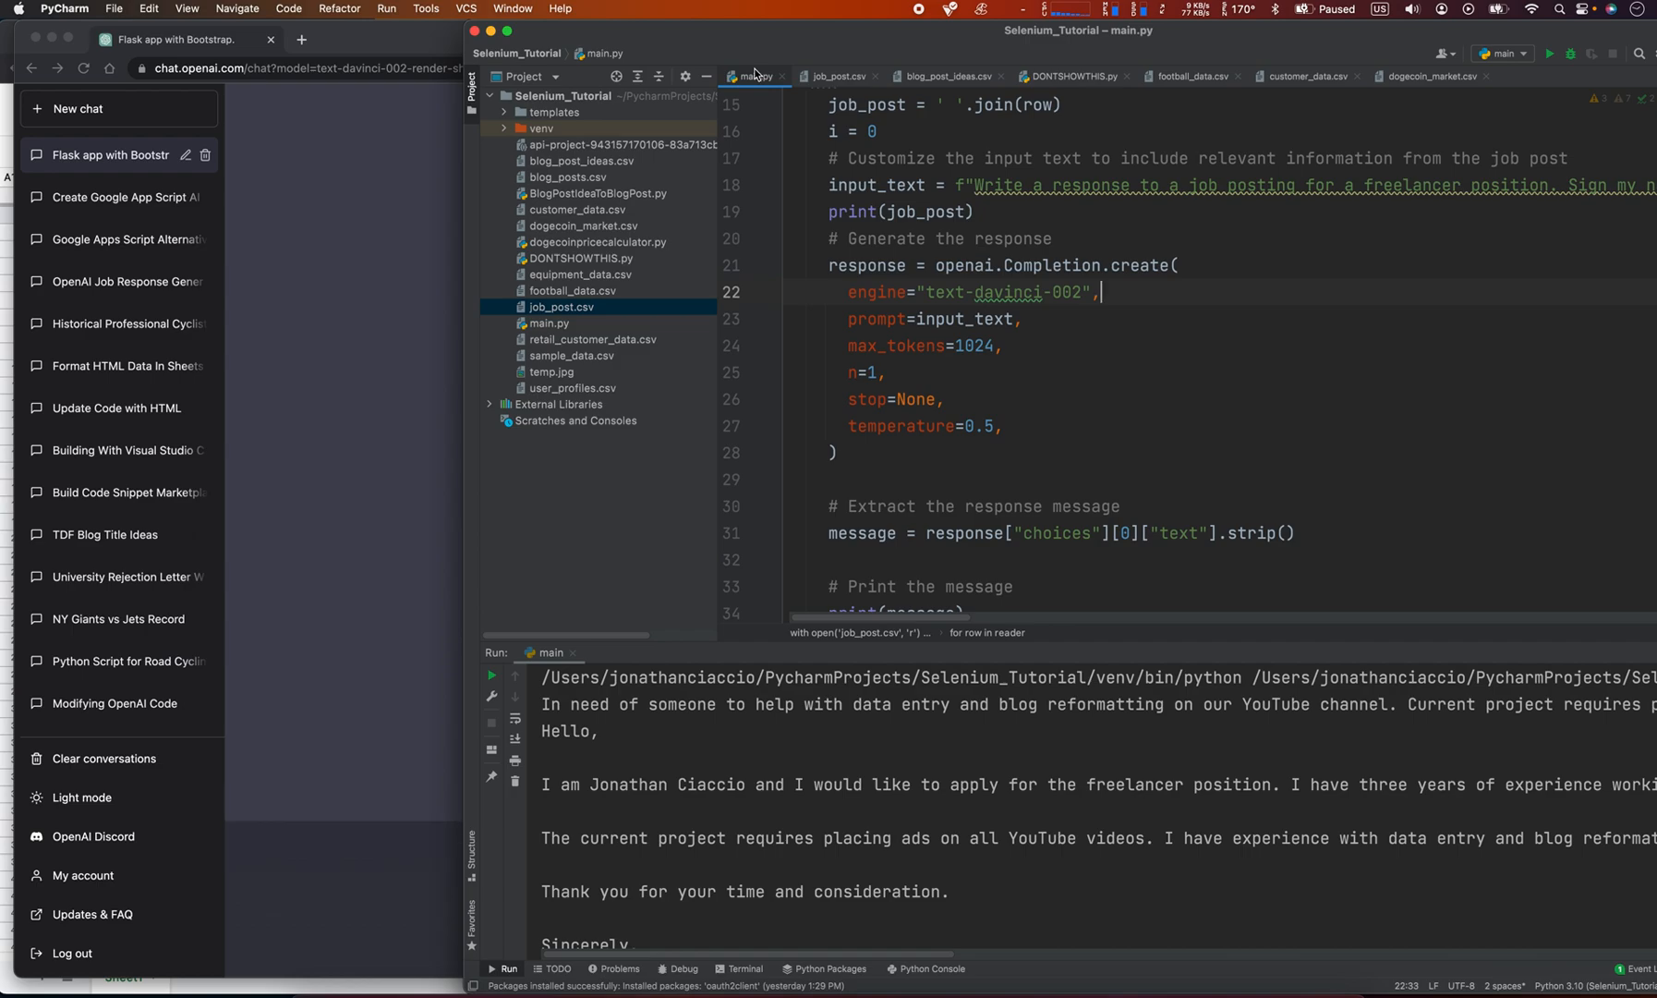
{"action": "mouse_move", "coordinate": [759, 76]}
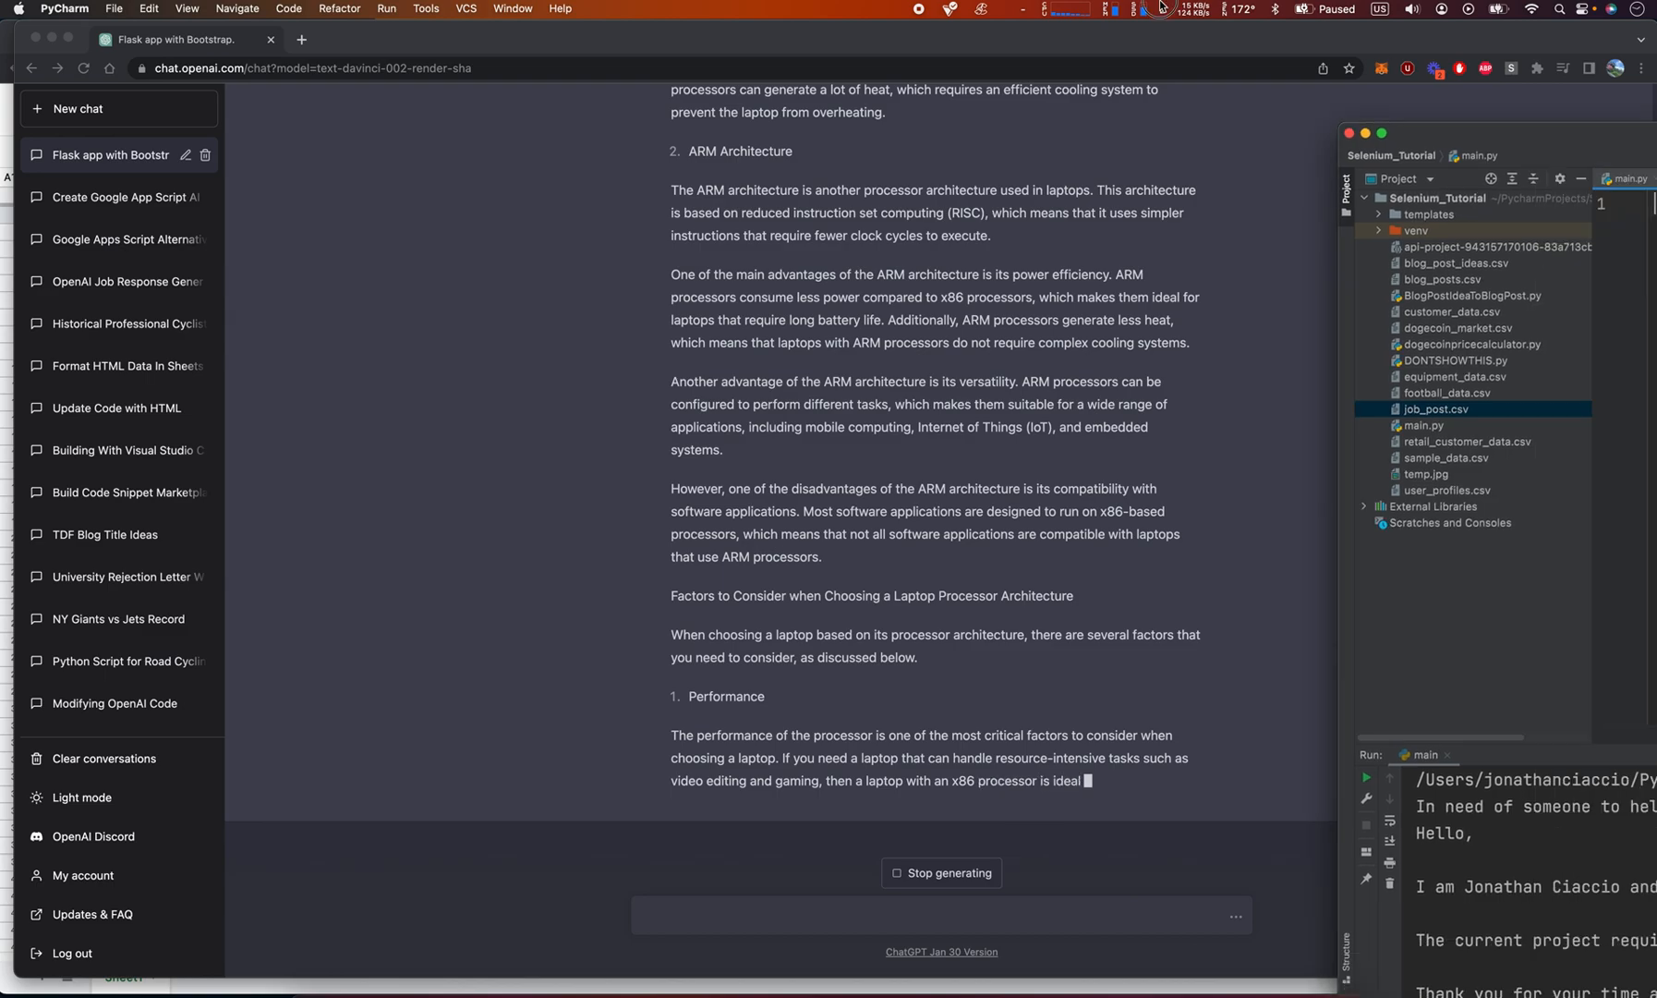
{"action": "left_click", "coordinate": [113, 9]}
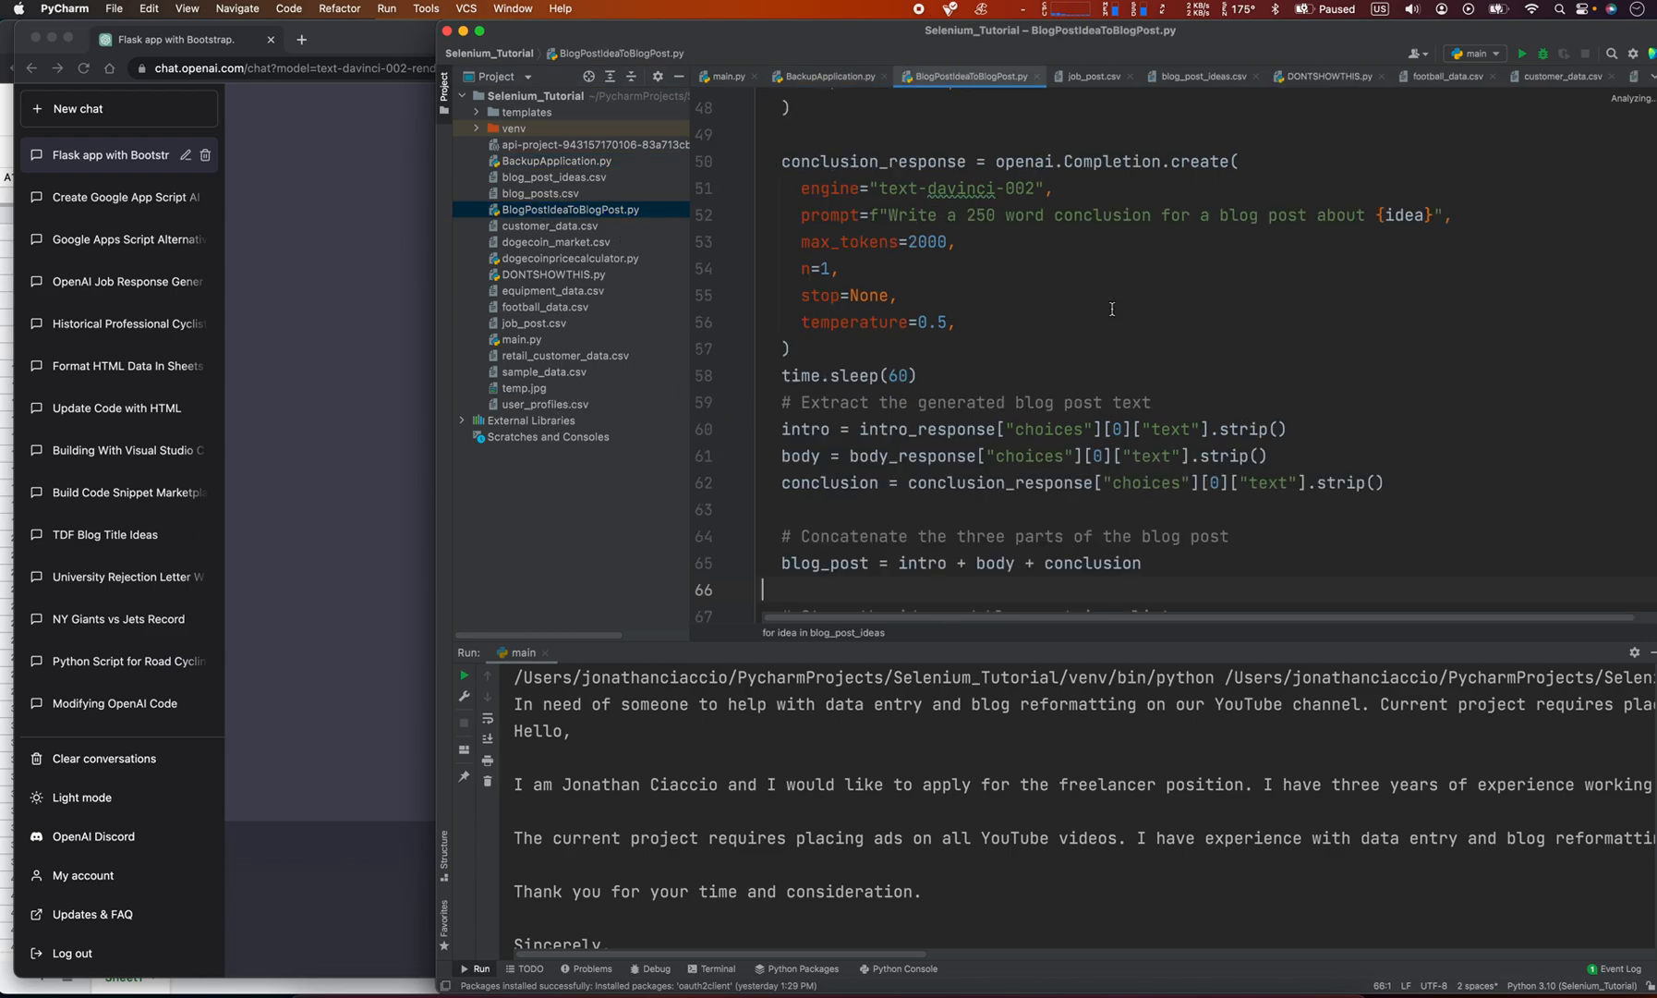
- Show the top of main.py with its OpenAI, CSV and Google Sheets imports and API setup
{"action": "left_click", "coordinate": [730, 75]}
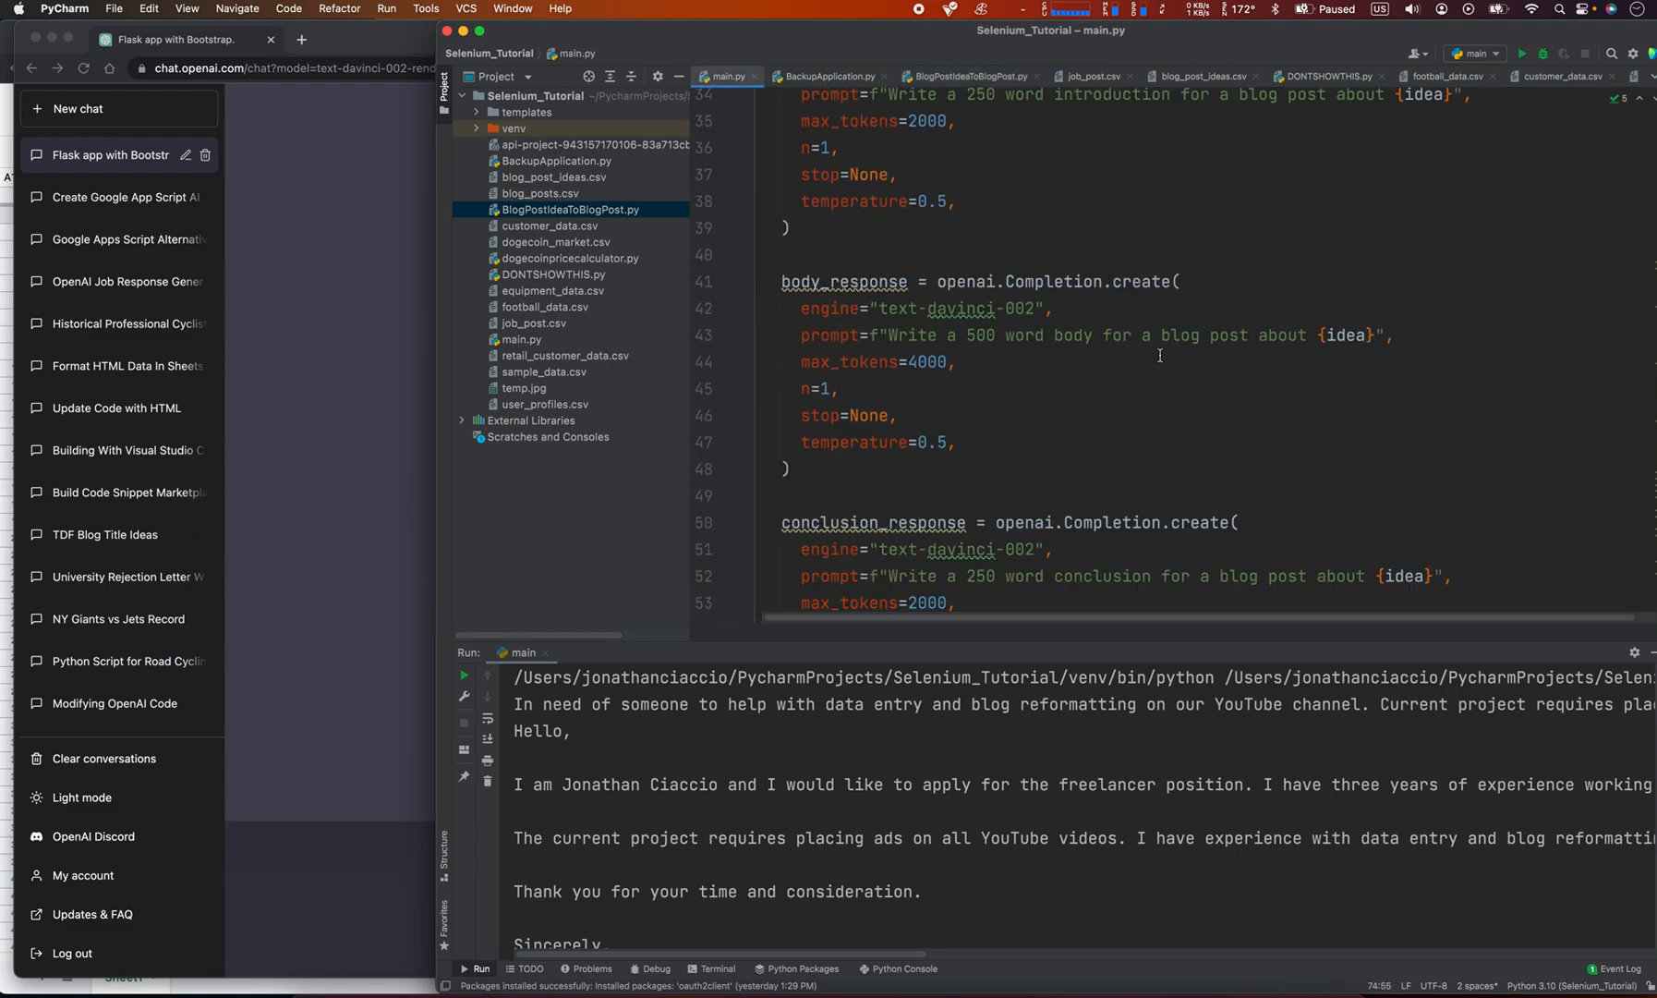
{"action": "scroll", "scroll_direction": "up", "scroll_amount": 3}
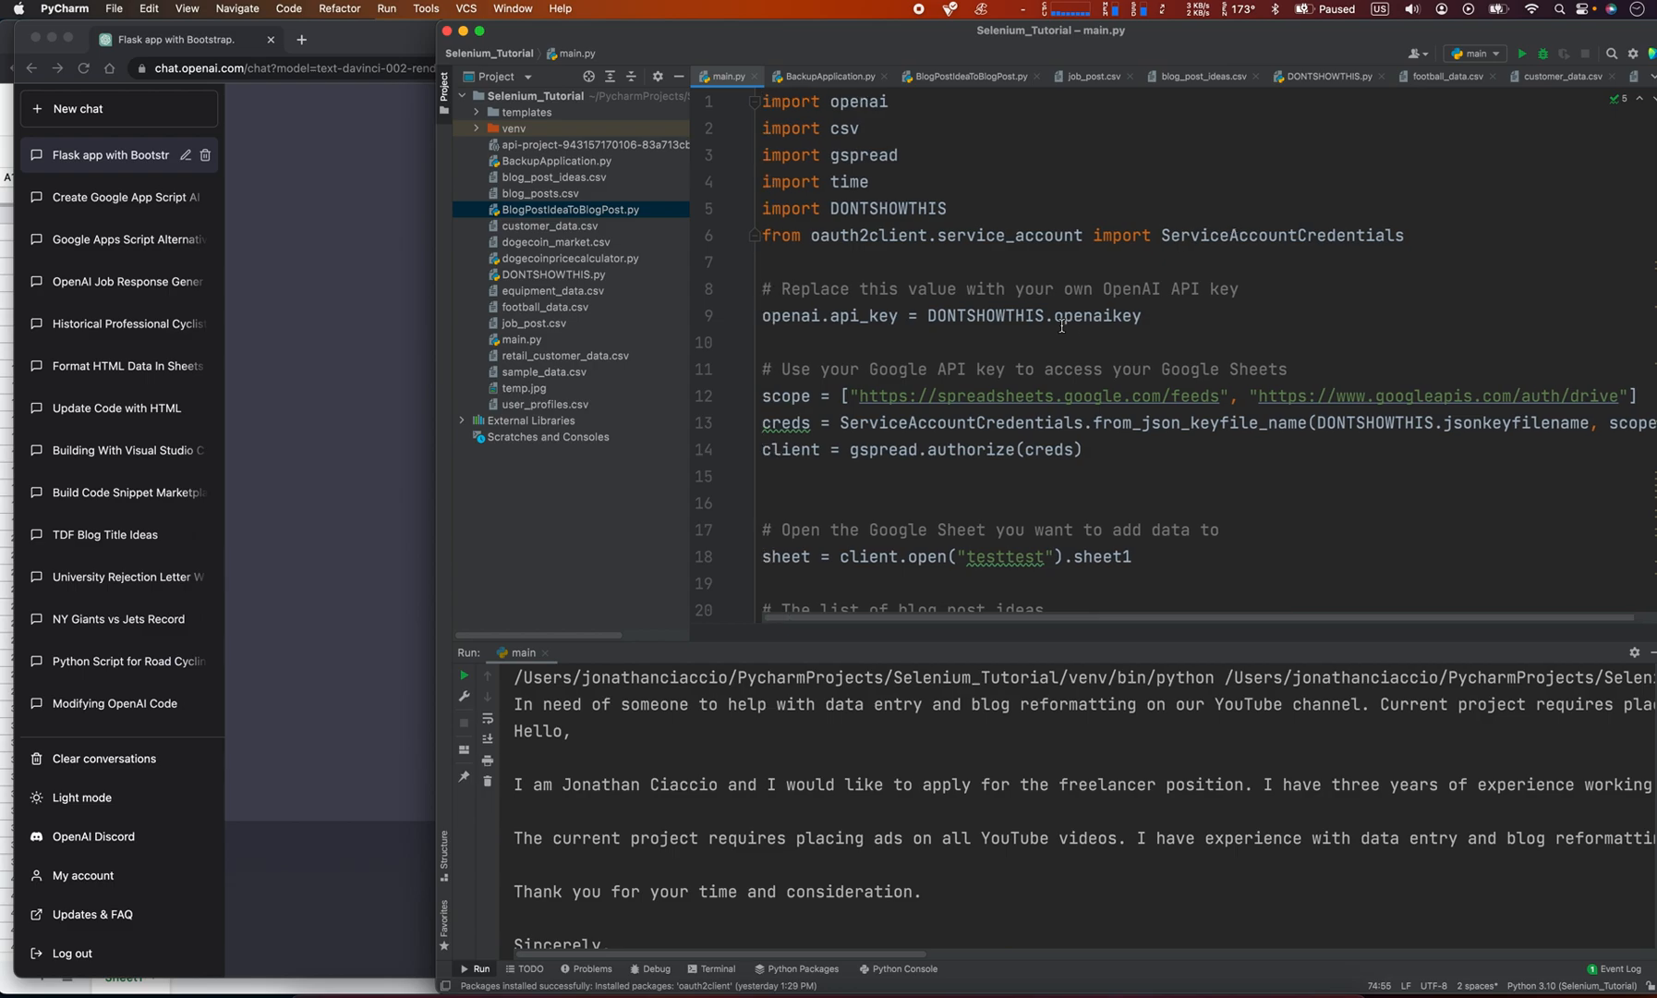
{"action": "mouse_move", "coordinate": [1380, 170]}
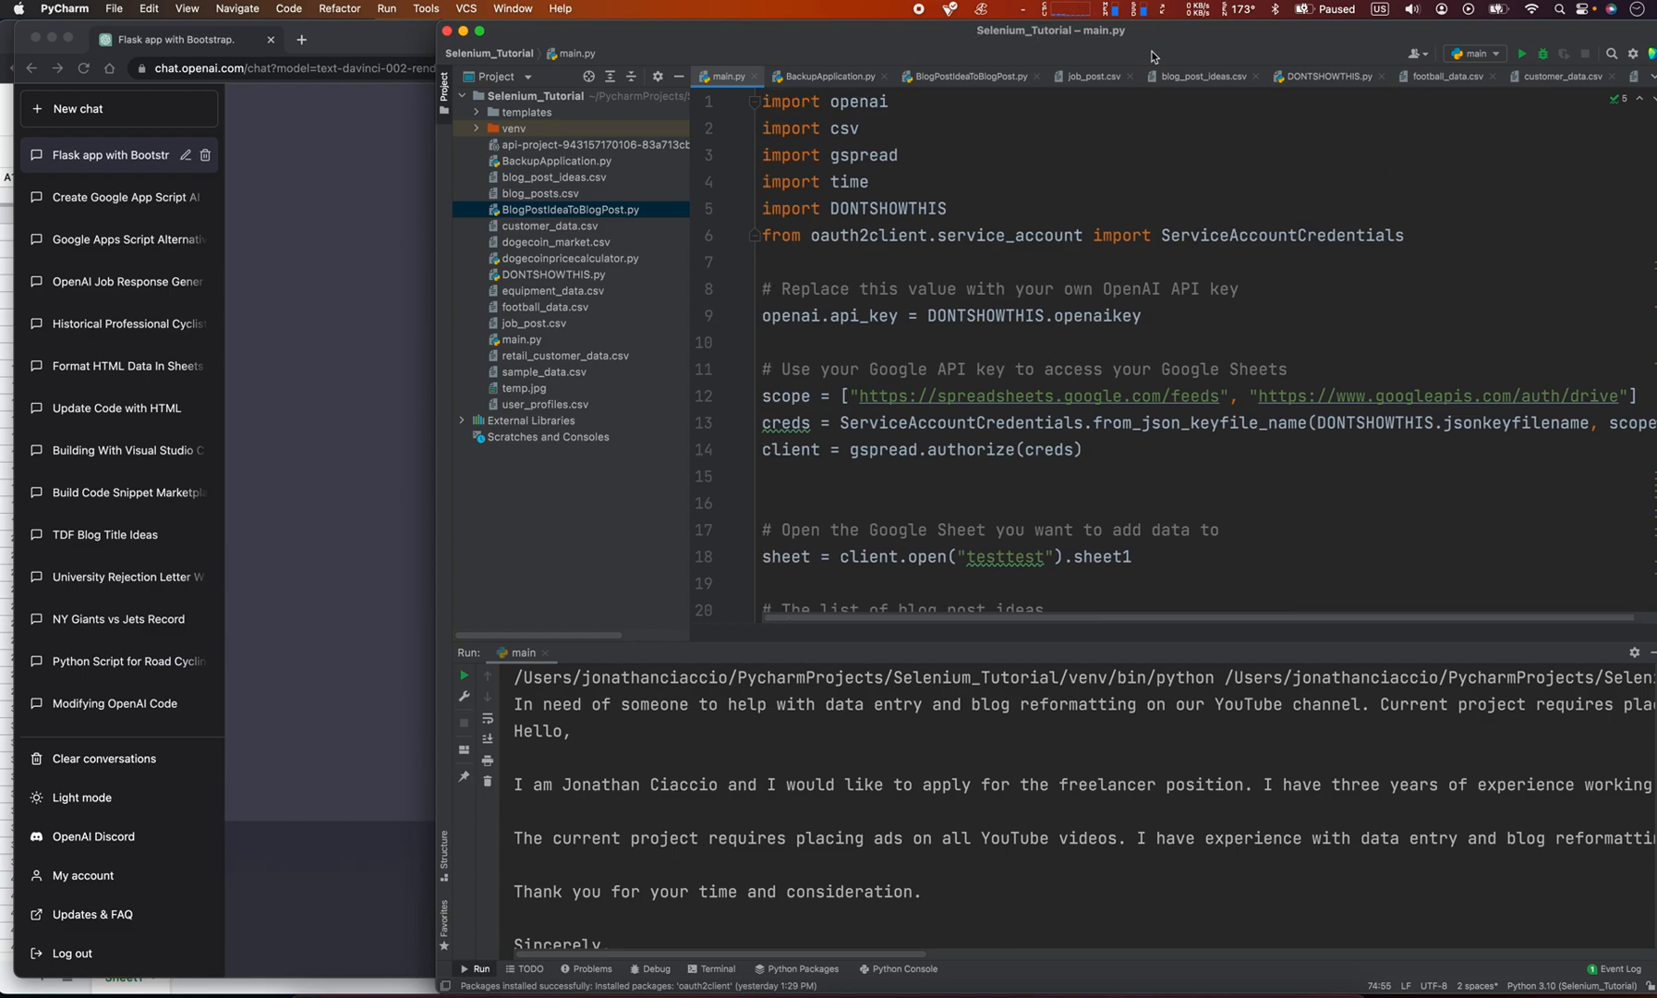
- Add 'Write me a blog post about nutrition for cyclists' to blog_post_ideas.csv
{"action": "left_click", "coordinate": [1197, 76]}
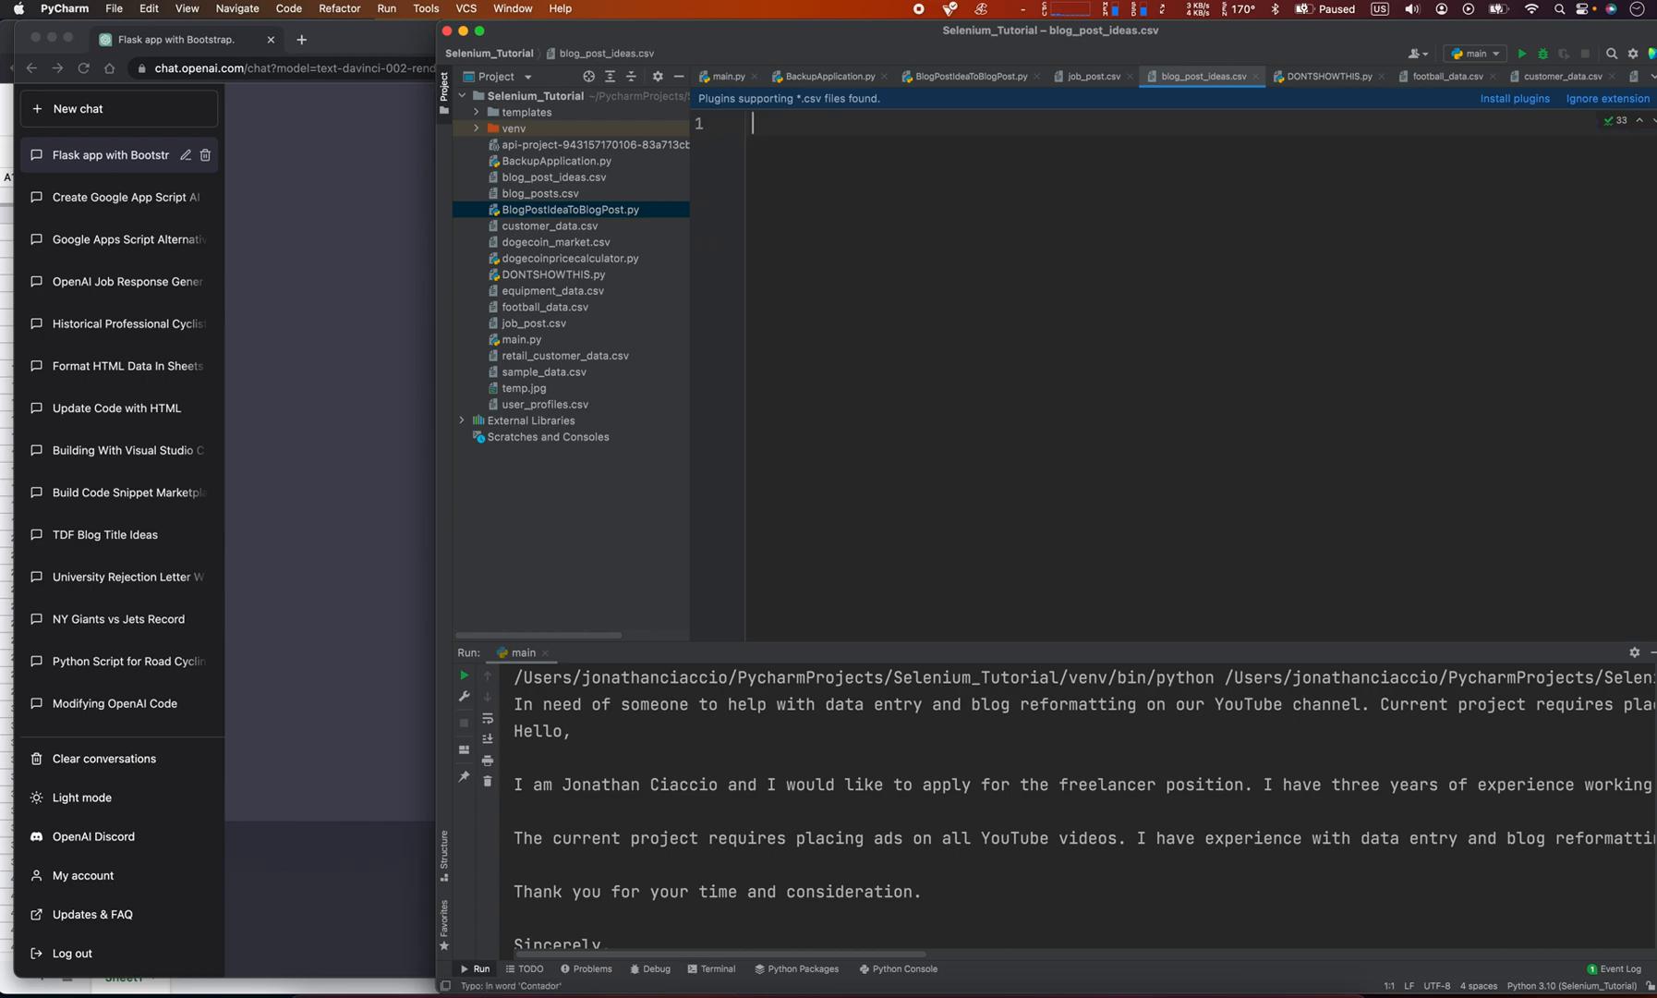
{"action": "type", "text": "Wri"}
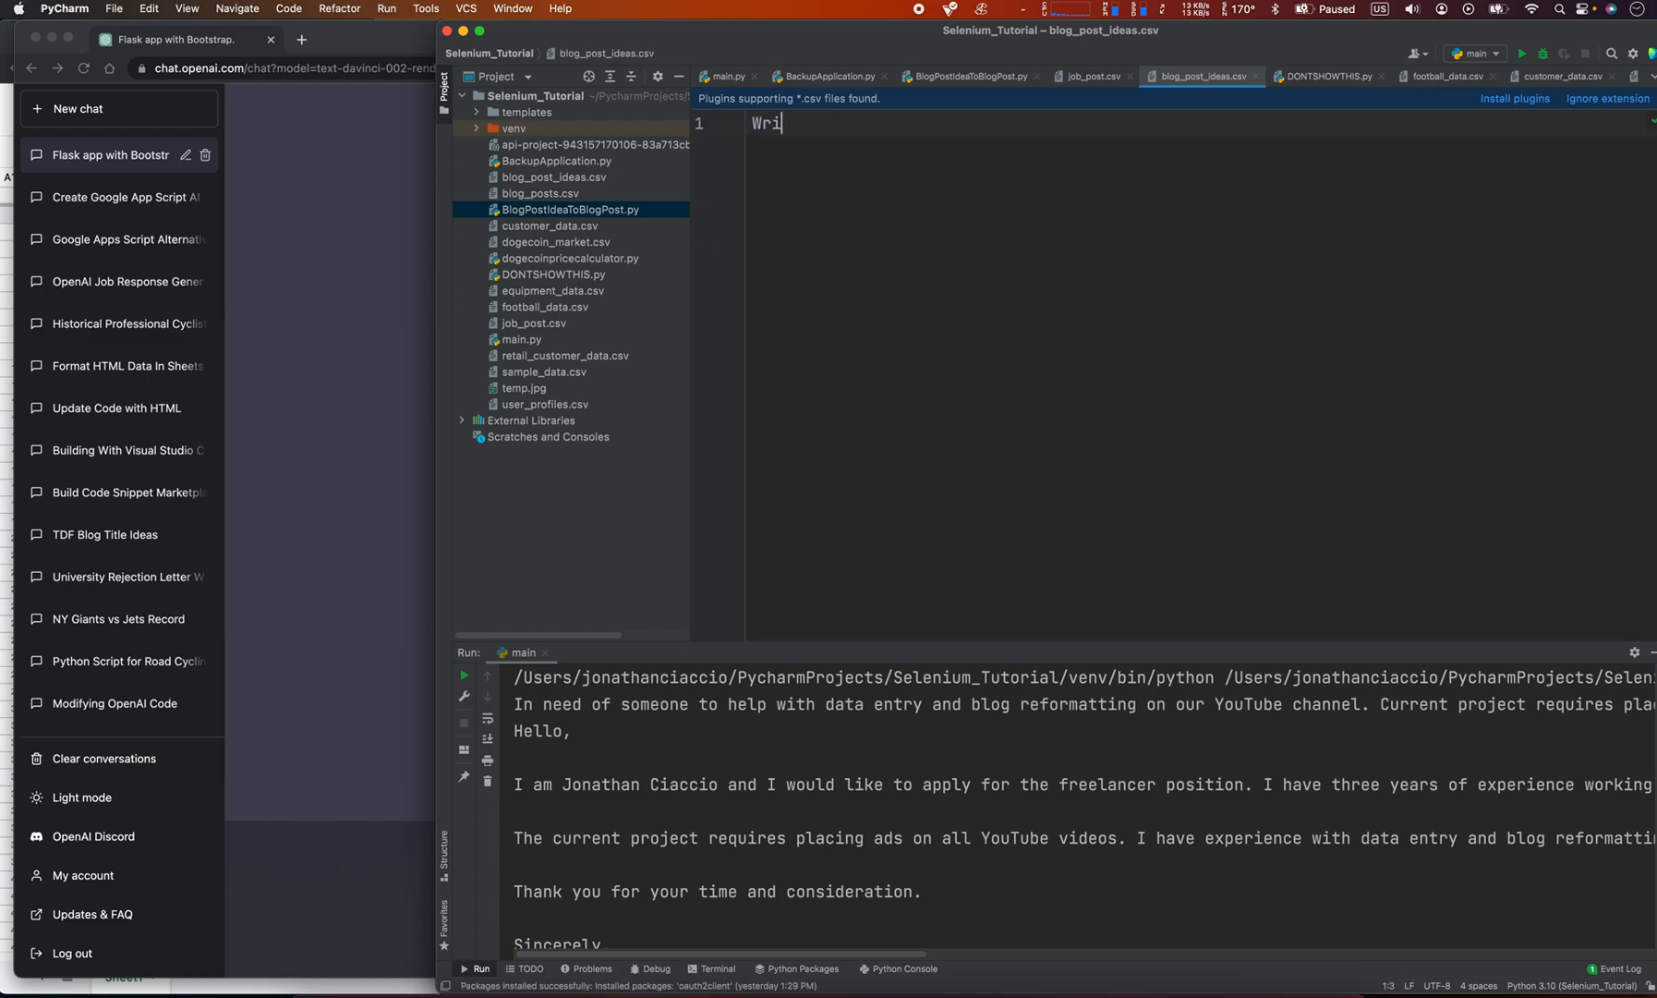
{"action": "type", "text": "te me a blog post a"}
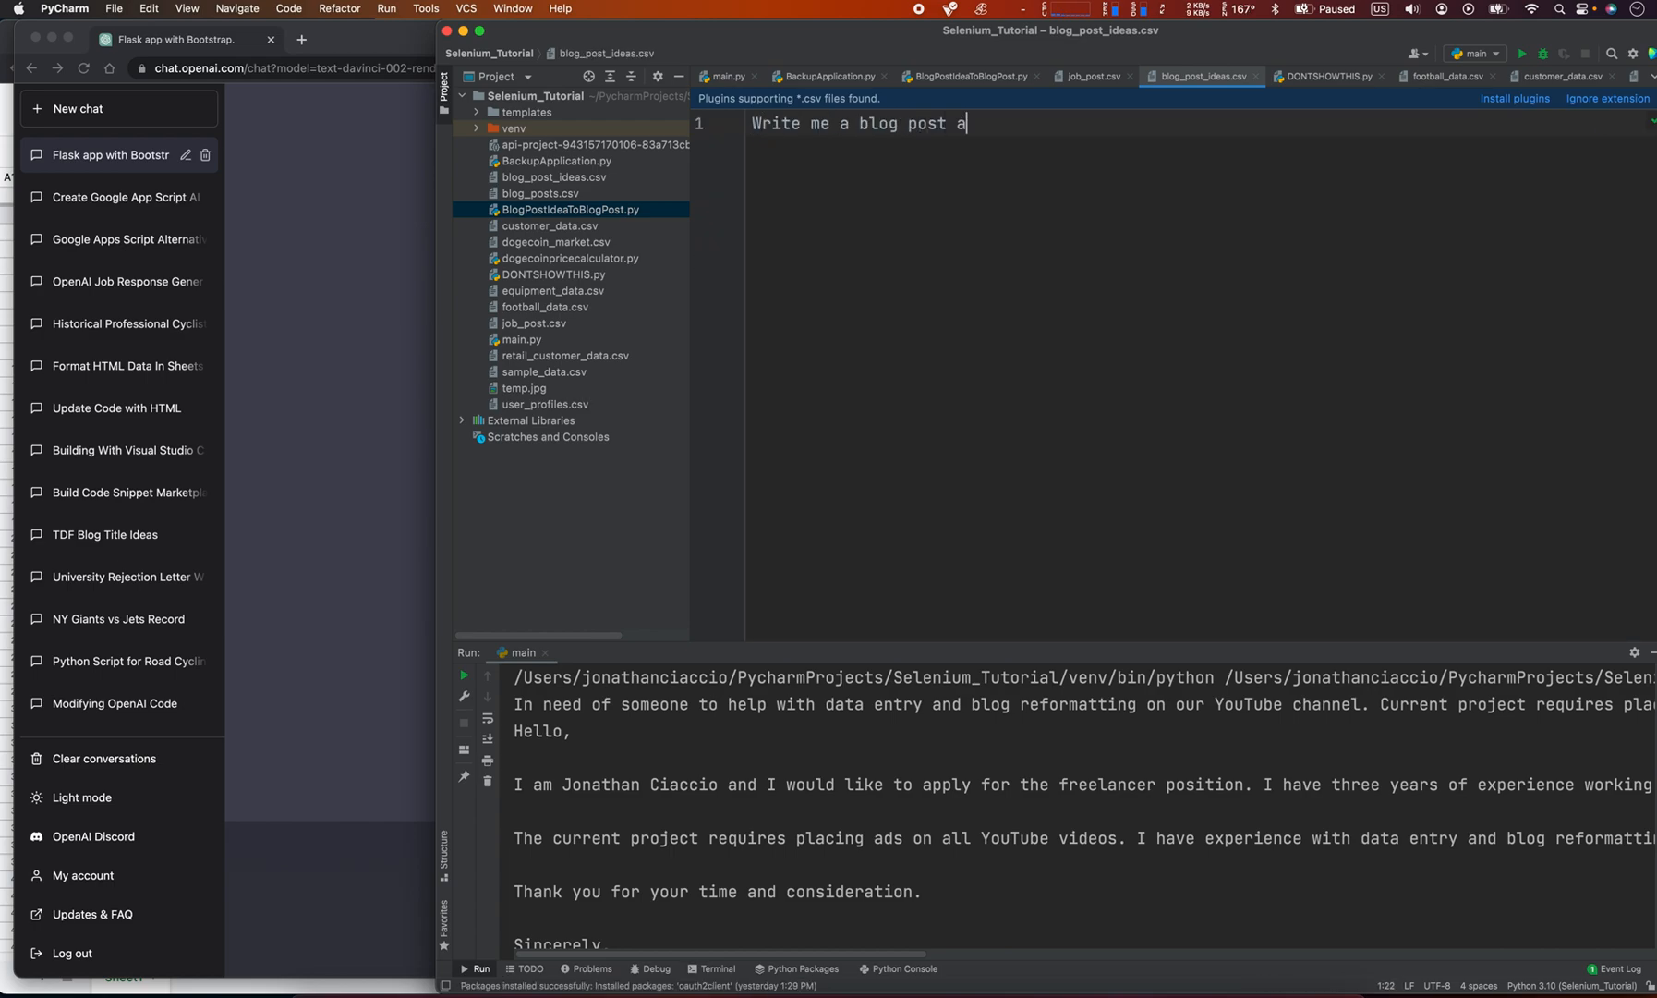
{"action": "type", "text": "bout nutr"}
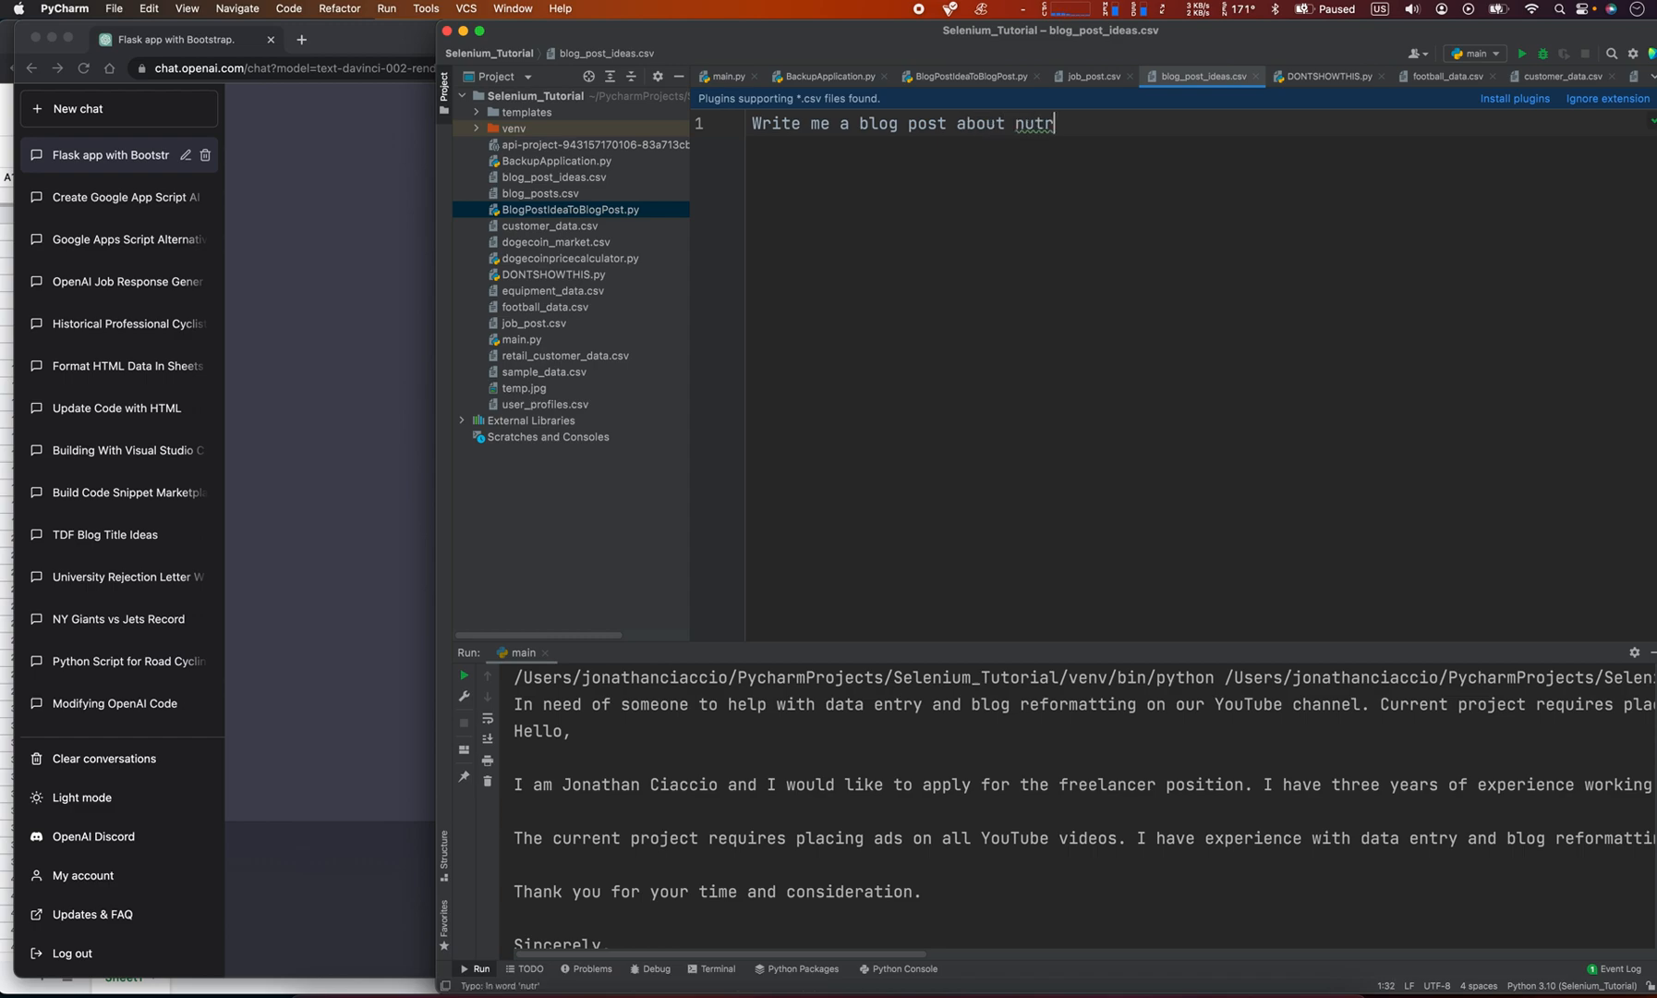
{"action": "type", "text": "ition for cyclists"}
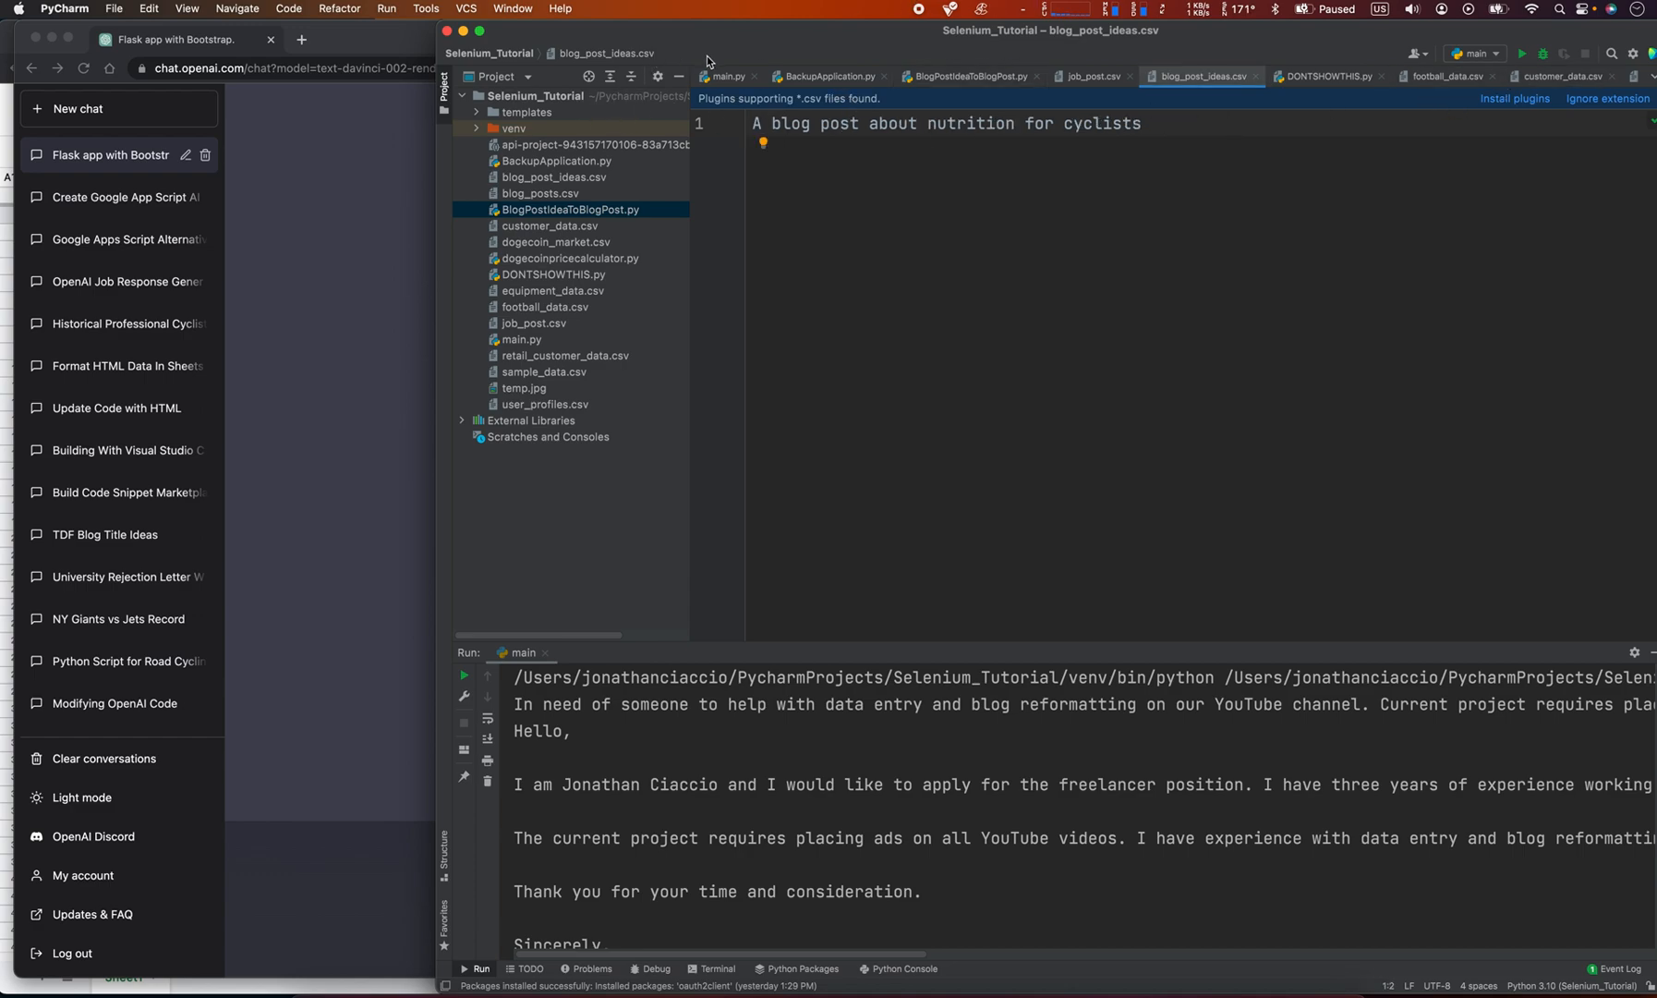
- Run main.py again and scroll through its CSV loop and OpenAI generation calls
{"action": "left_click", "coordinate": [726, 76]}
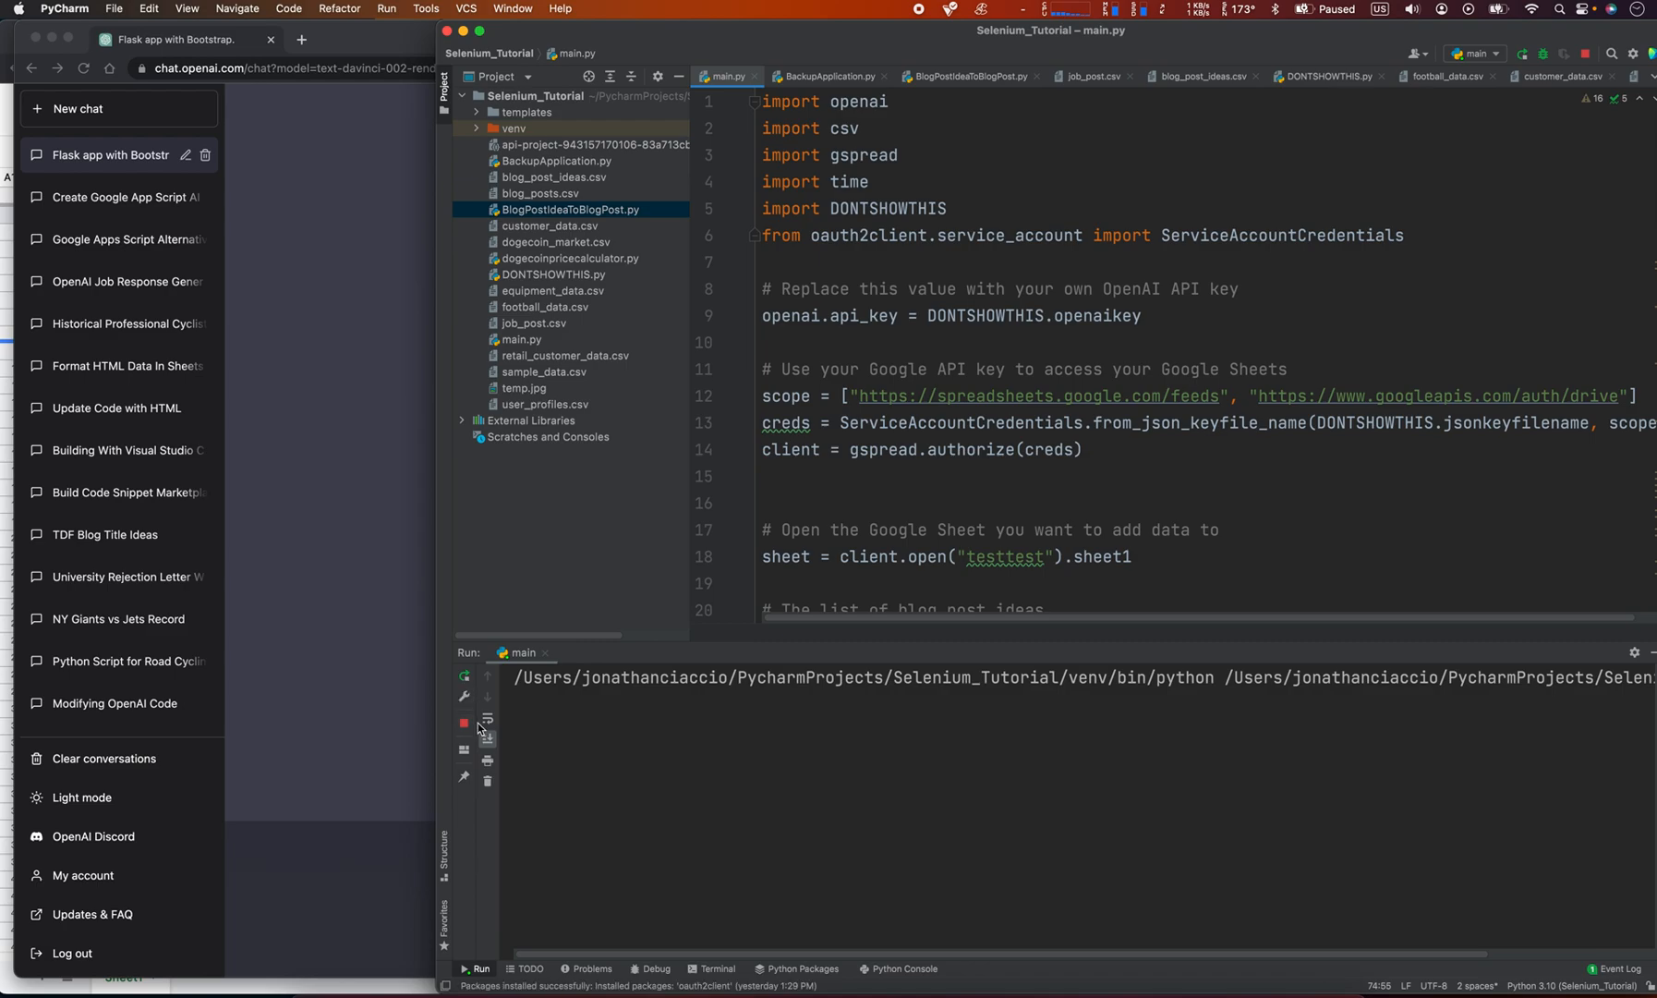
{"action": "mouse_move", "coordinate": [177, 776]}
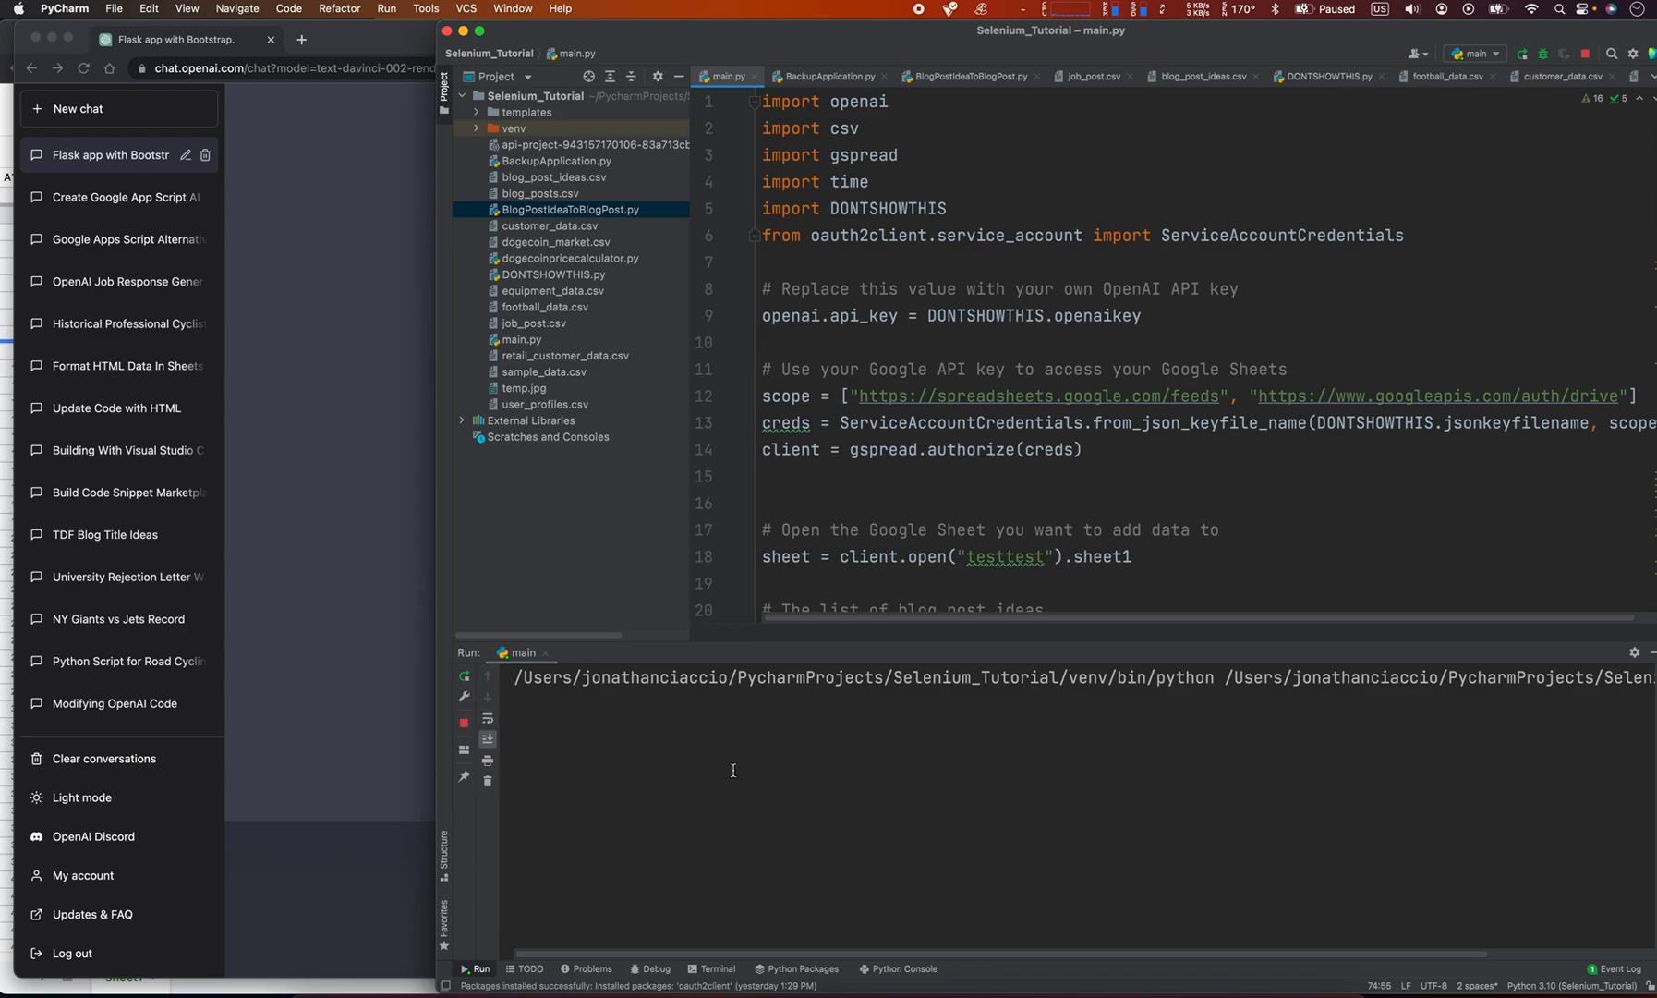
{"action": "mouse_move", "coordinate": [910, 842]}
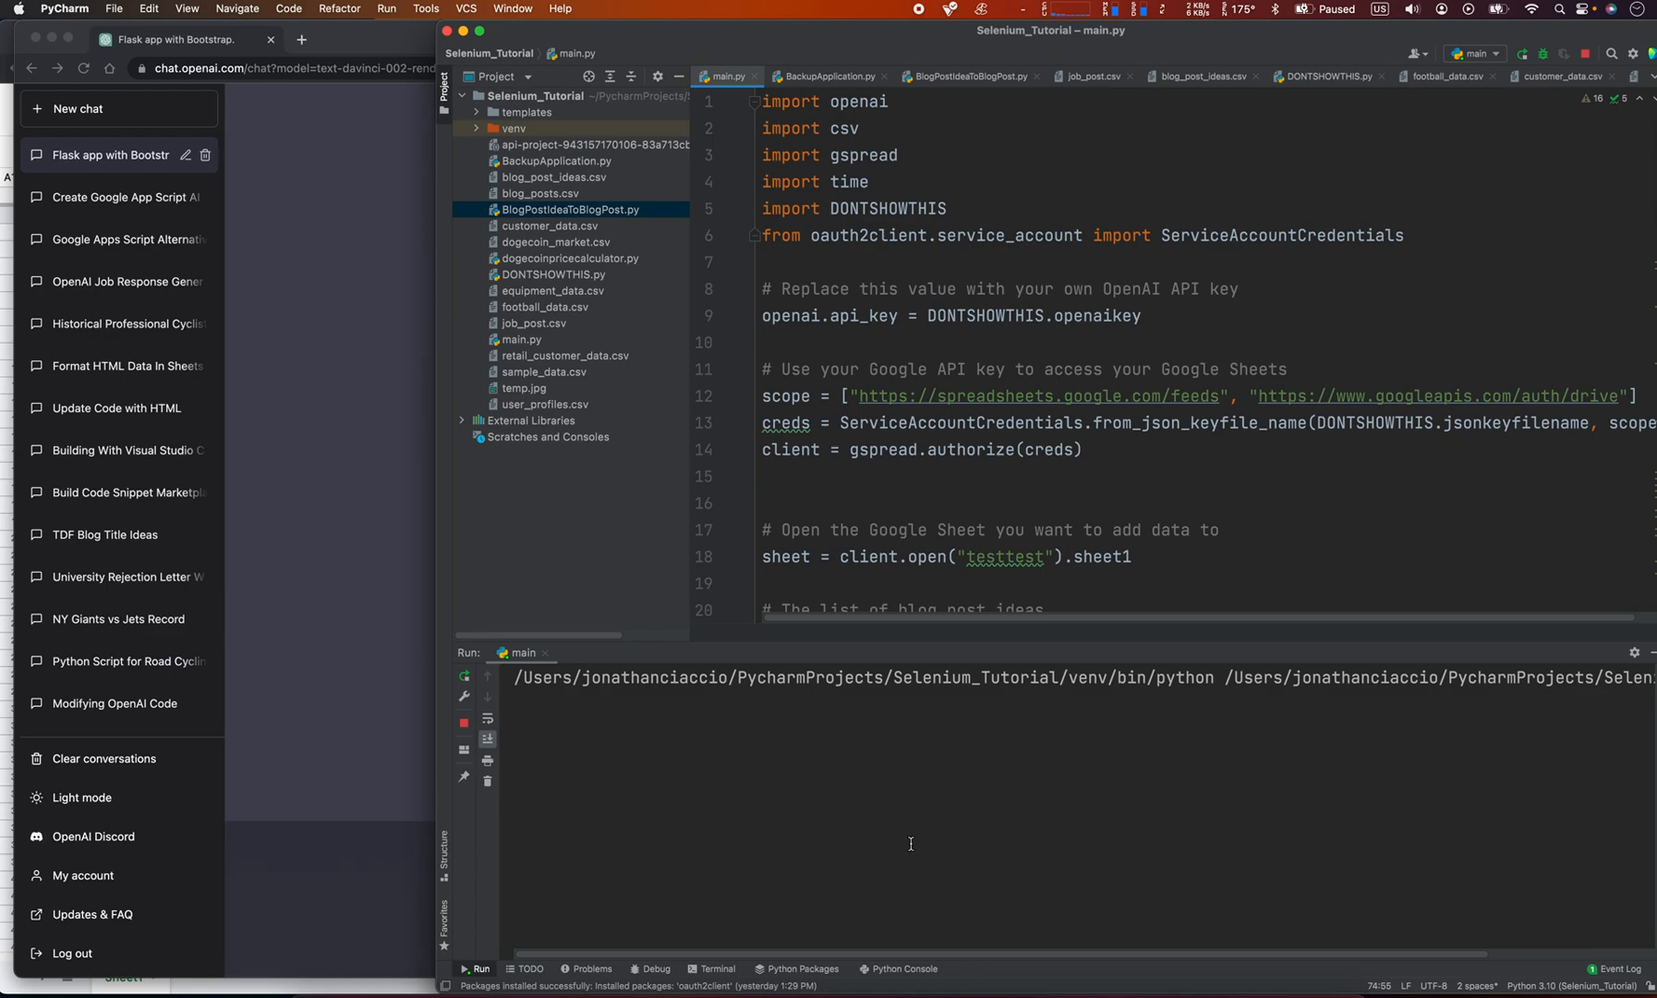
{"action": "mouse_move", "coordinate": [722, 866]}
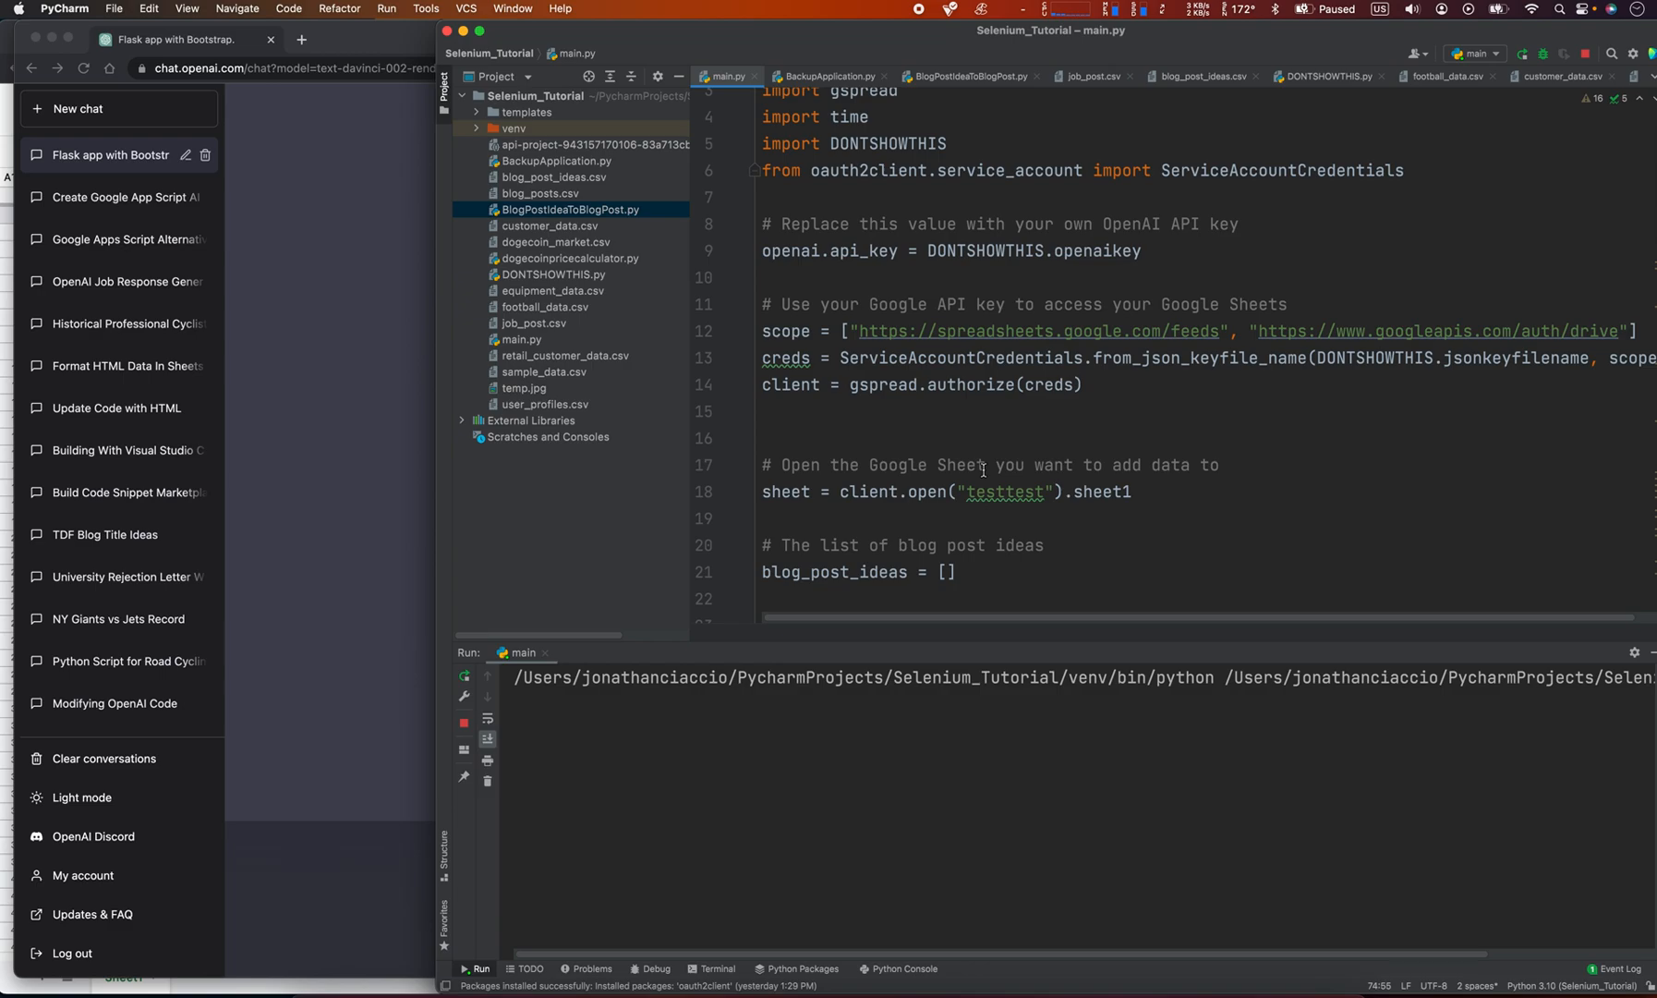
{"action": "scroll", "scroll_direction": "down", "scroll_amount": 3}
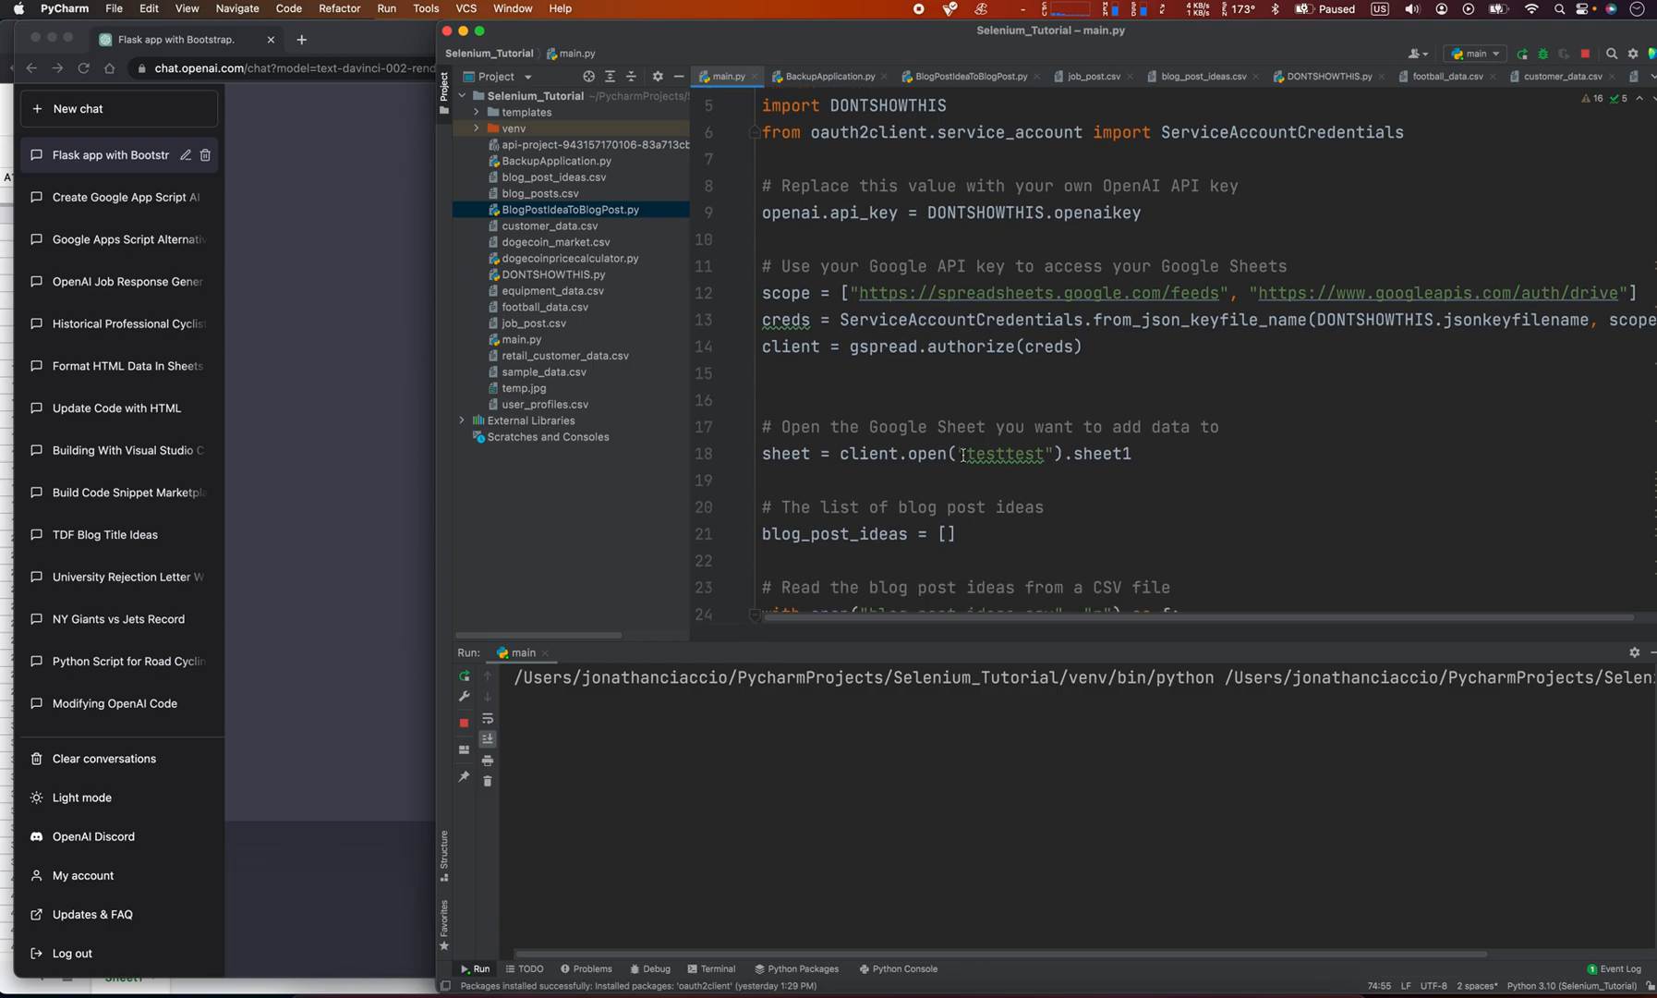
{"action": "scroll", "scroll_direction": "down", "scroll_amount": 3}
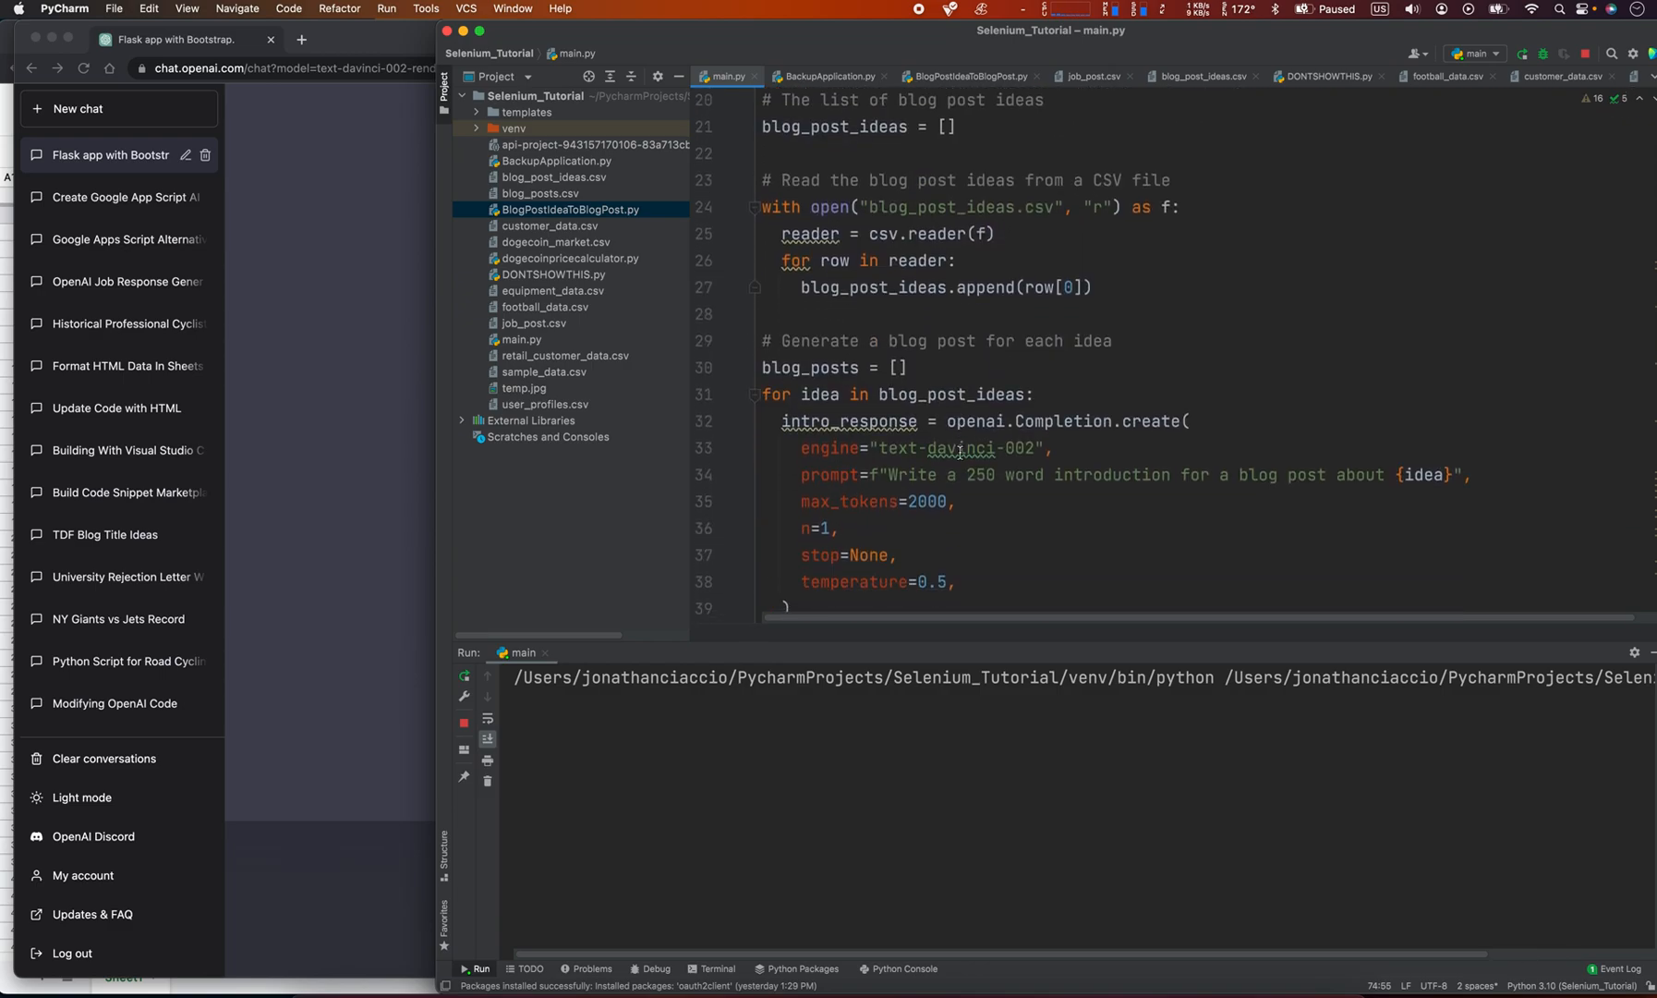
{"action": "scroll", "scroll_direction": "down", "scroll_amount": 3}
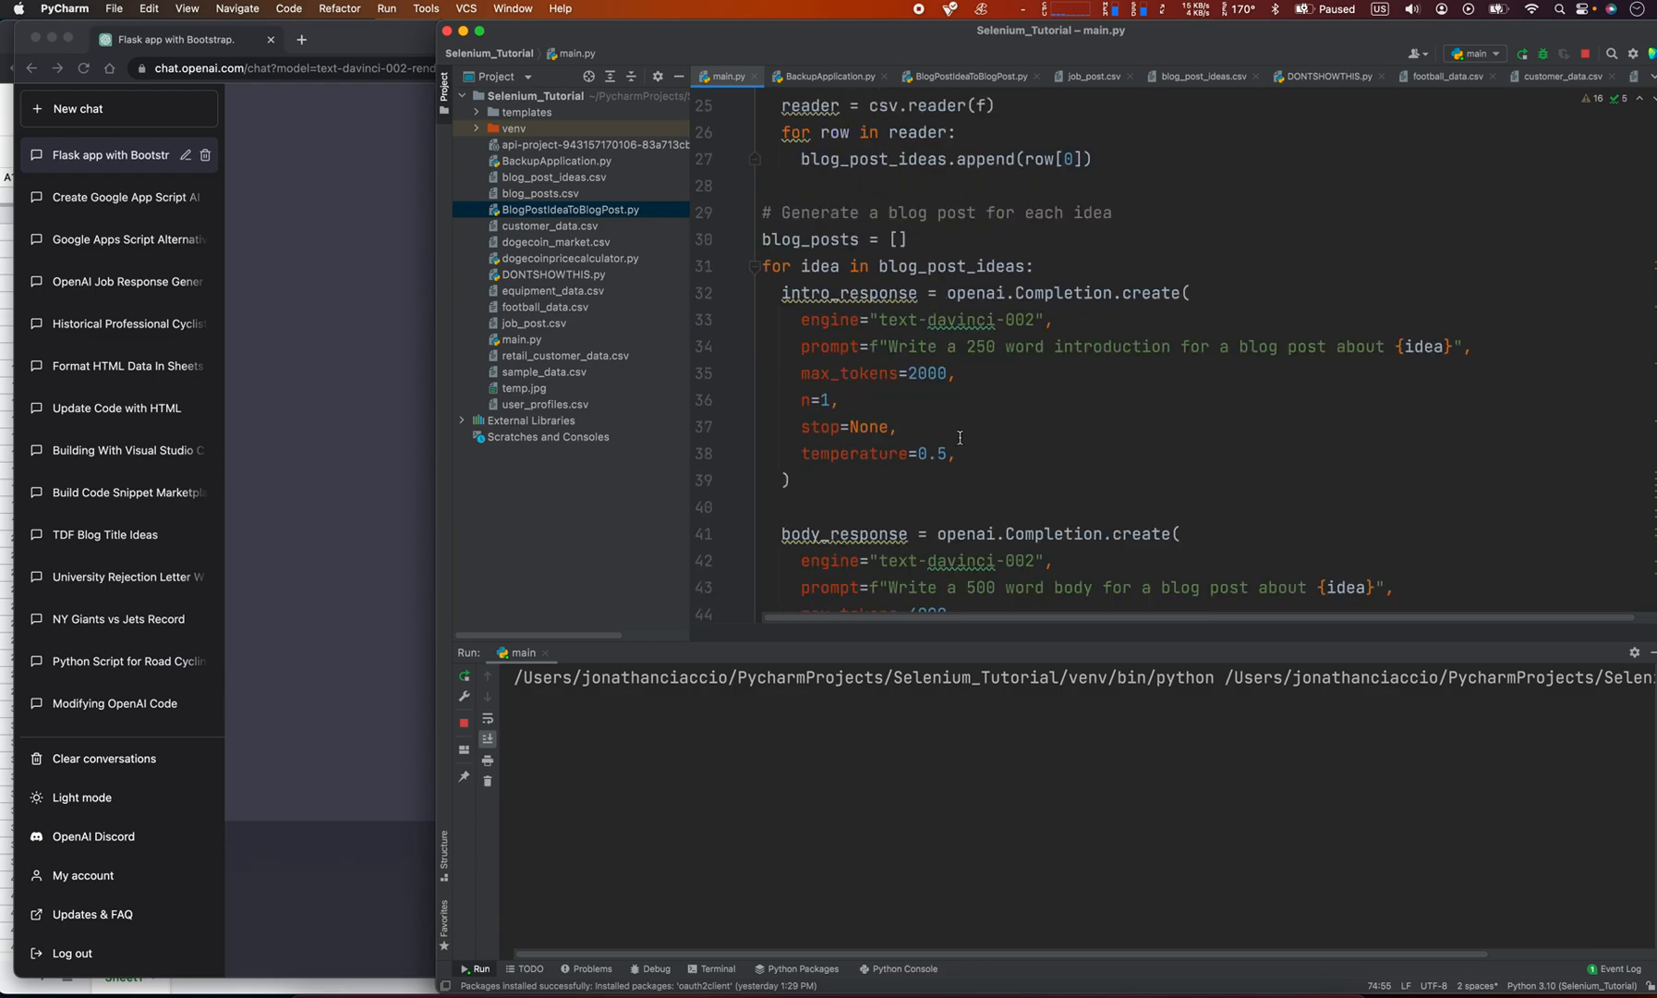
{"action": "scroll", "scroll_direction": "down", "scroll_amount": 3}
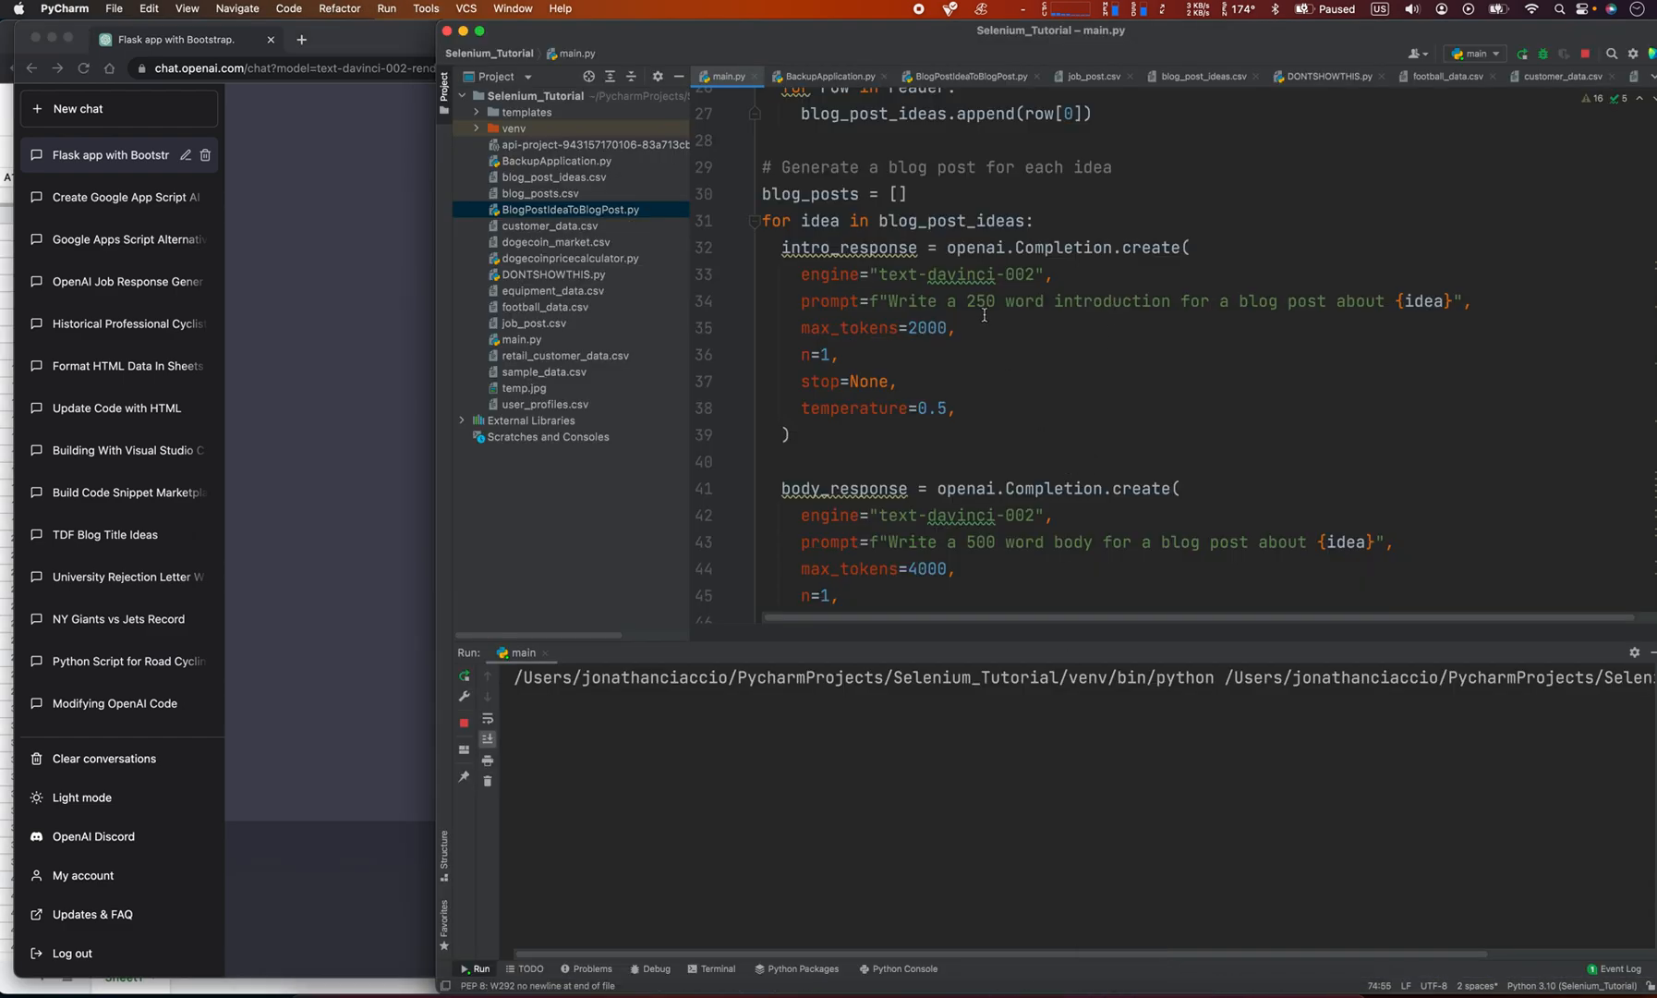
{"action": "mouse_move", "coordinate": [314, 250]}
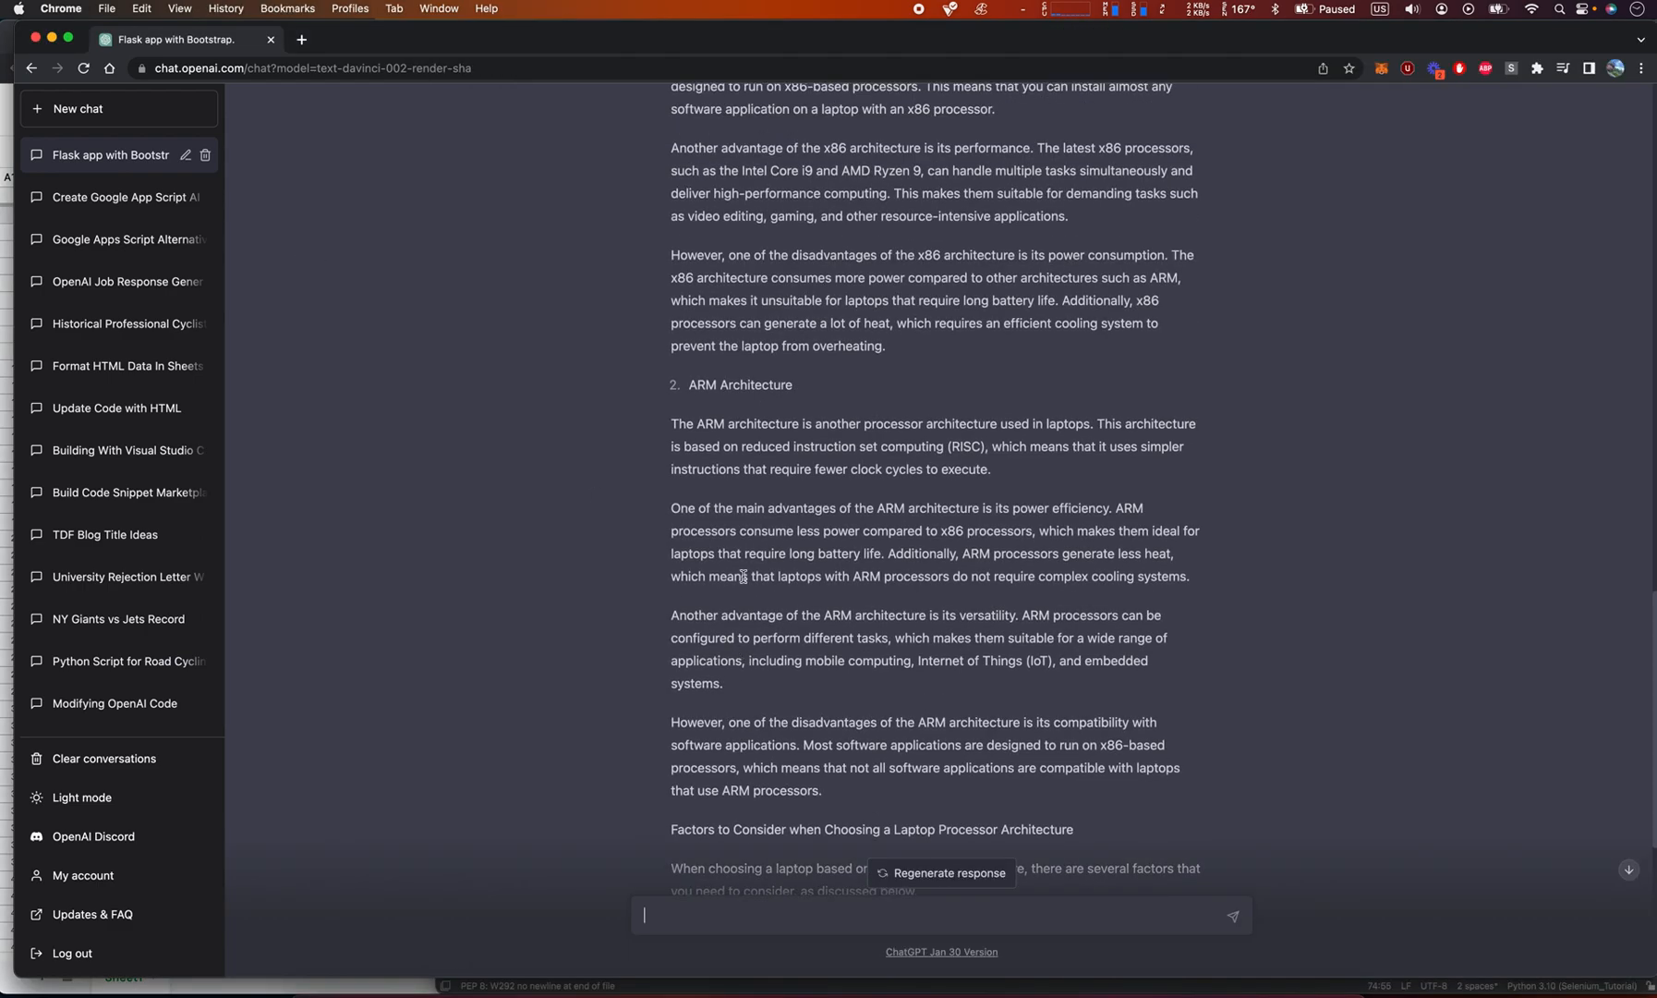
- Send the request for a 2500 word blog post on becoming a strong road bicycle racer
{"action": "scroll", "scroll_direction": "down", "scroll_amount": 3}
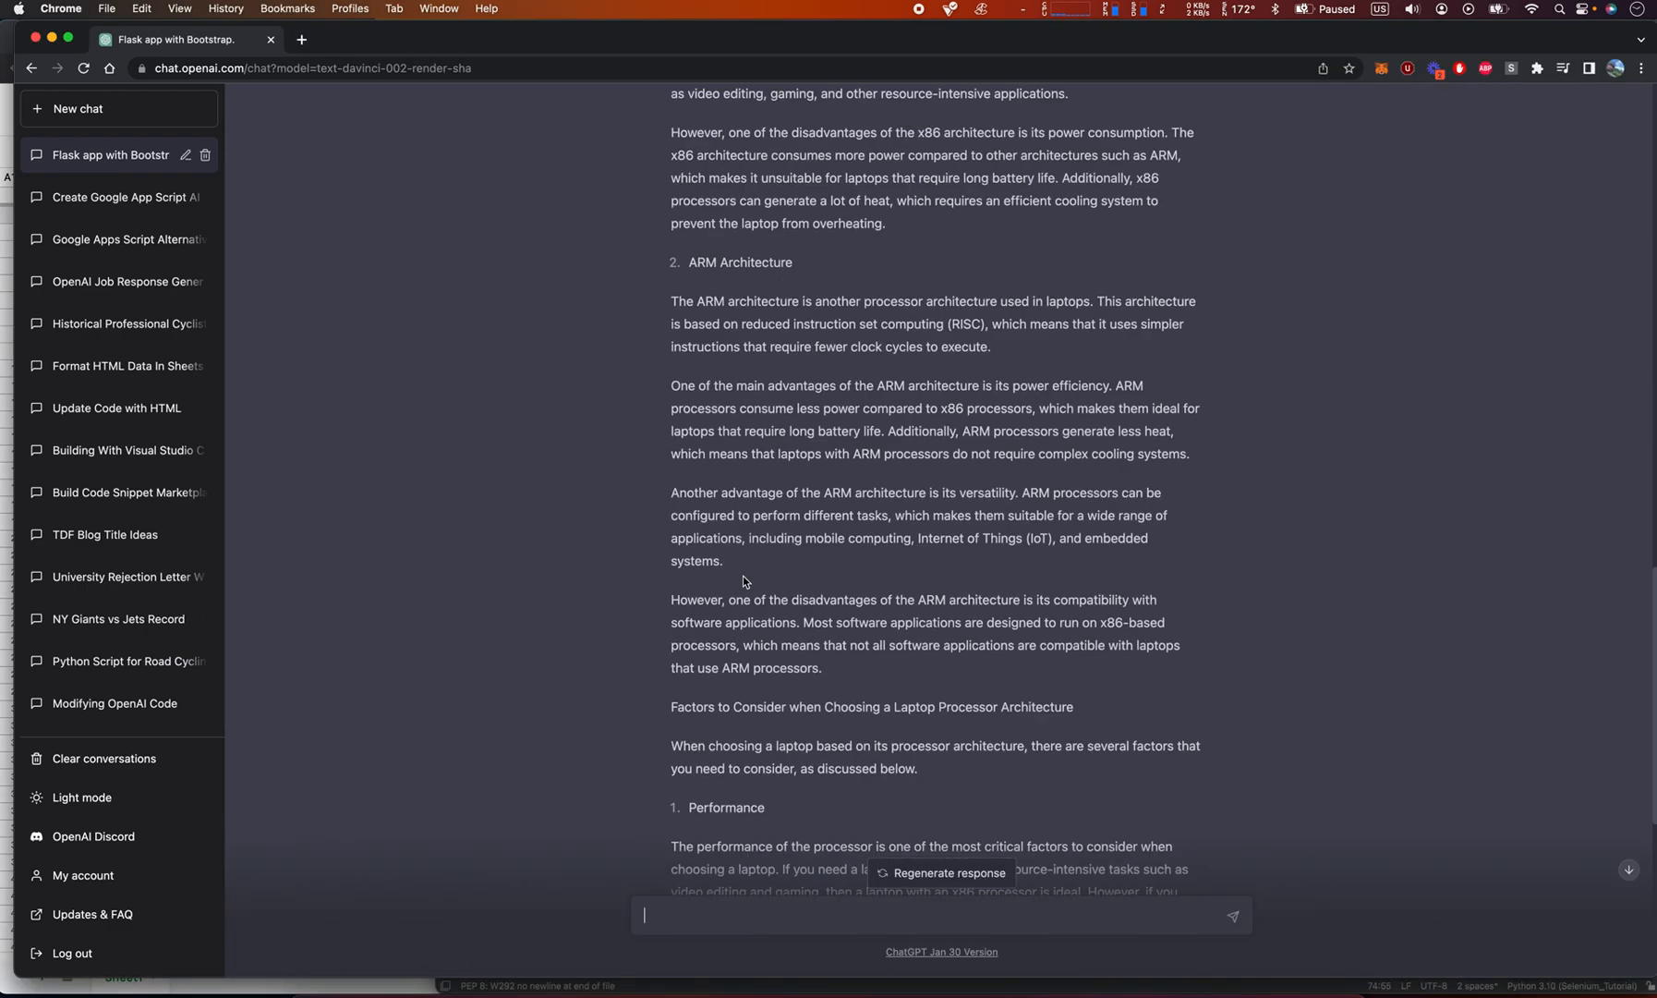
{"action": "scroll", "scroll_direction": "down", "scroll_amount": 3}
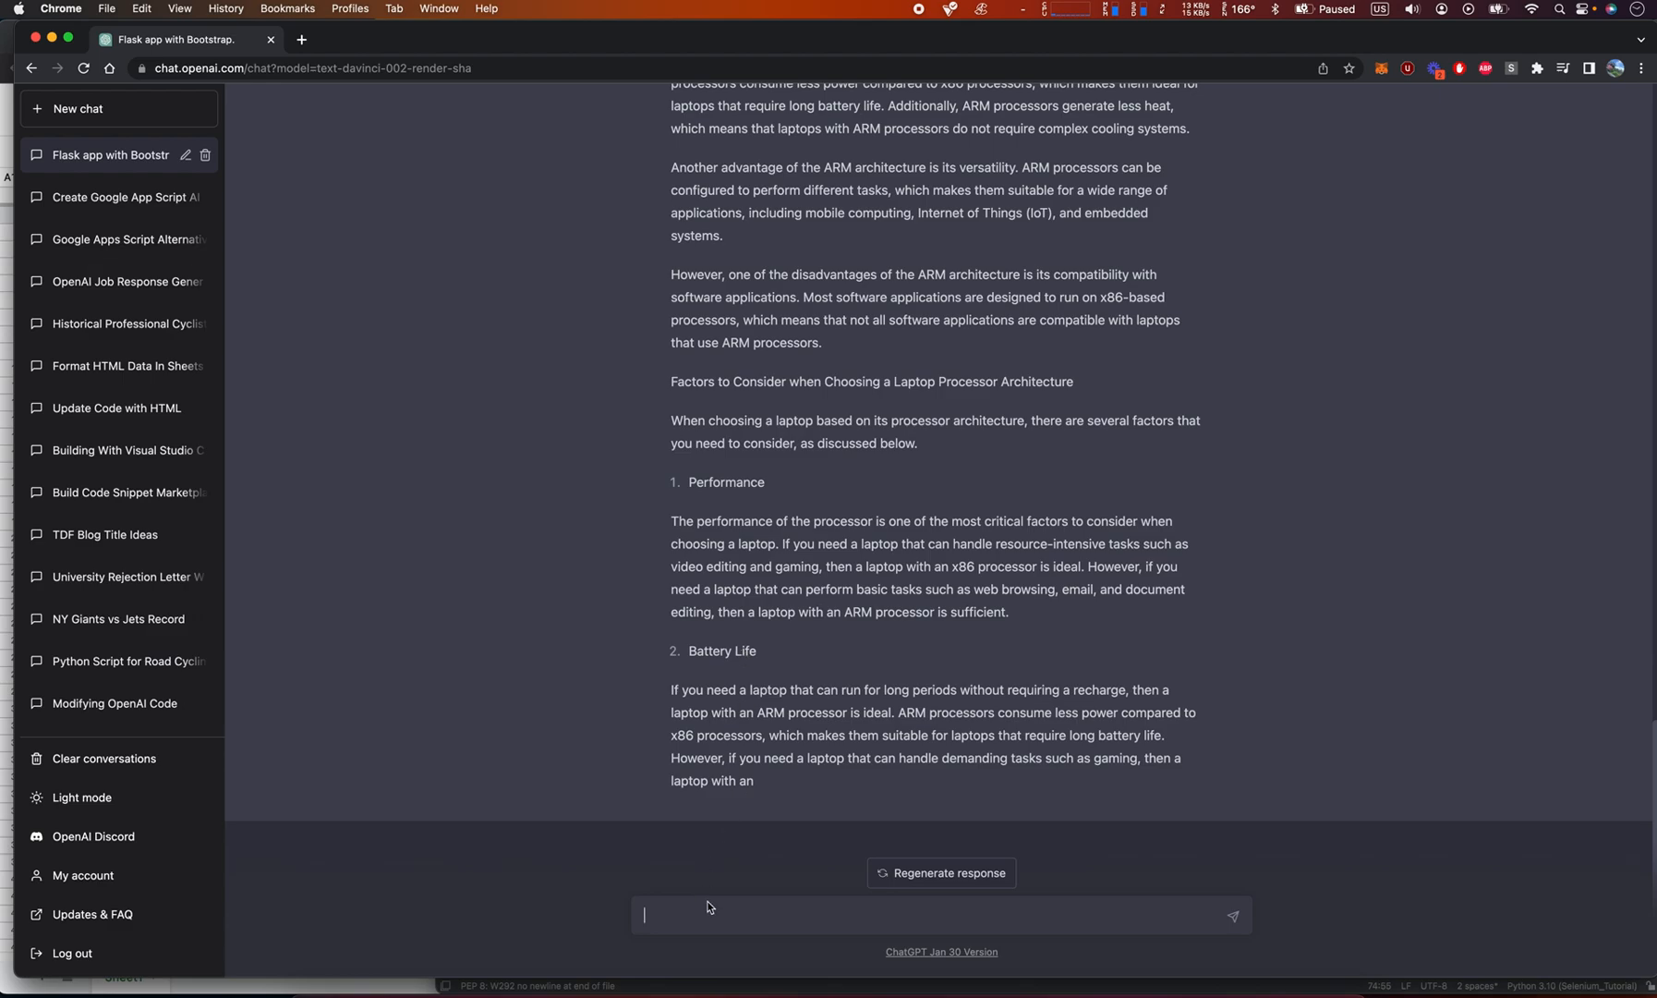
{"action": "type", "text": "Write me a"}
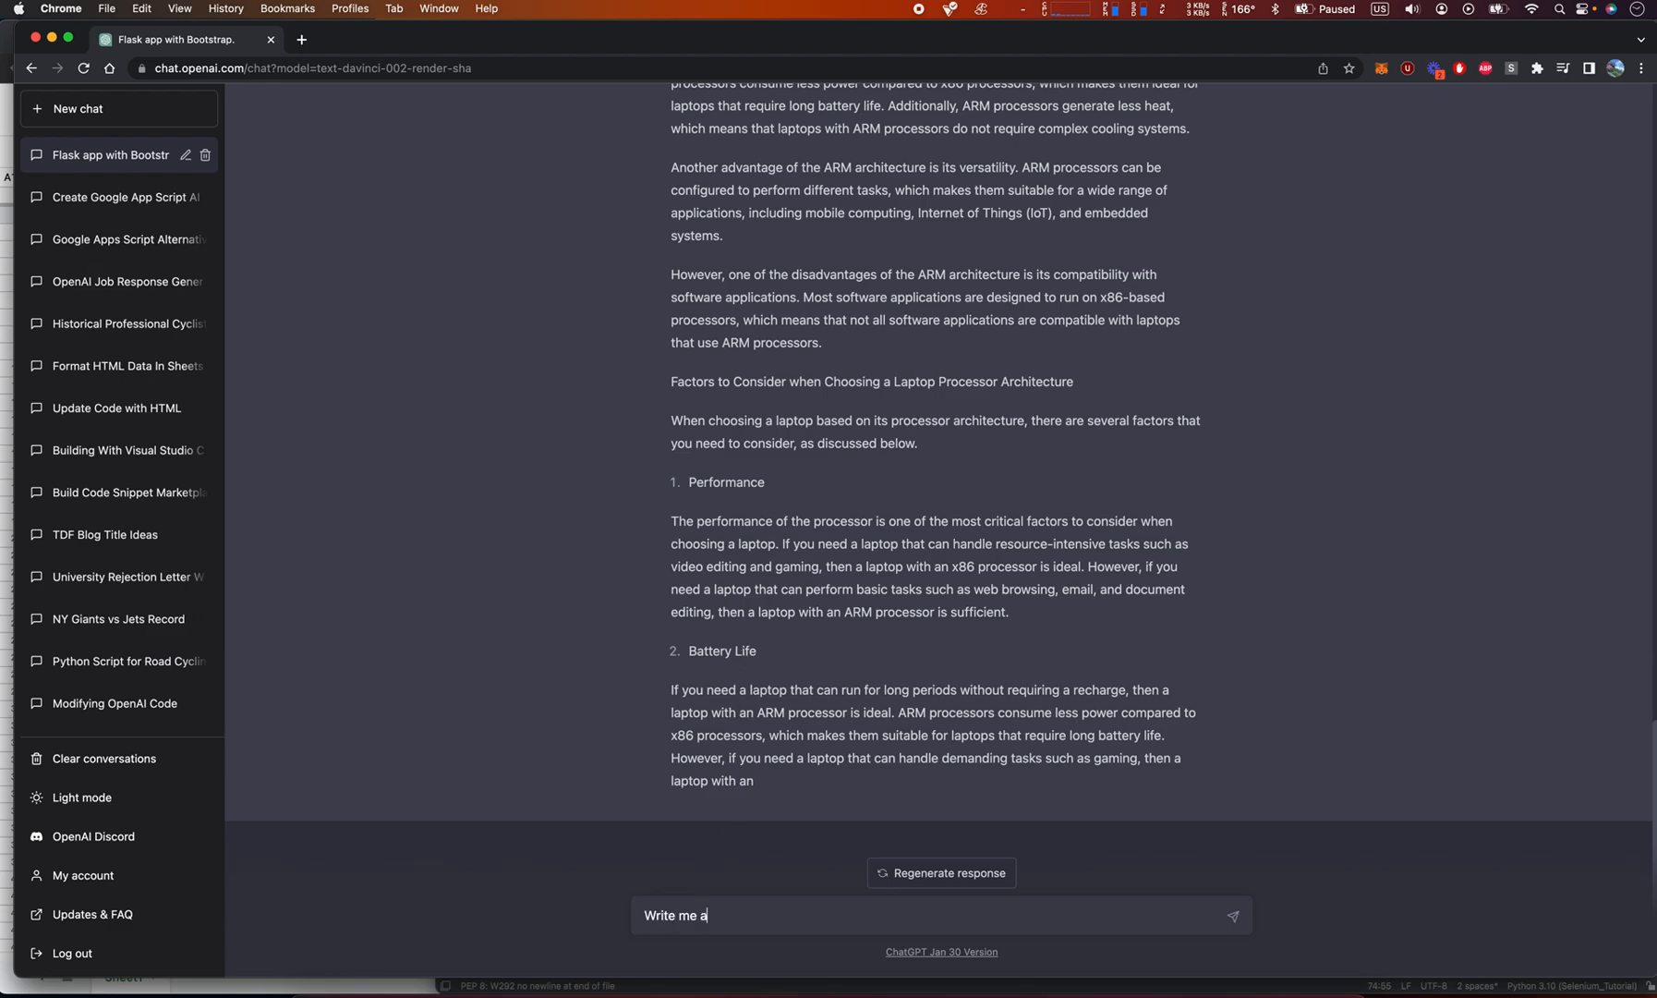
{"action": "type", "text": "2500 word blog p"}
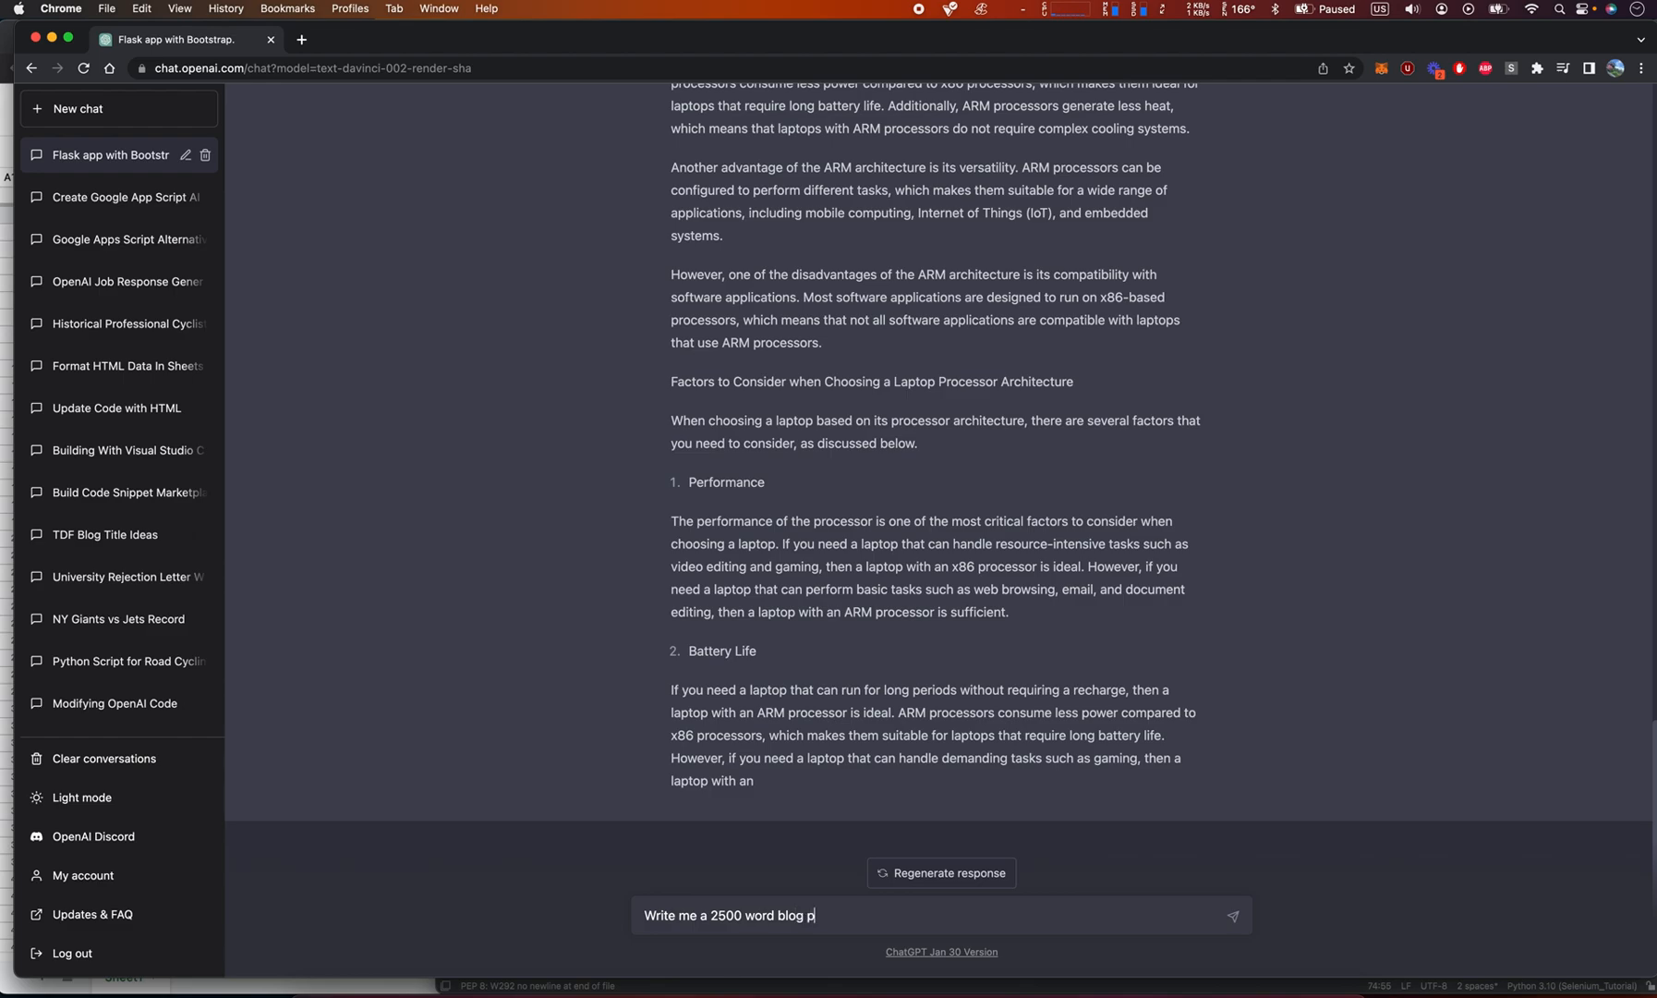
{"action": "type", "text": "ost on how to"}
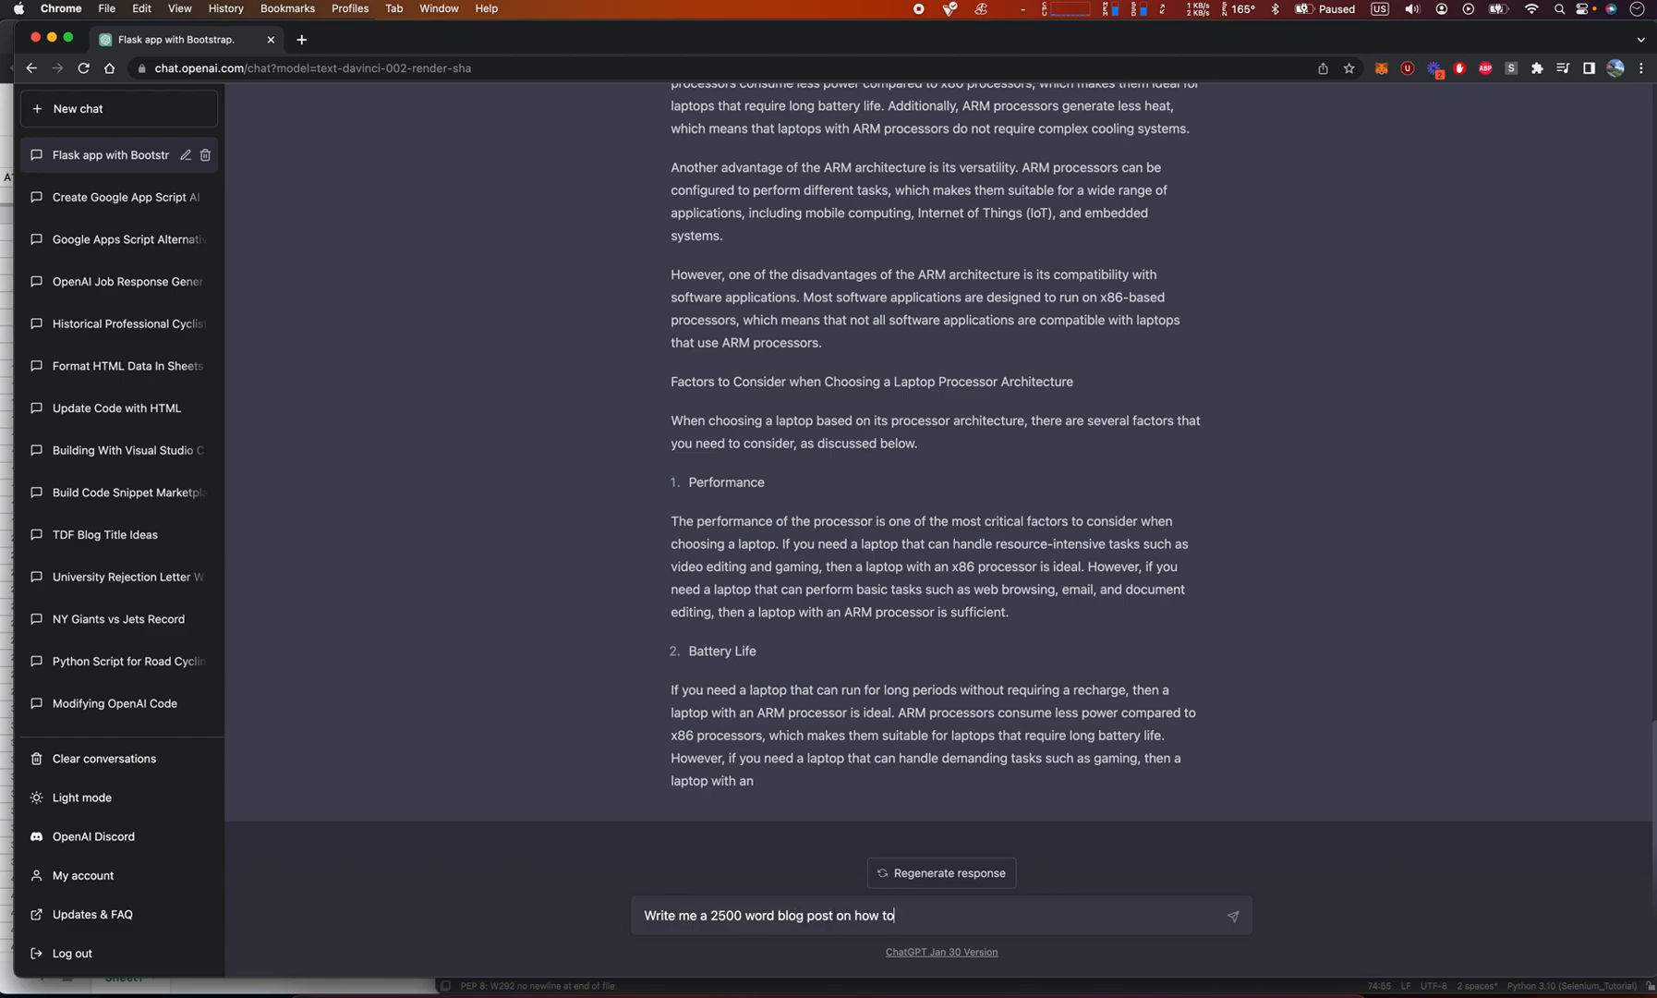
{"action": "type", "text": "become a strong"}
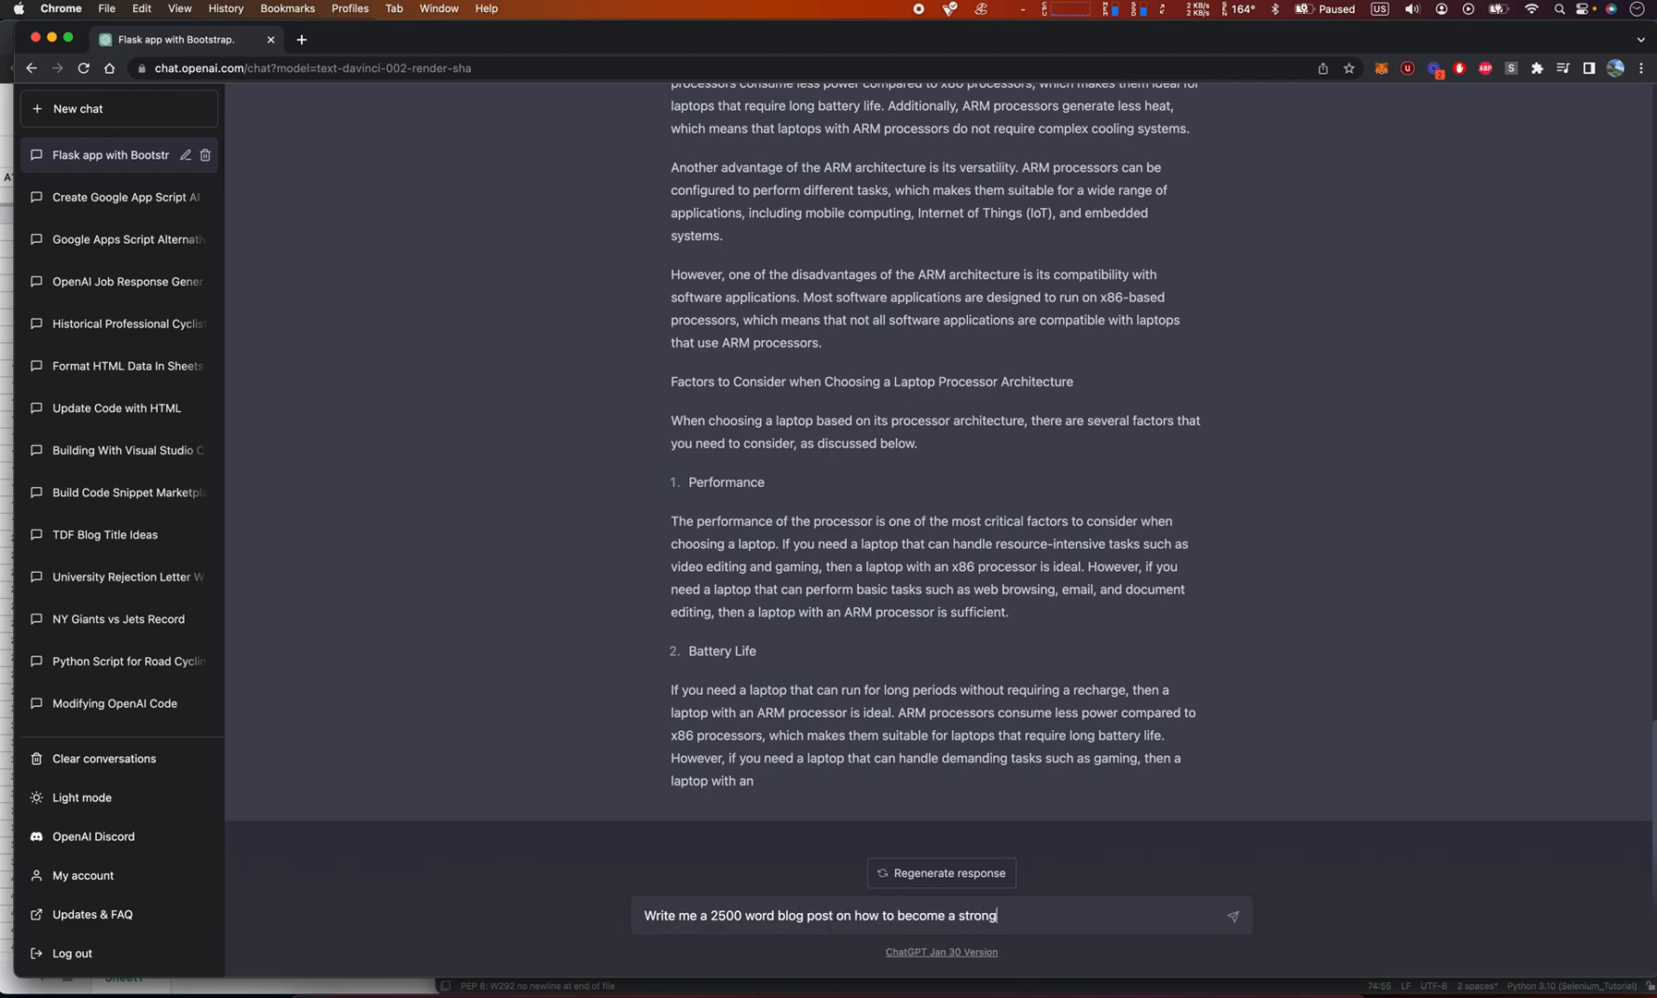
{"action": "type", "text": "road bicyc"}
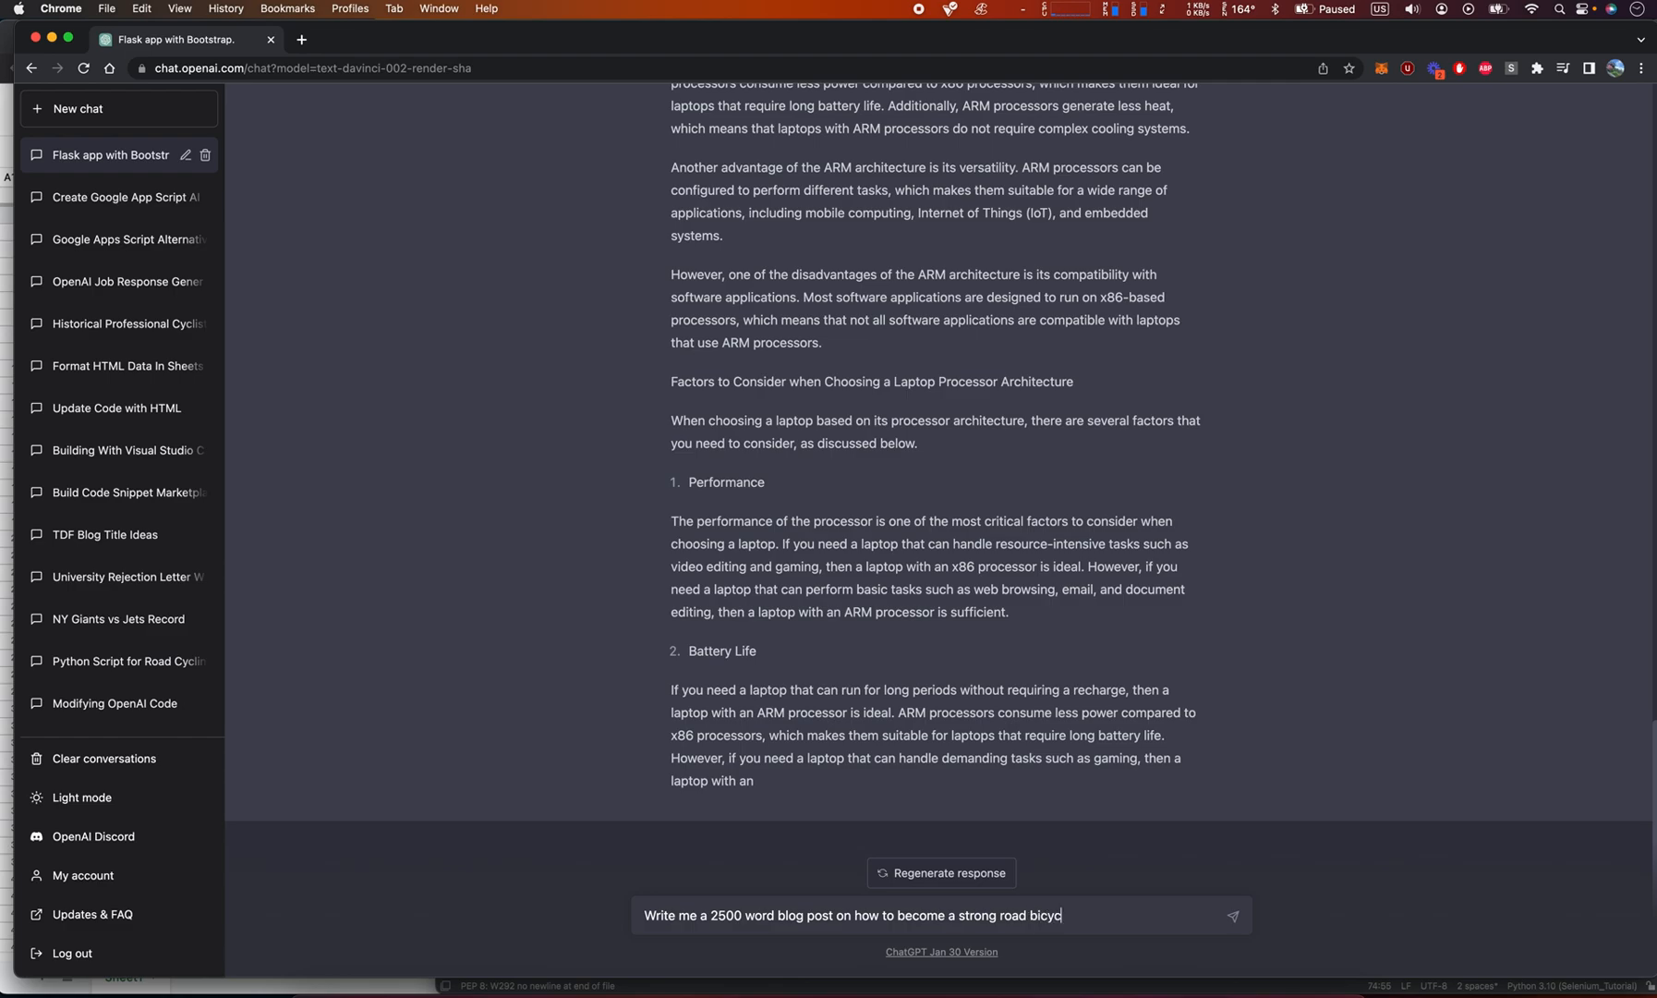
{"action": "key", "text": "Return"}
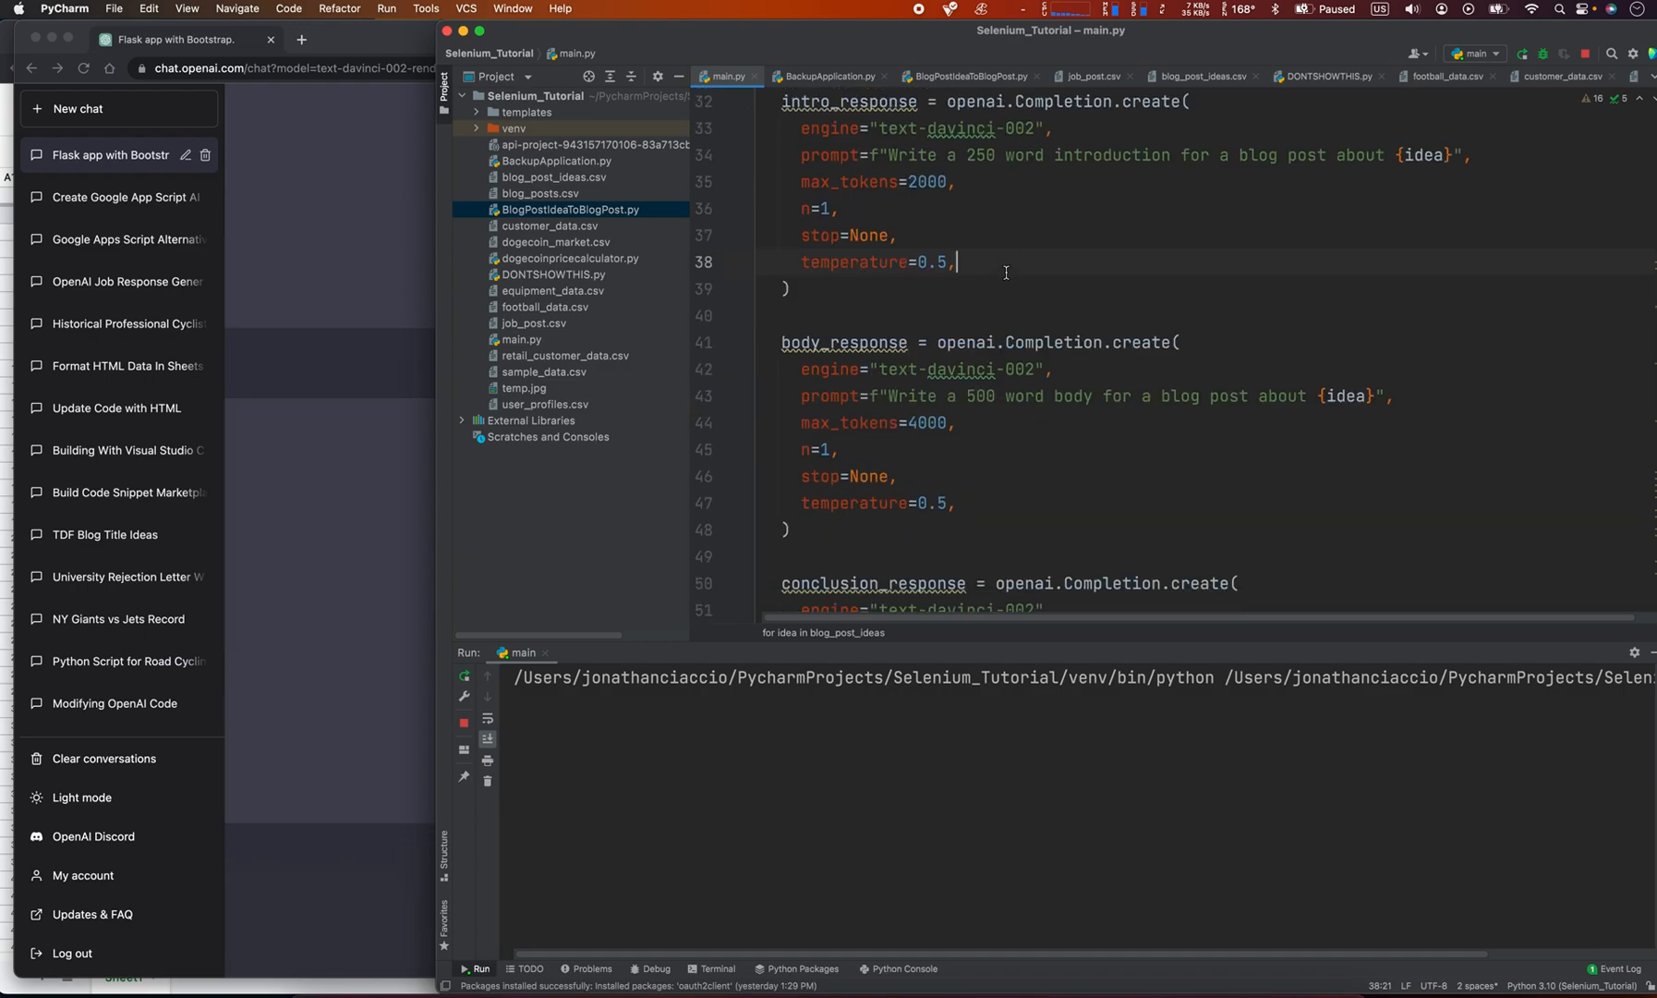
- Look over main.py's blog post generation code, glancing at the ideas CSV
{"action": "scroll", "scroll_direction": "up", "scroll_amount": 3}
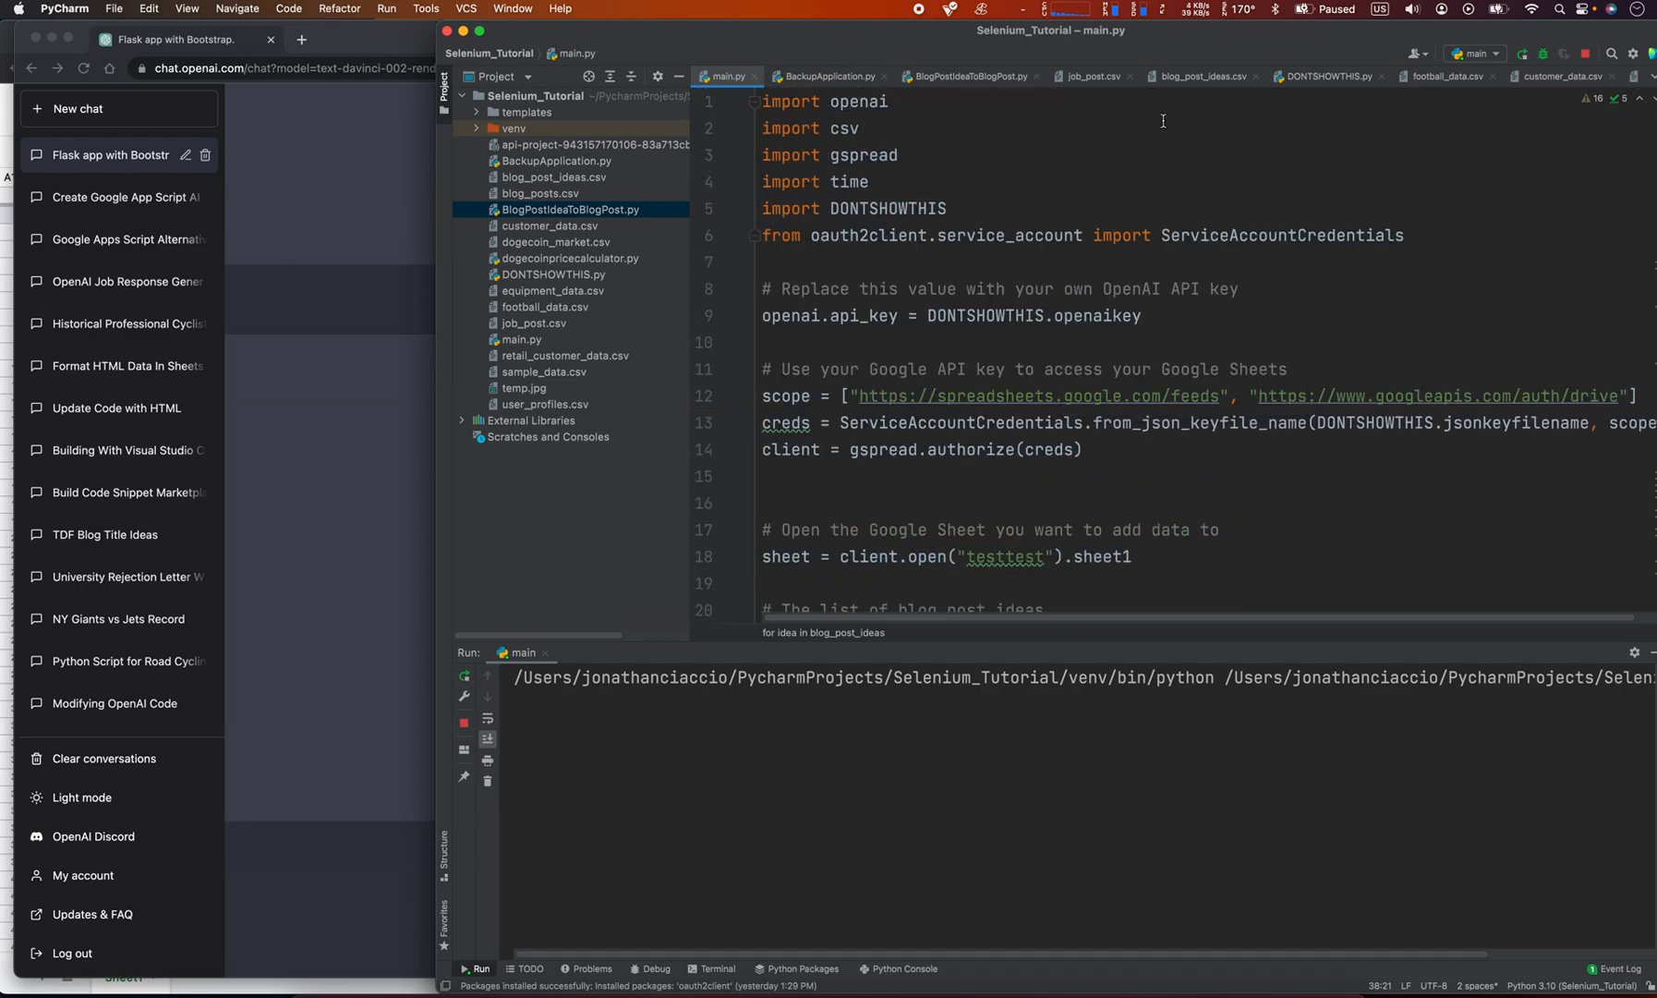
{"action": "left_click", "coordinate": [1199, 76]}
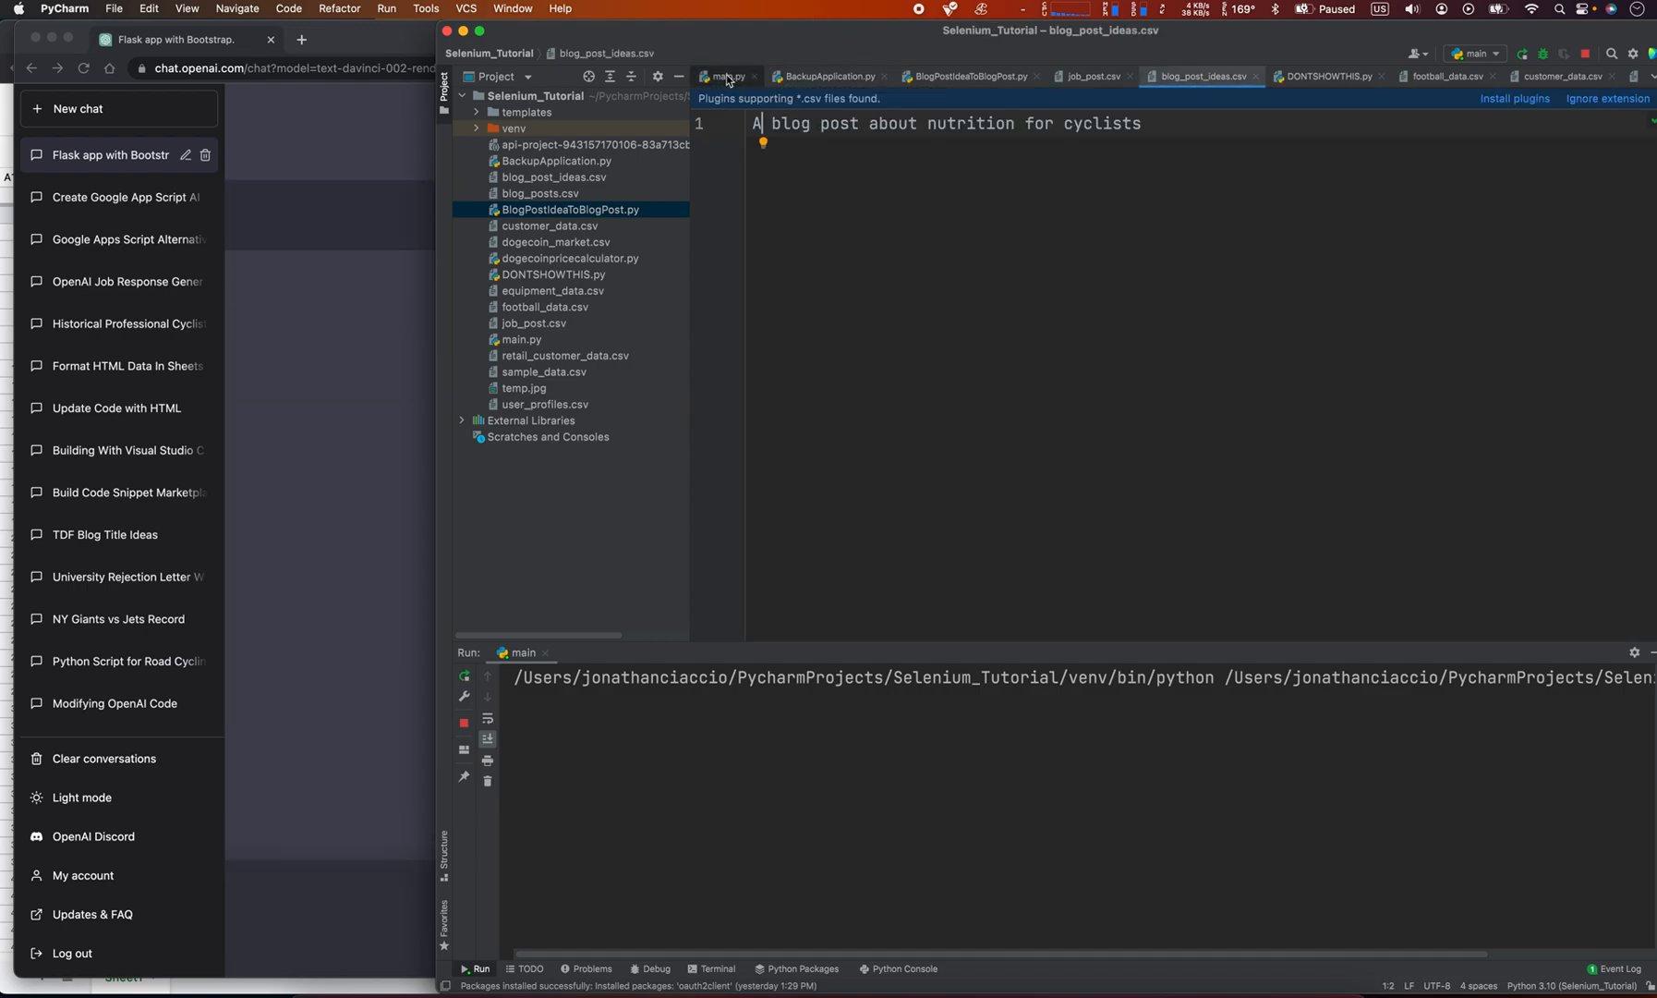
{"action": "left_click", "coordinate": [727, 76]}
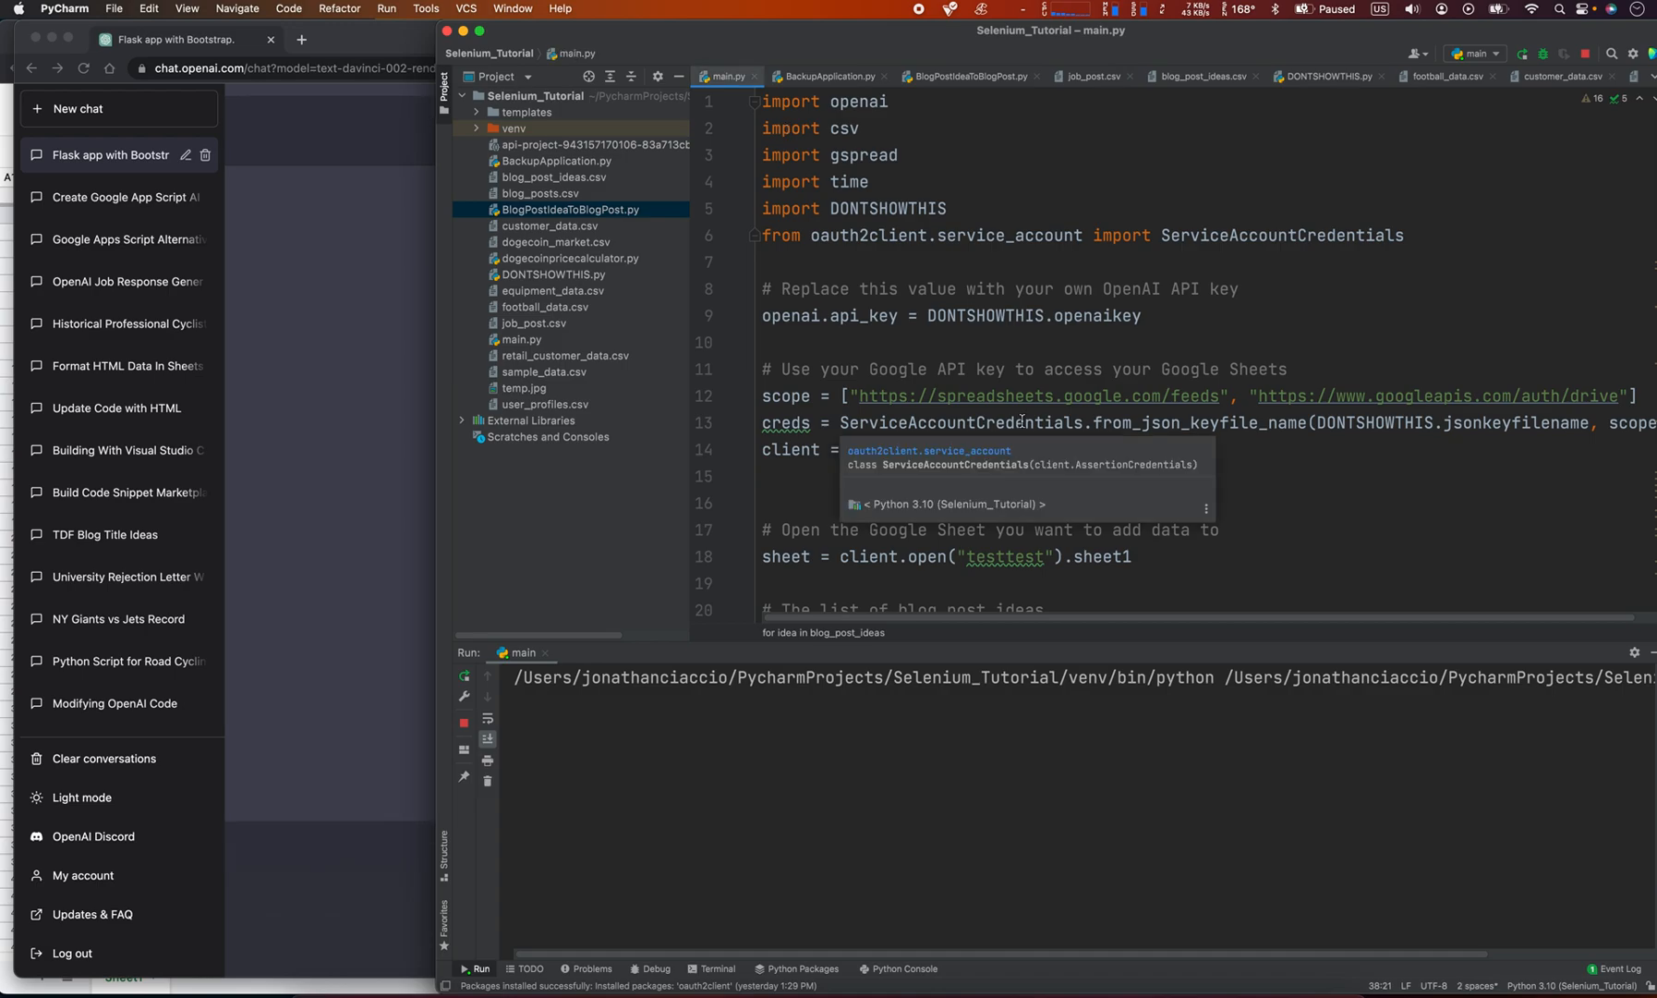
{"action": "scroll", "scroll_direction": "down", "scroll_amount": 3}
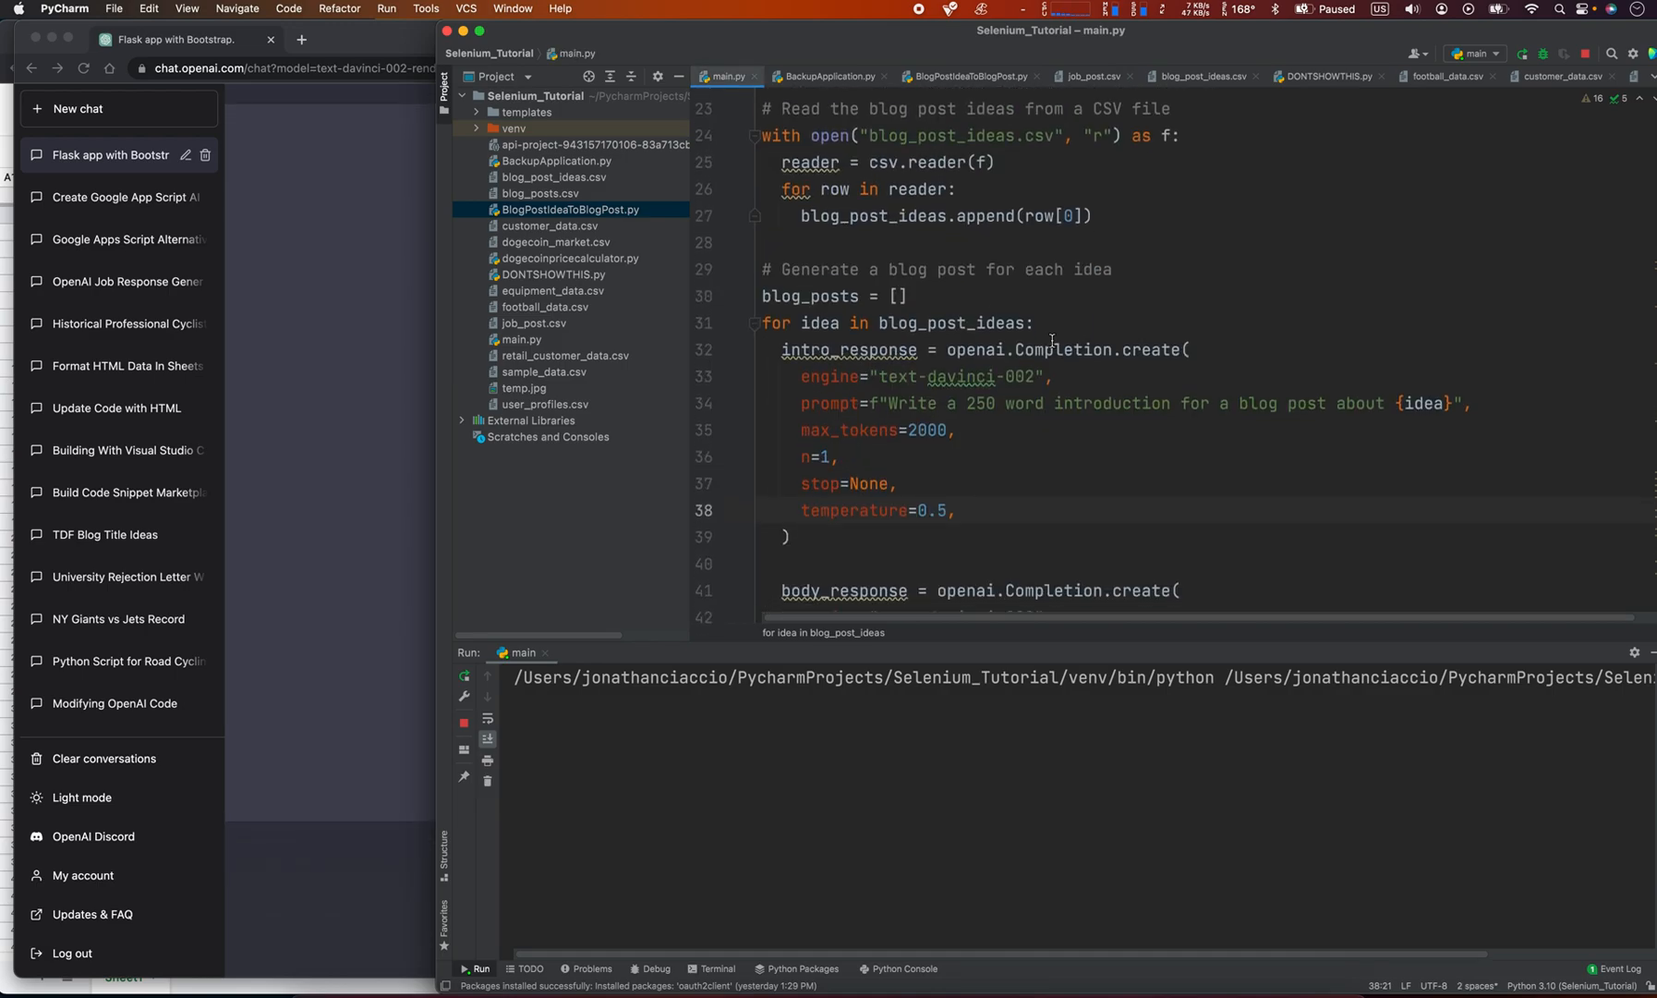
{"action": "scroll", "scroll_direction": "down", "scroll_amount": 3}
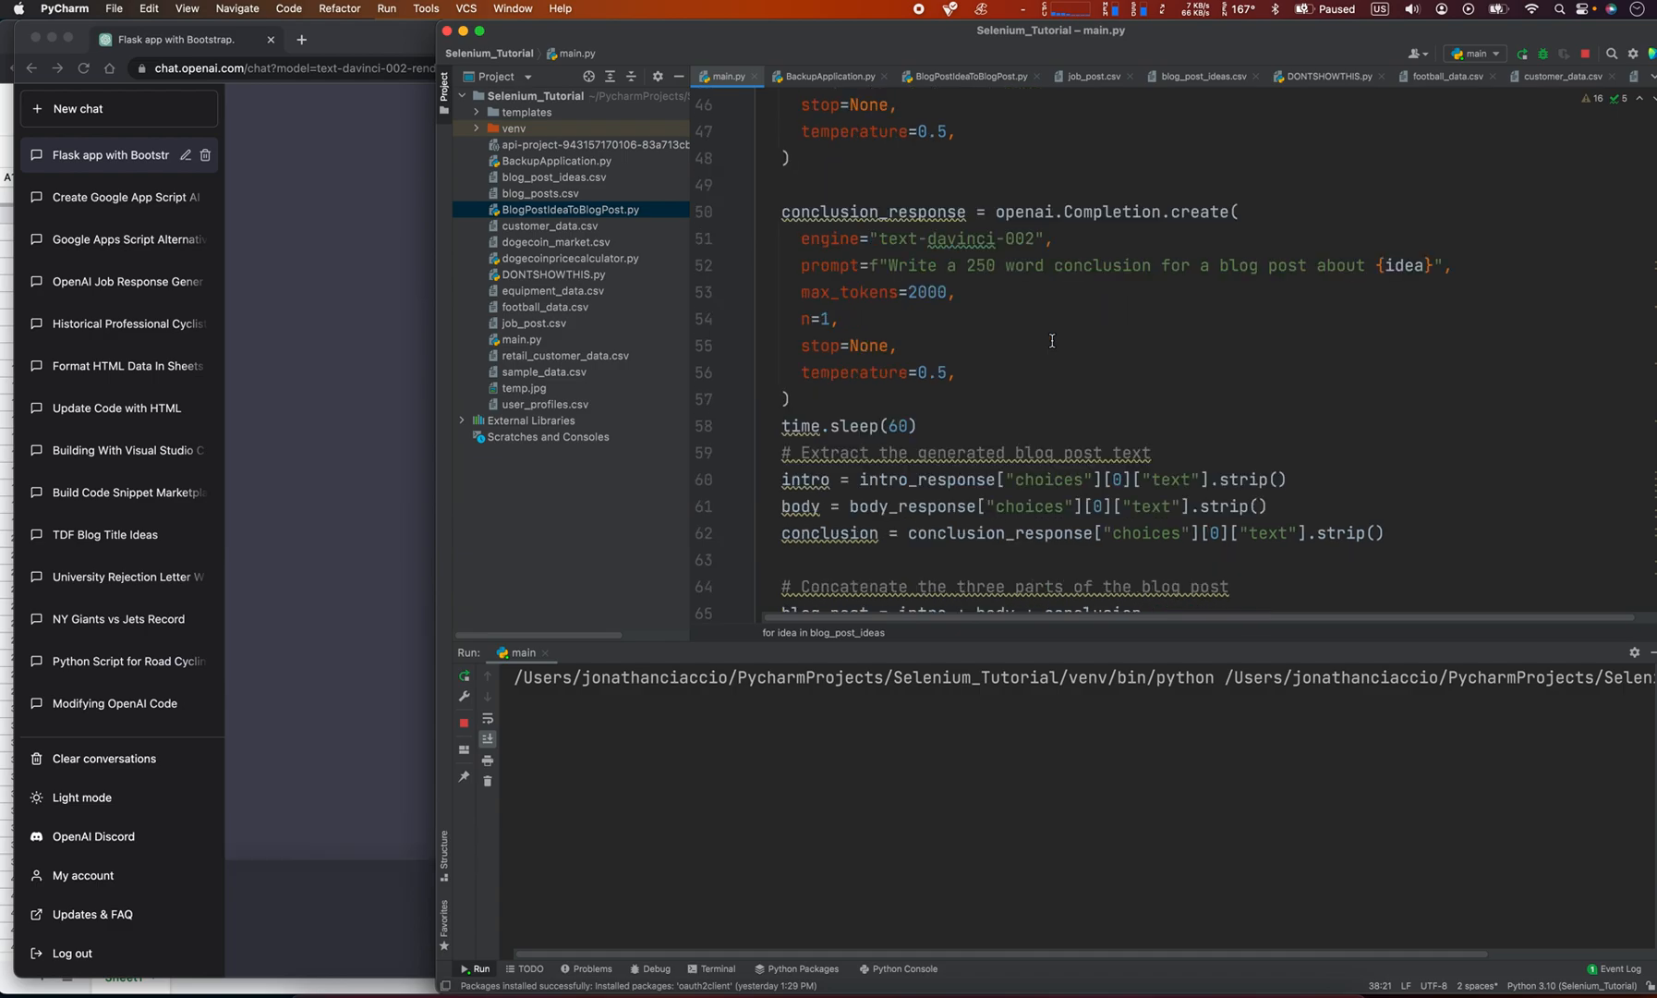
{"action": "scroll", "scroll_direction": "down", "scroll_amount": 3}
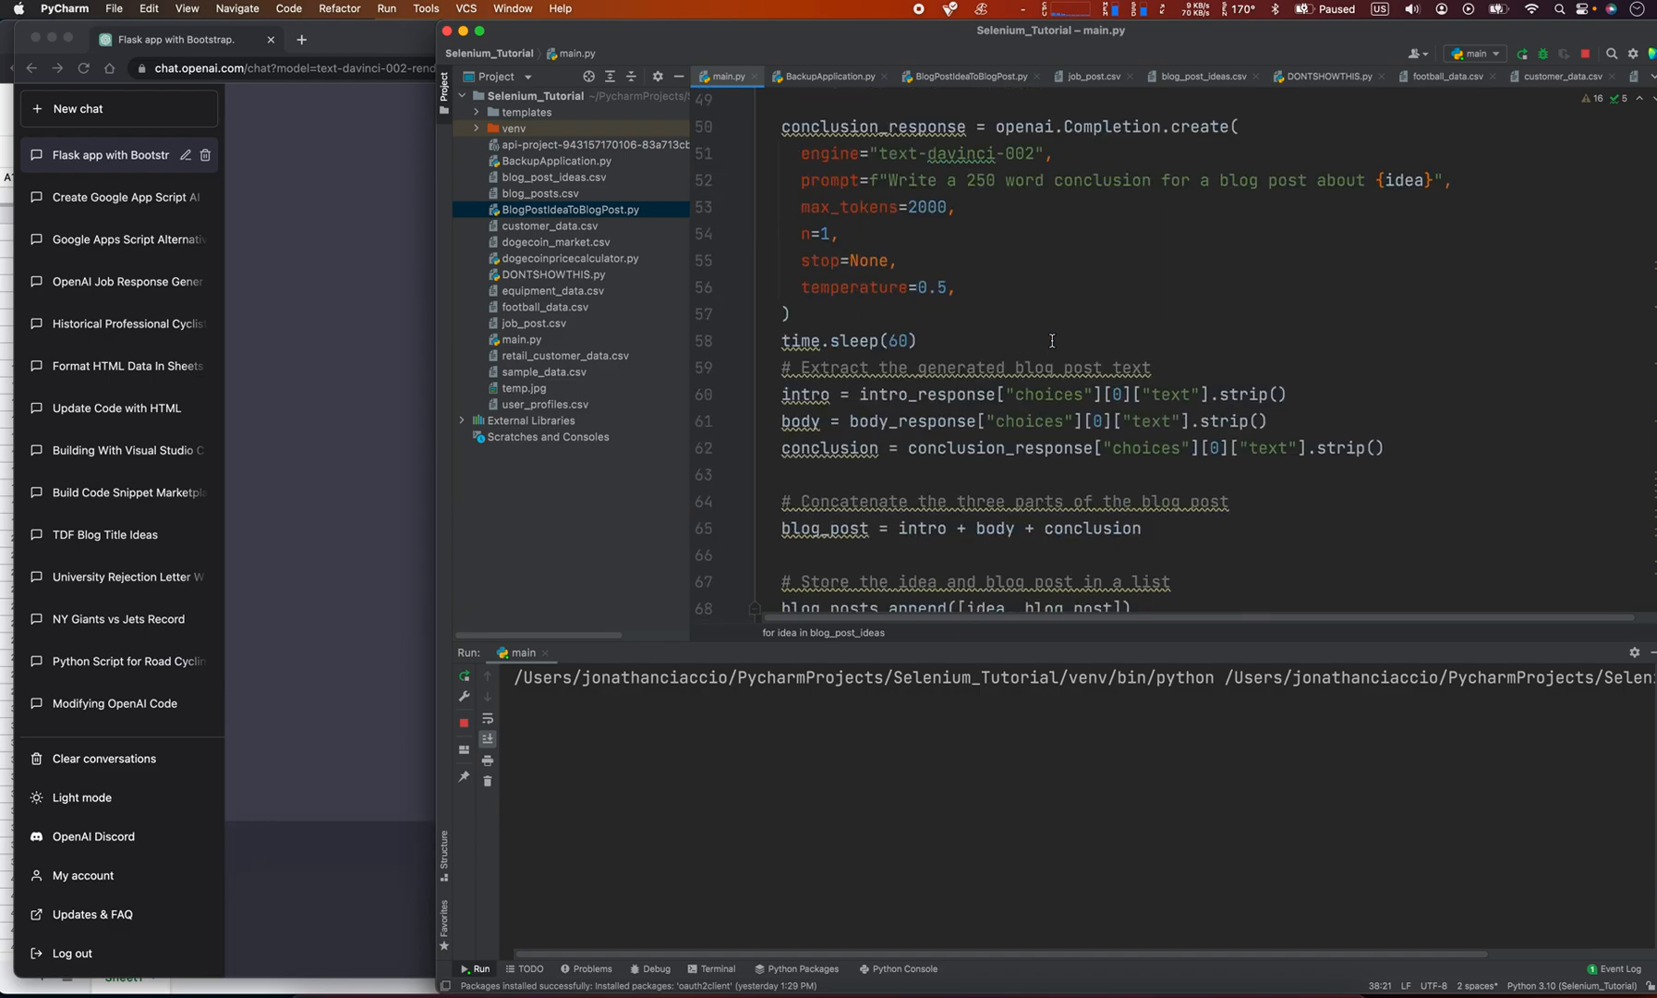
{"action": "scroll", "scroll_direction": "down", "scroll_amount": 3}
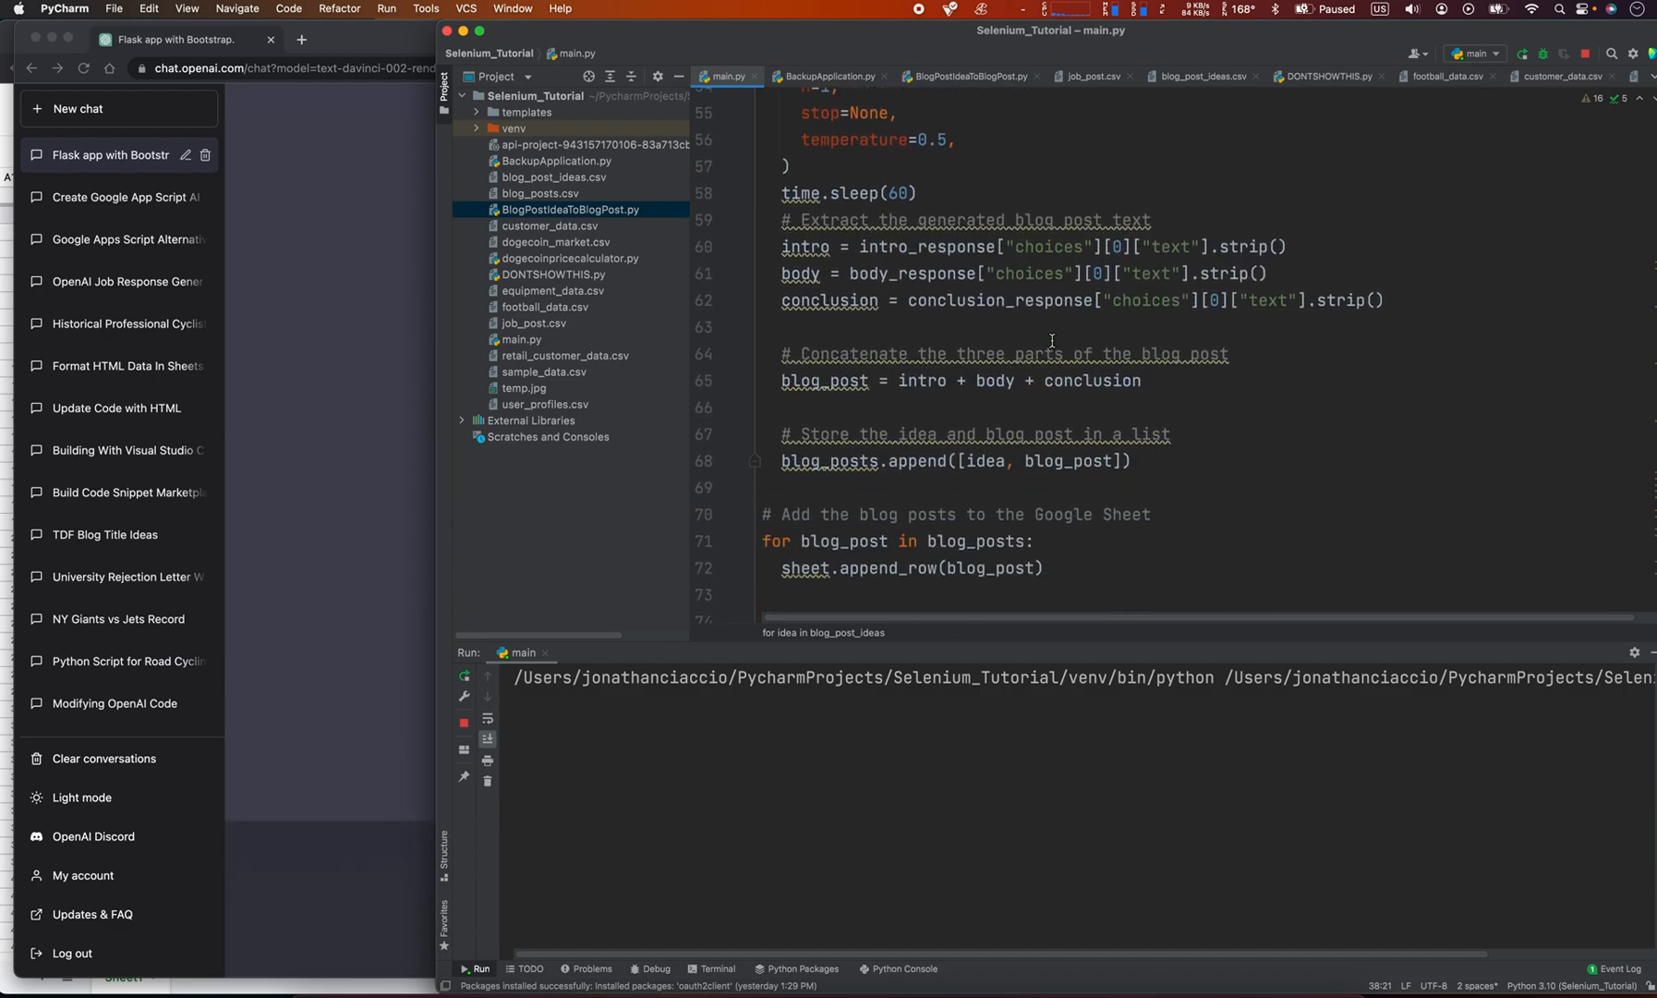
{"action": "scroll", "scroll_direction": "up", "scroll_amount": 3}
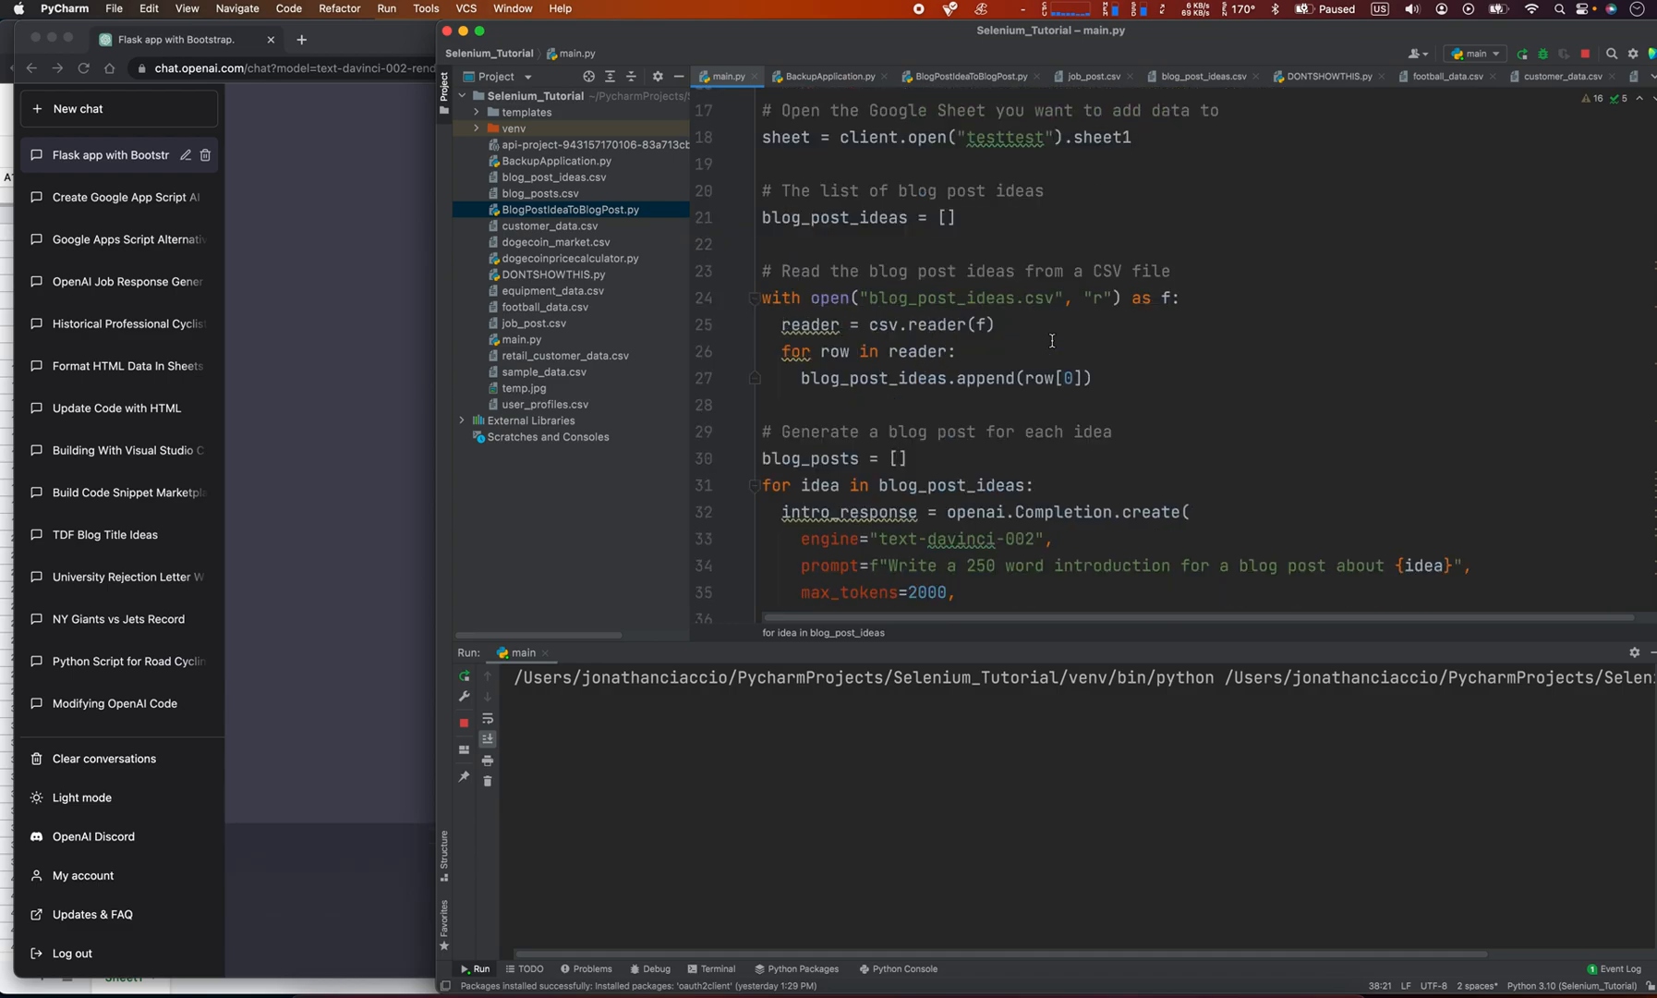
{"action": "scroll", "scroll_direction": "up", "scroll_amount": 3}
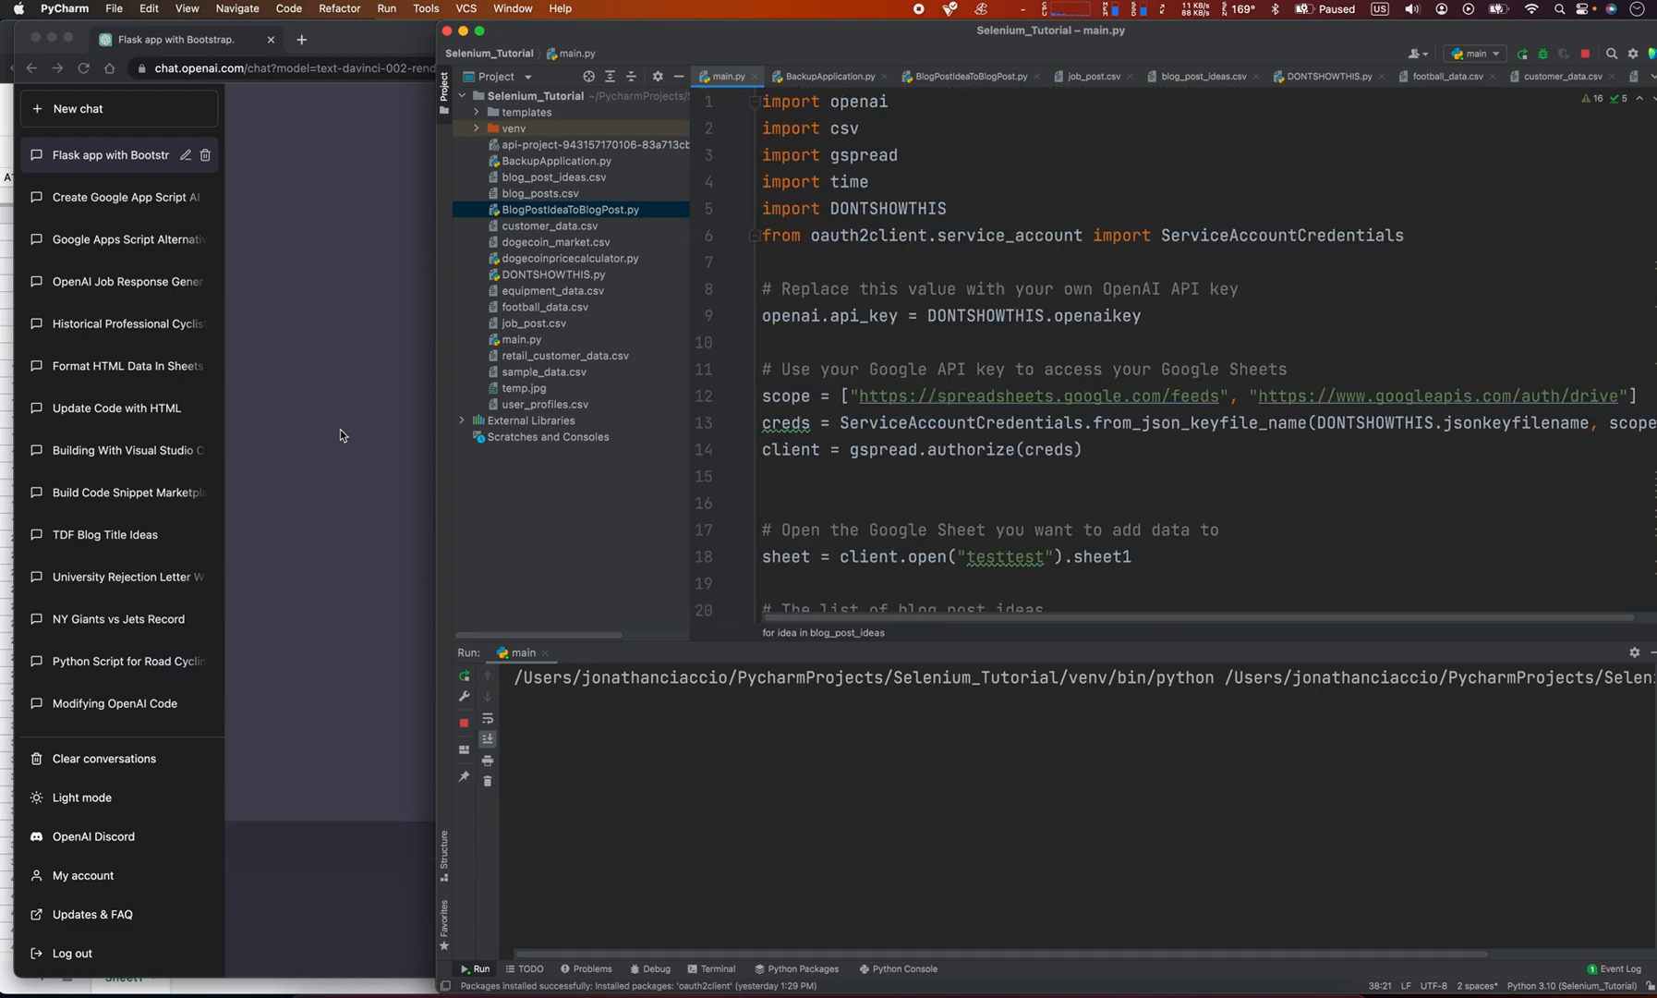
{"action": "scroll", "scroll_direction": "down", "scroll_amount": 3}
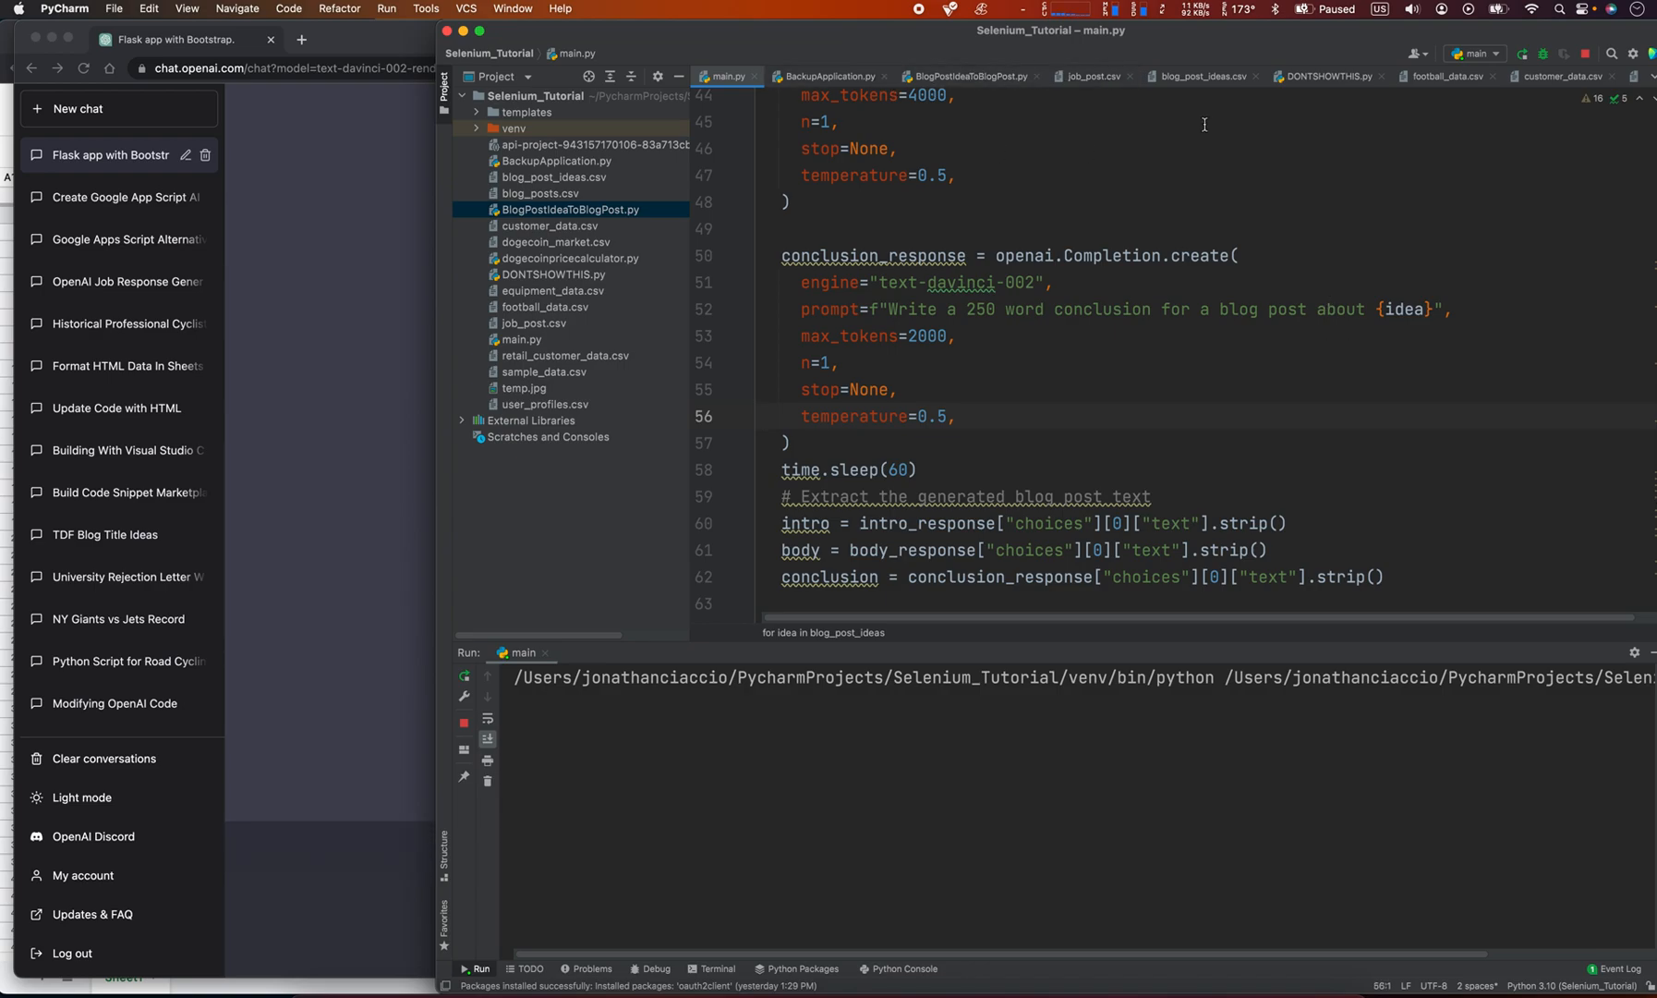
- Check blog_post_ideas.csv for the nutrition for cyclists idea against main.py
{"action": "left_click", "coordinate": [1199, 76]}
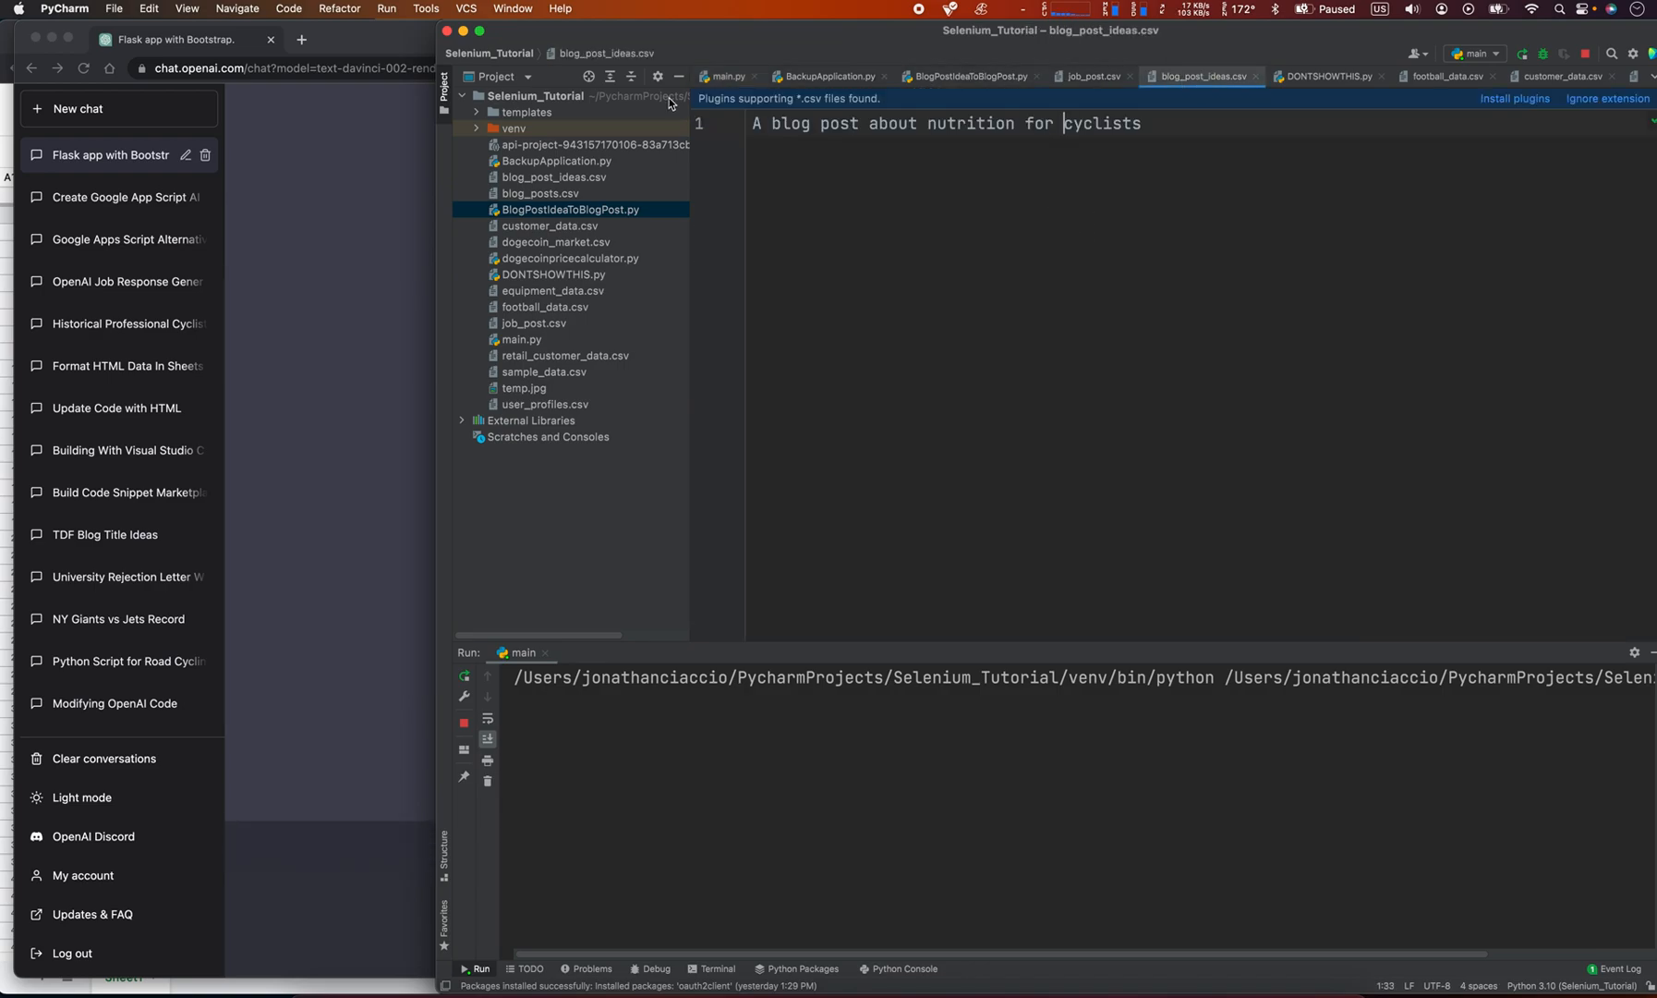
{"action": "left_click", "coordinate": [726, 76]}
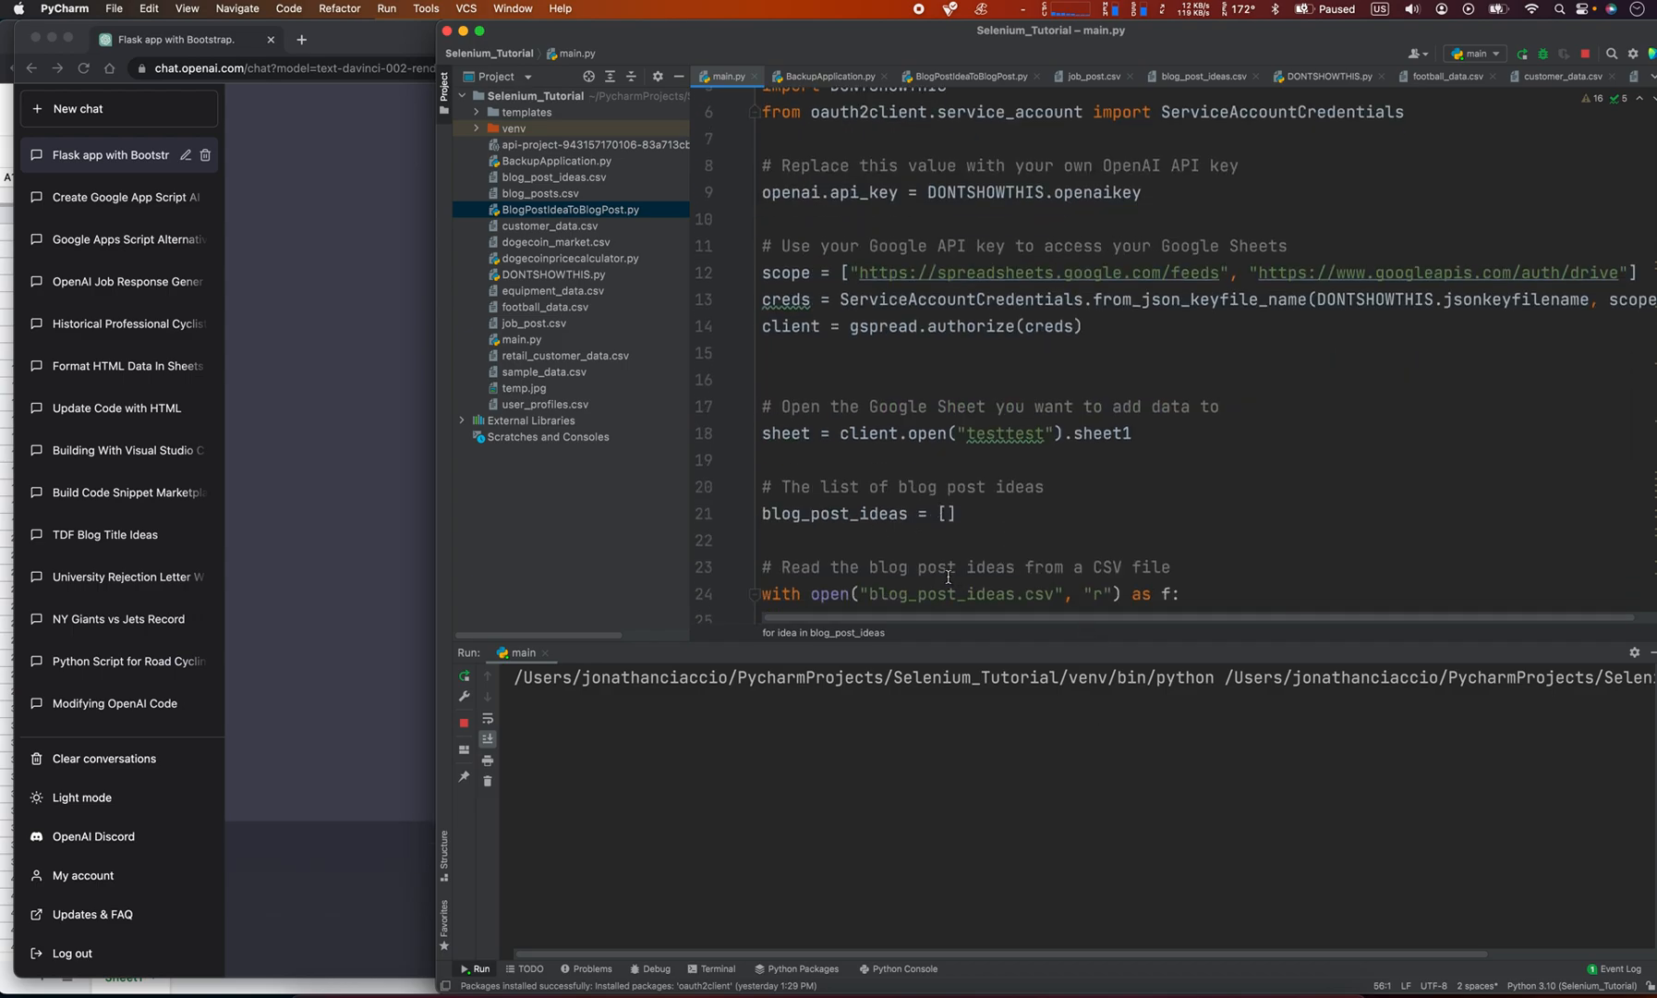
{"action": "left_click", "coordinate": [1201, 76]}
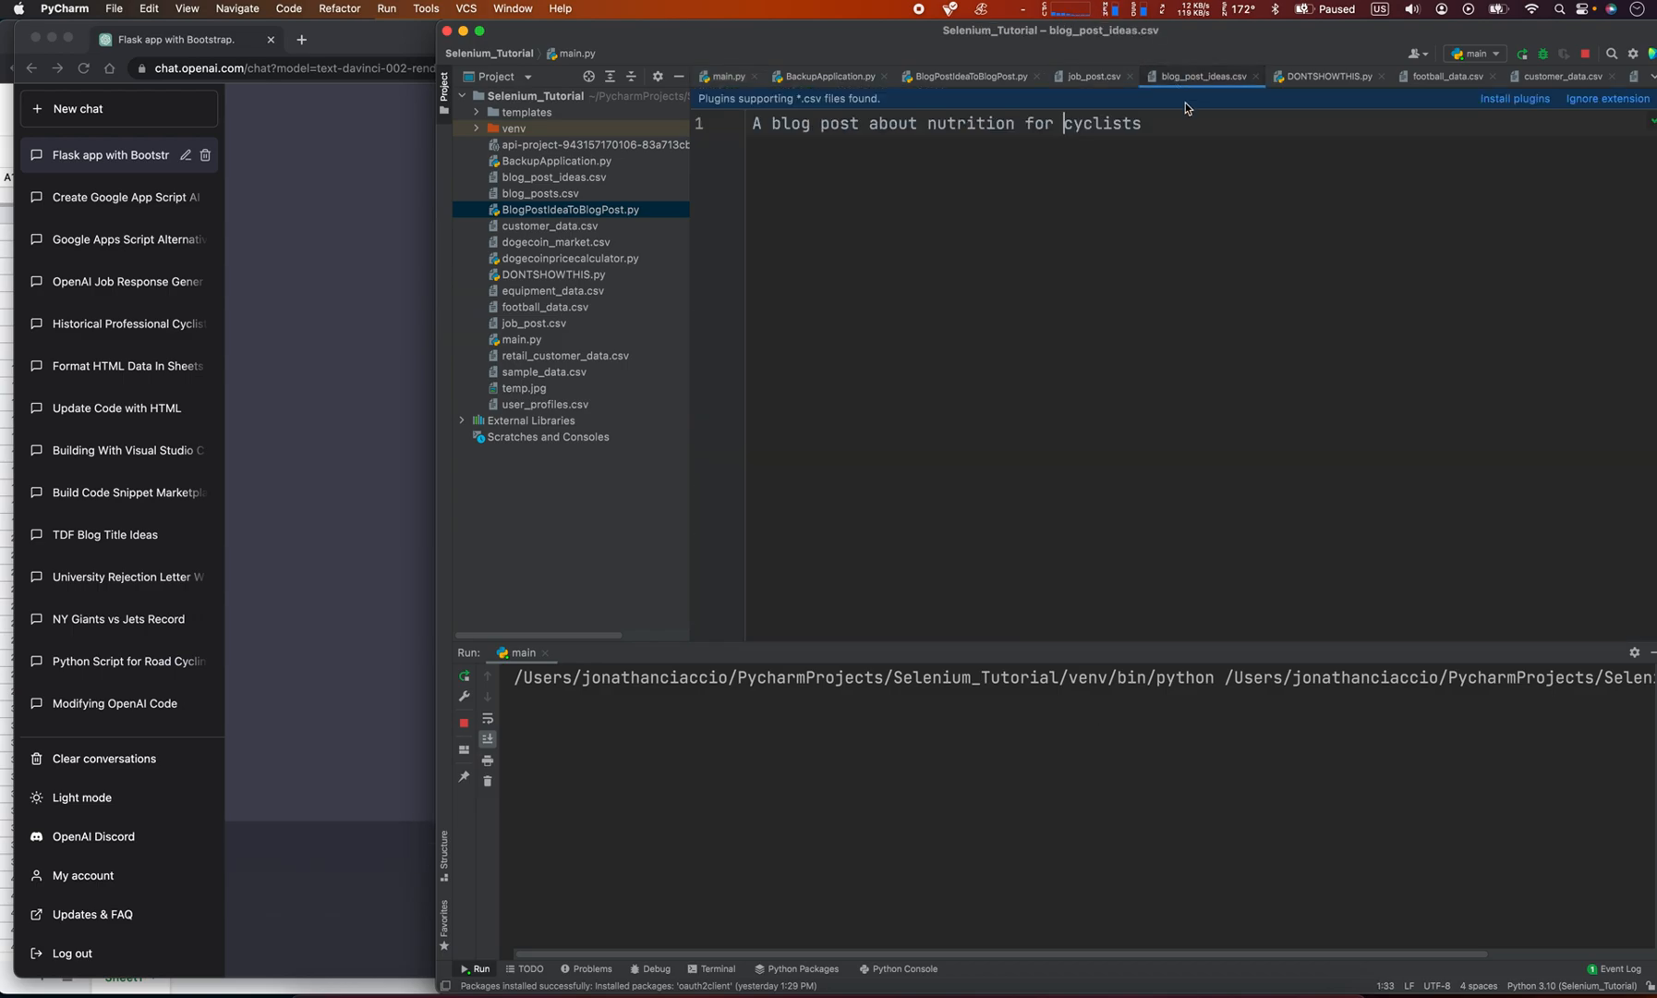
{"action": "left_click", "coordinate": [728, 76]}
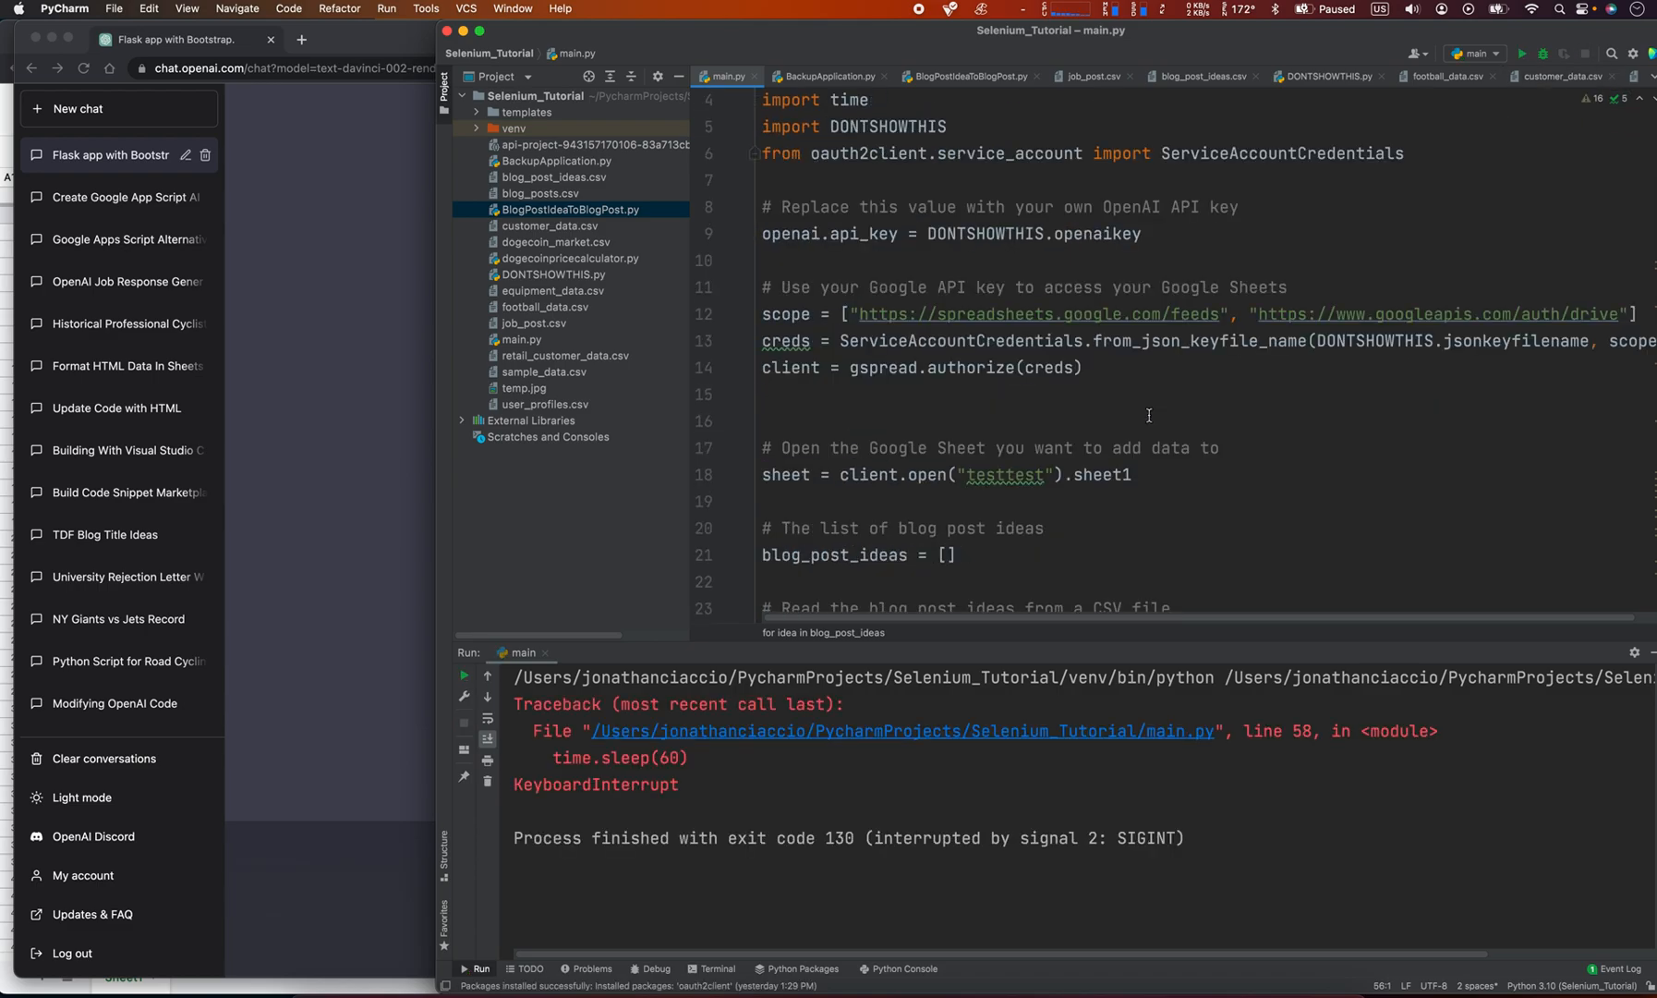
- Cut the time.sleep wait from 60 seconds to 1 and run main.py again
{"action": "scroll", "scroll_direction": "down", "scroll_amount": 3}
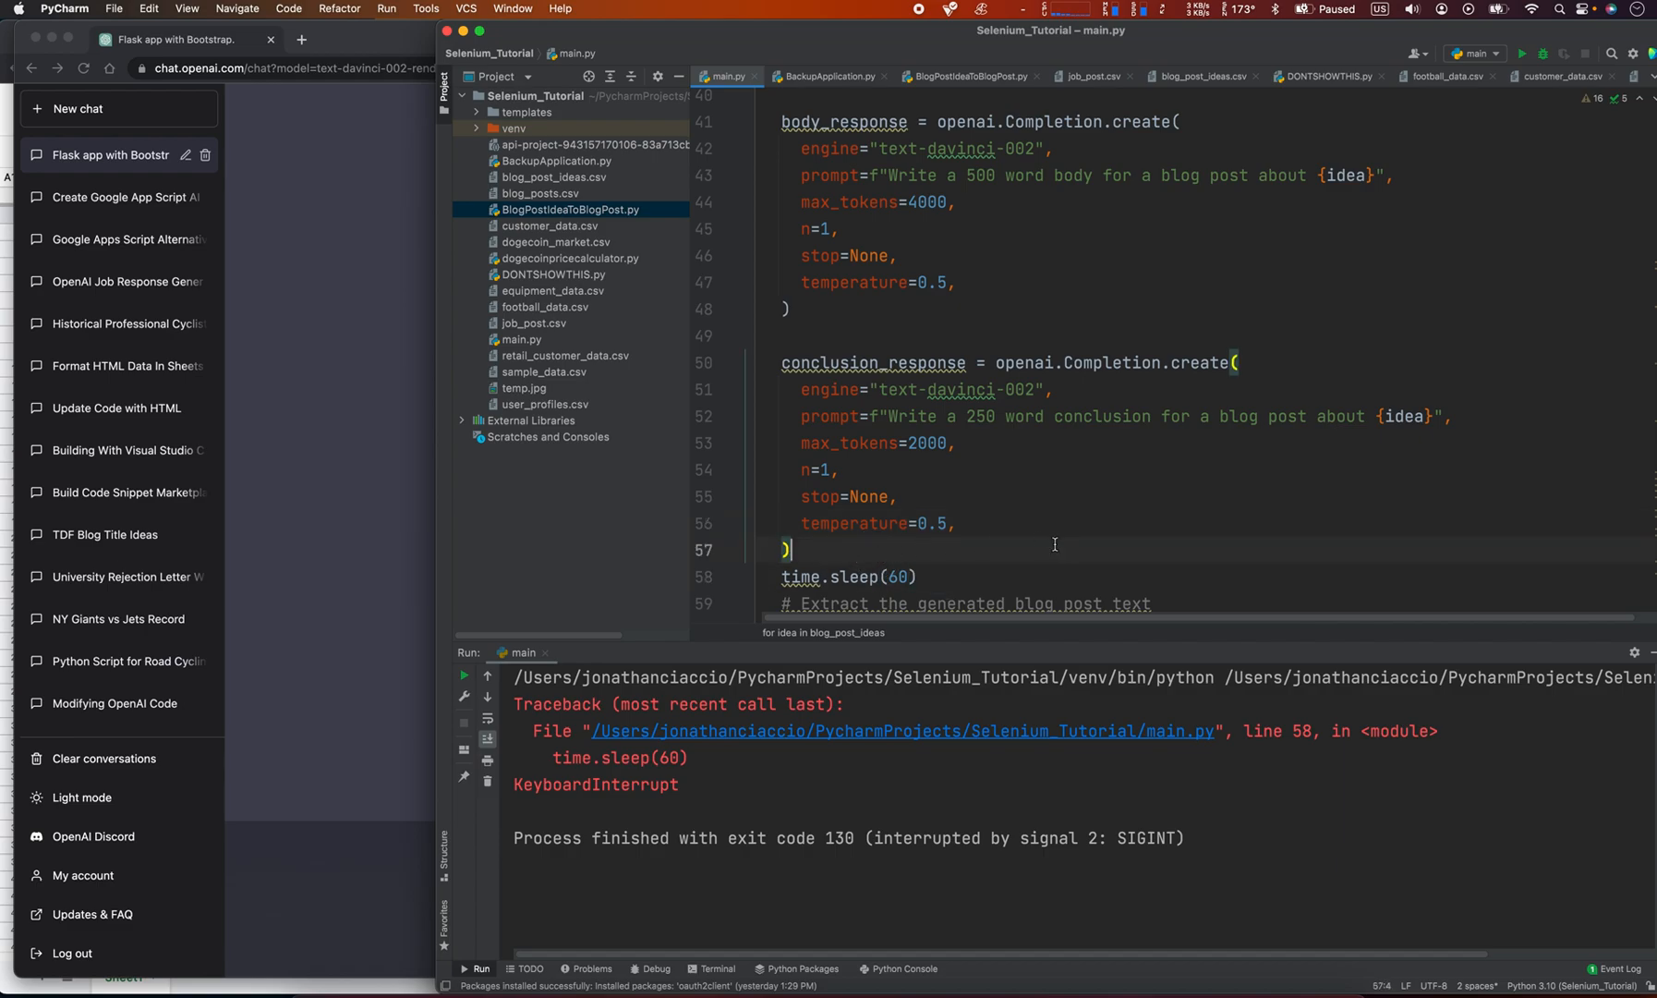
{"action": "double_click", "coordinate": [896, 576]}
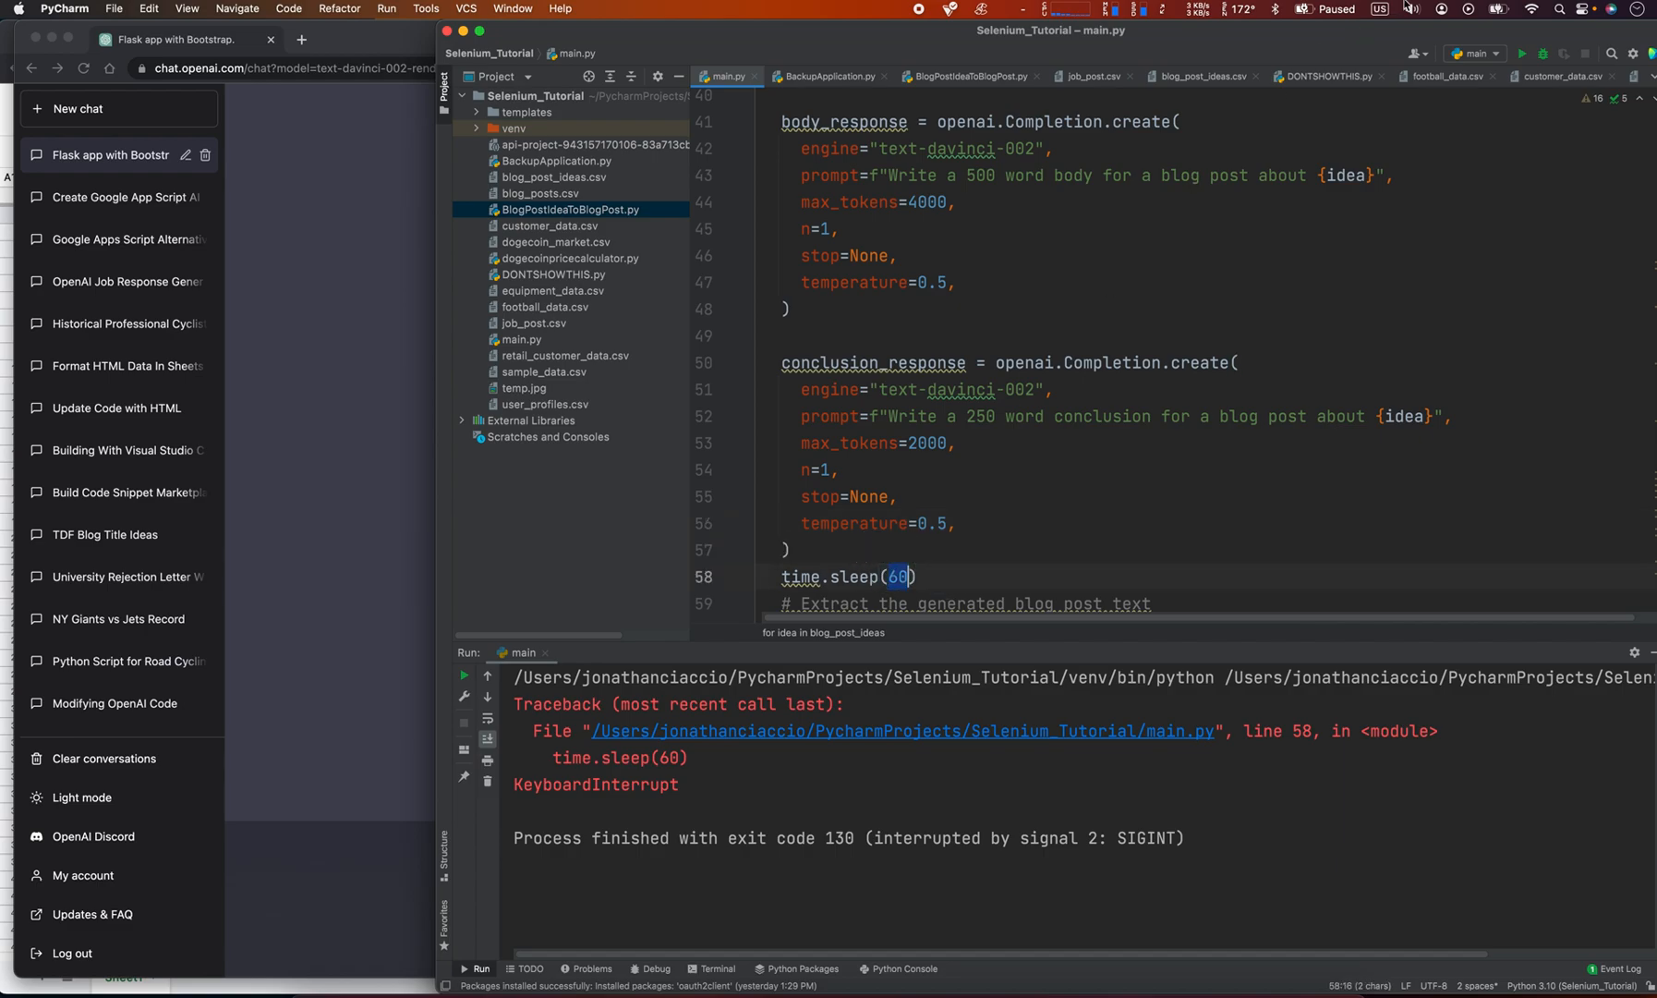
{"action": "key", "text": "backspace"}
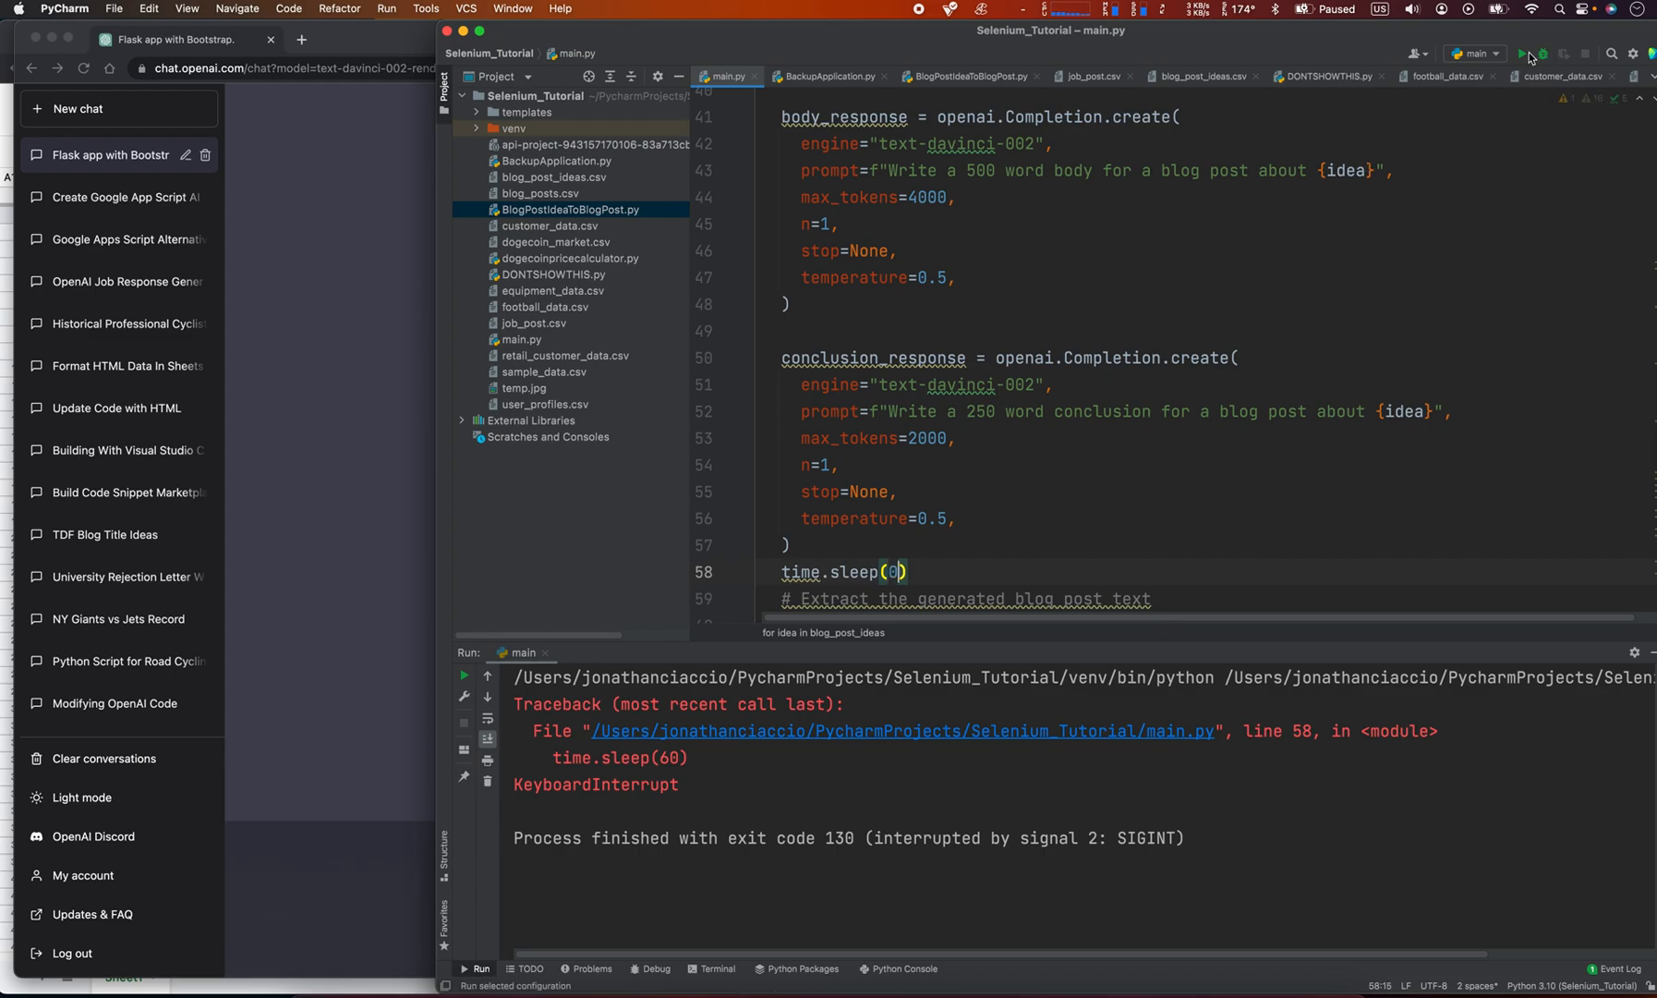
{"action": "type", "text": "1"}
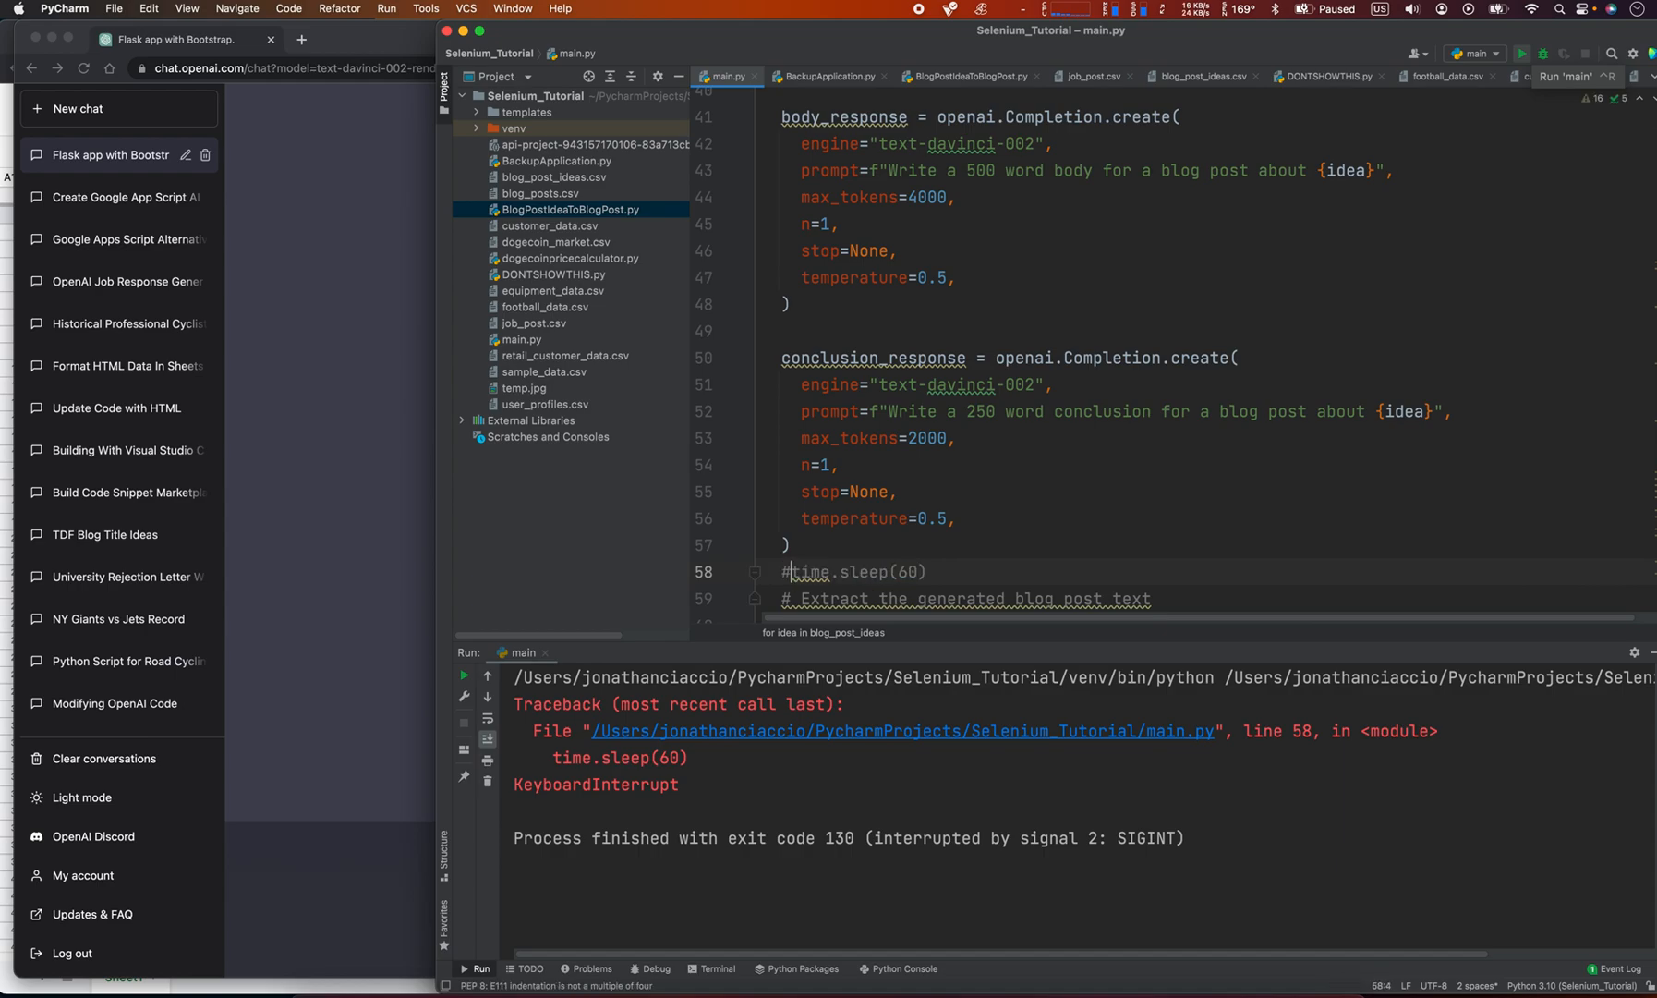
{"action": "left_click", "coordinate": [1522, 53]}
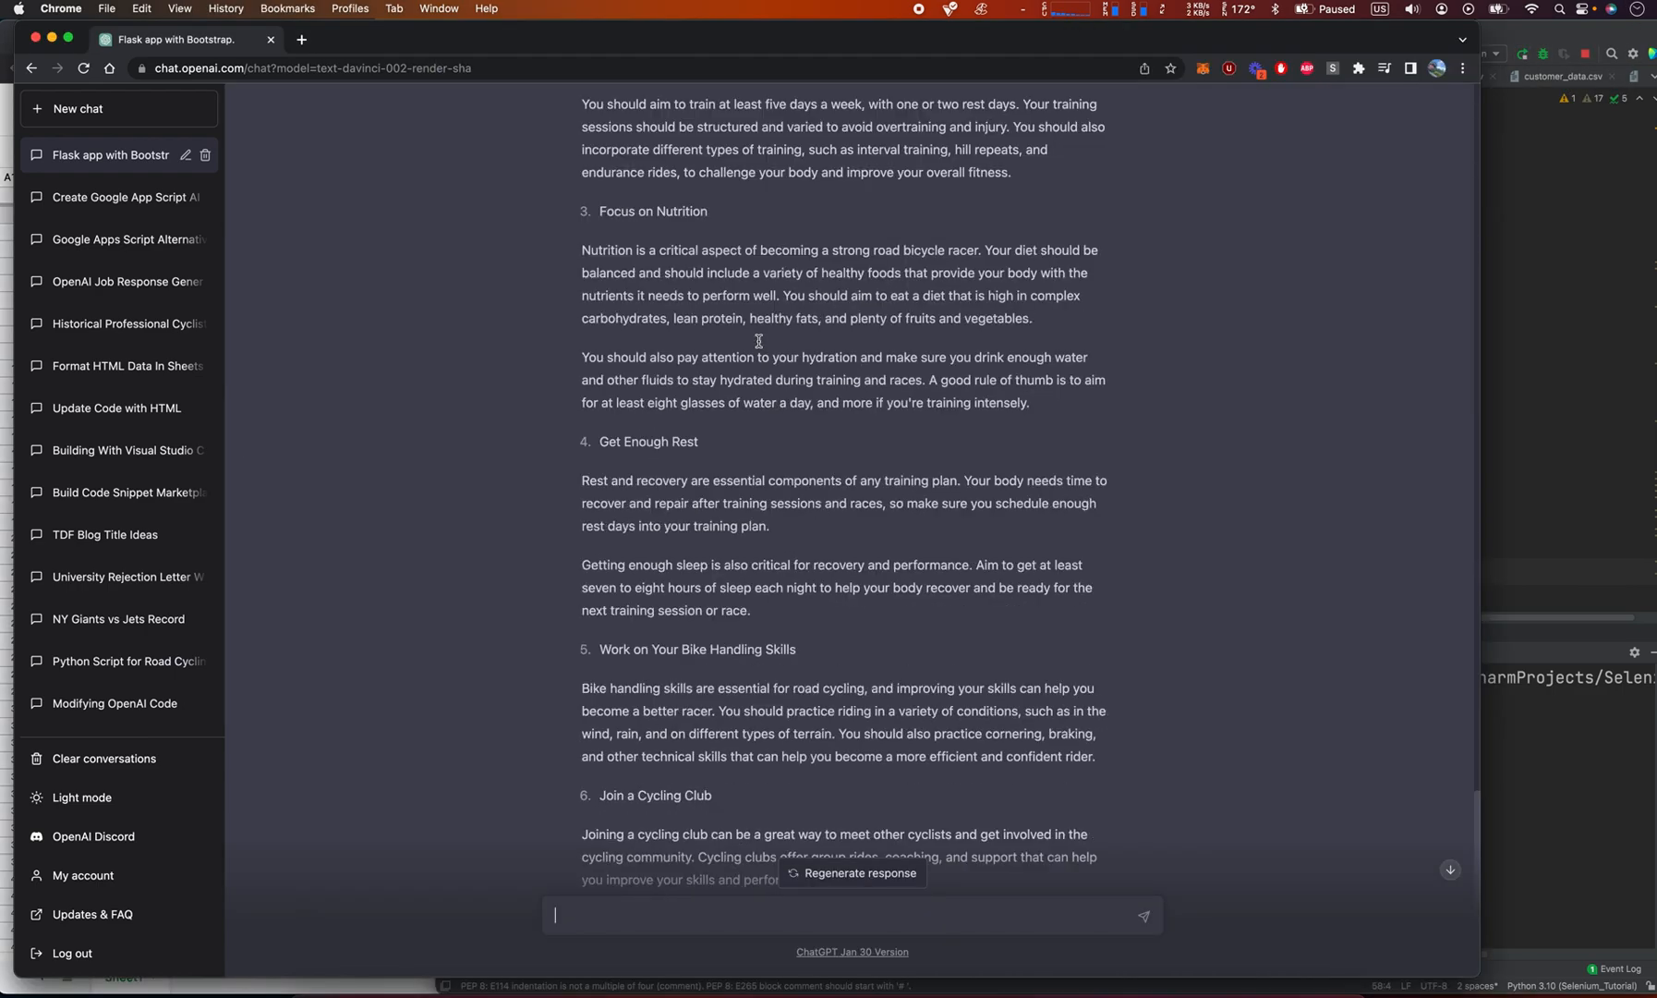
{"action": "scroll", "scroll_direction": "down", "scroll_amount": 3}
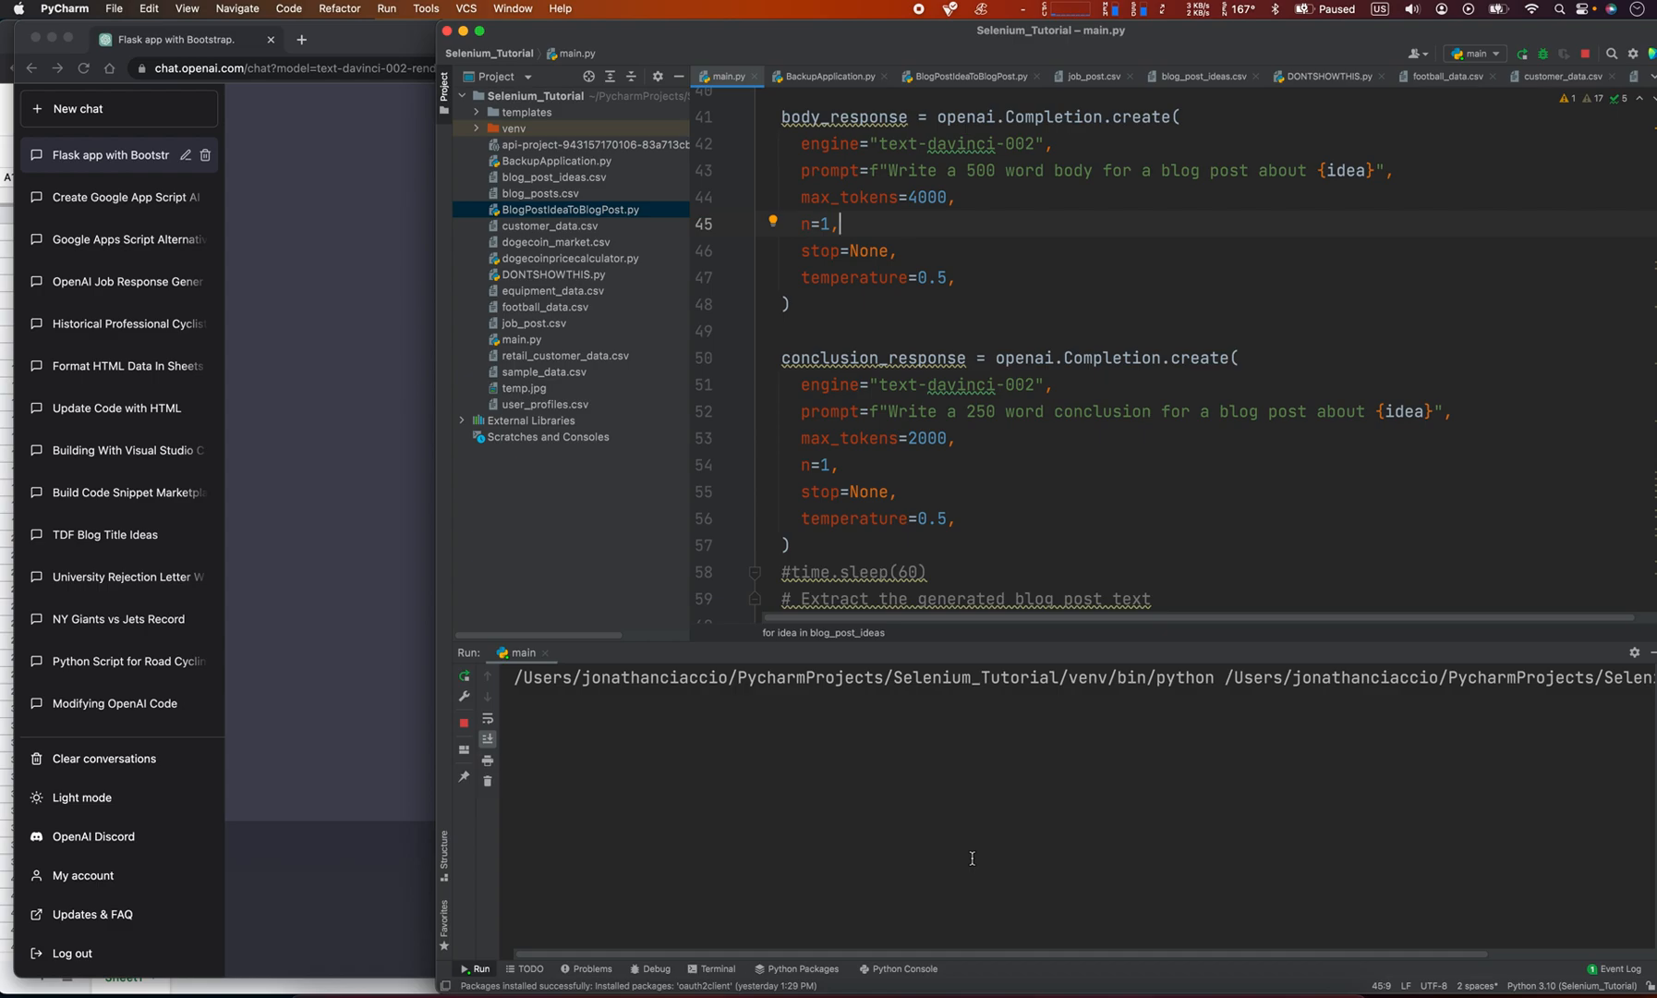
{"action": "mouse_move", "coordinate": [218, 656]}
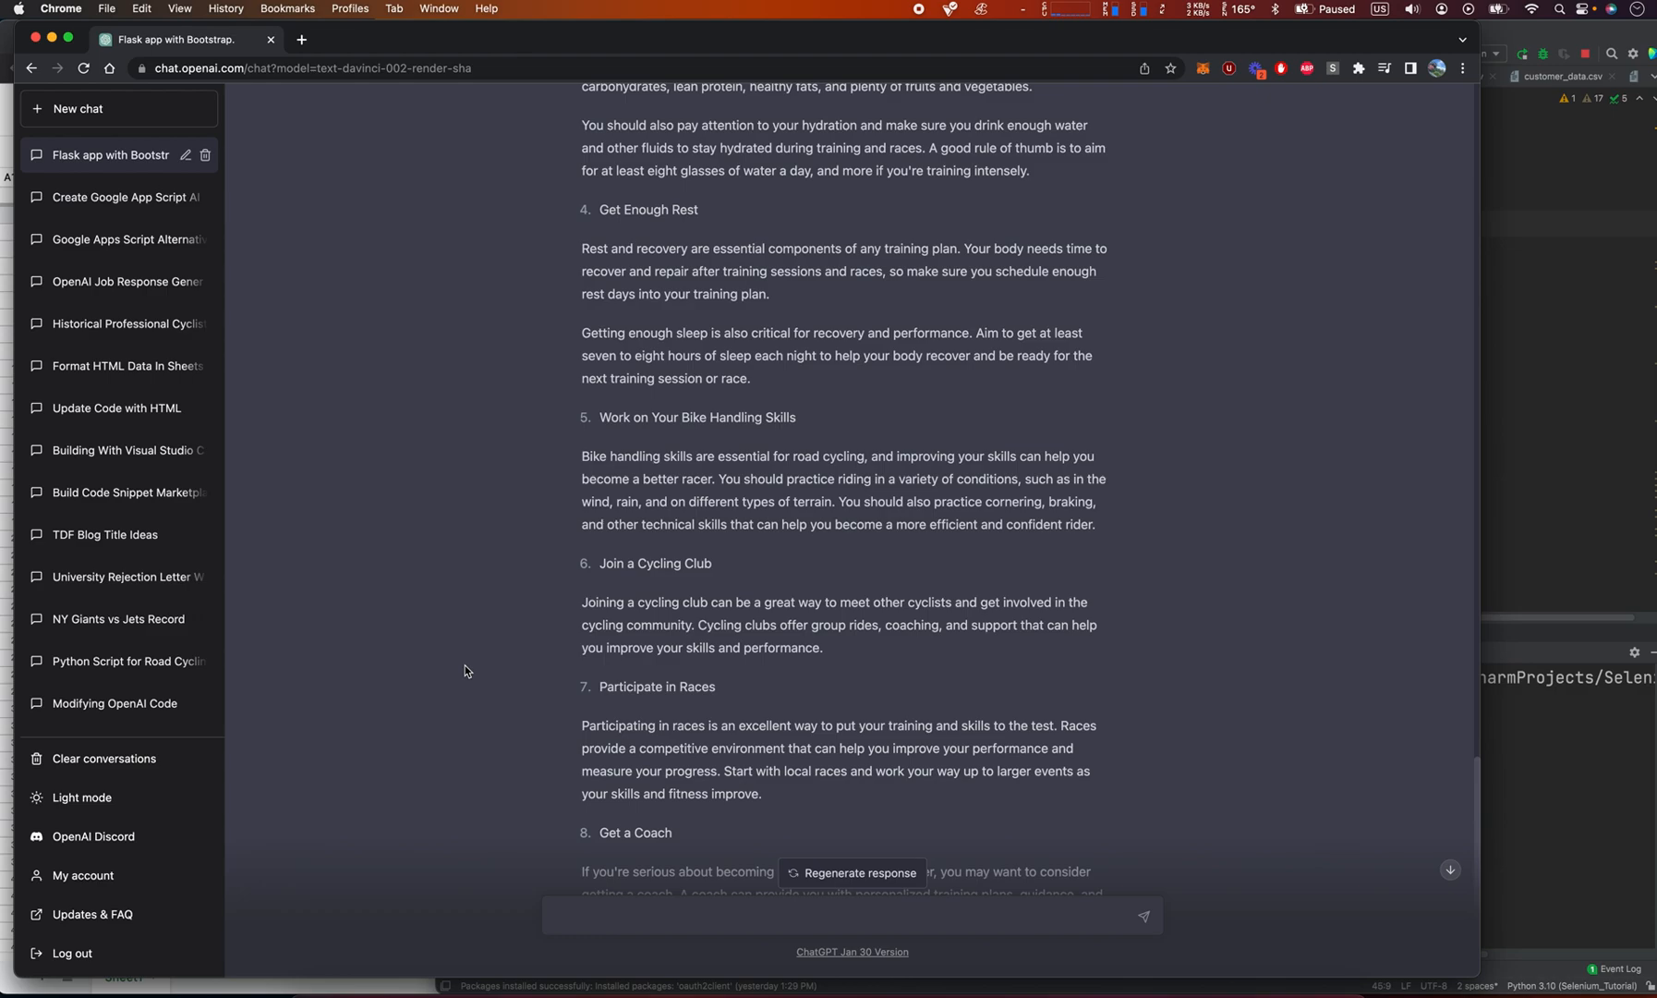
{"action": "scroll", "scroll_direction": "up", "scroll_amount": 3}
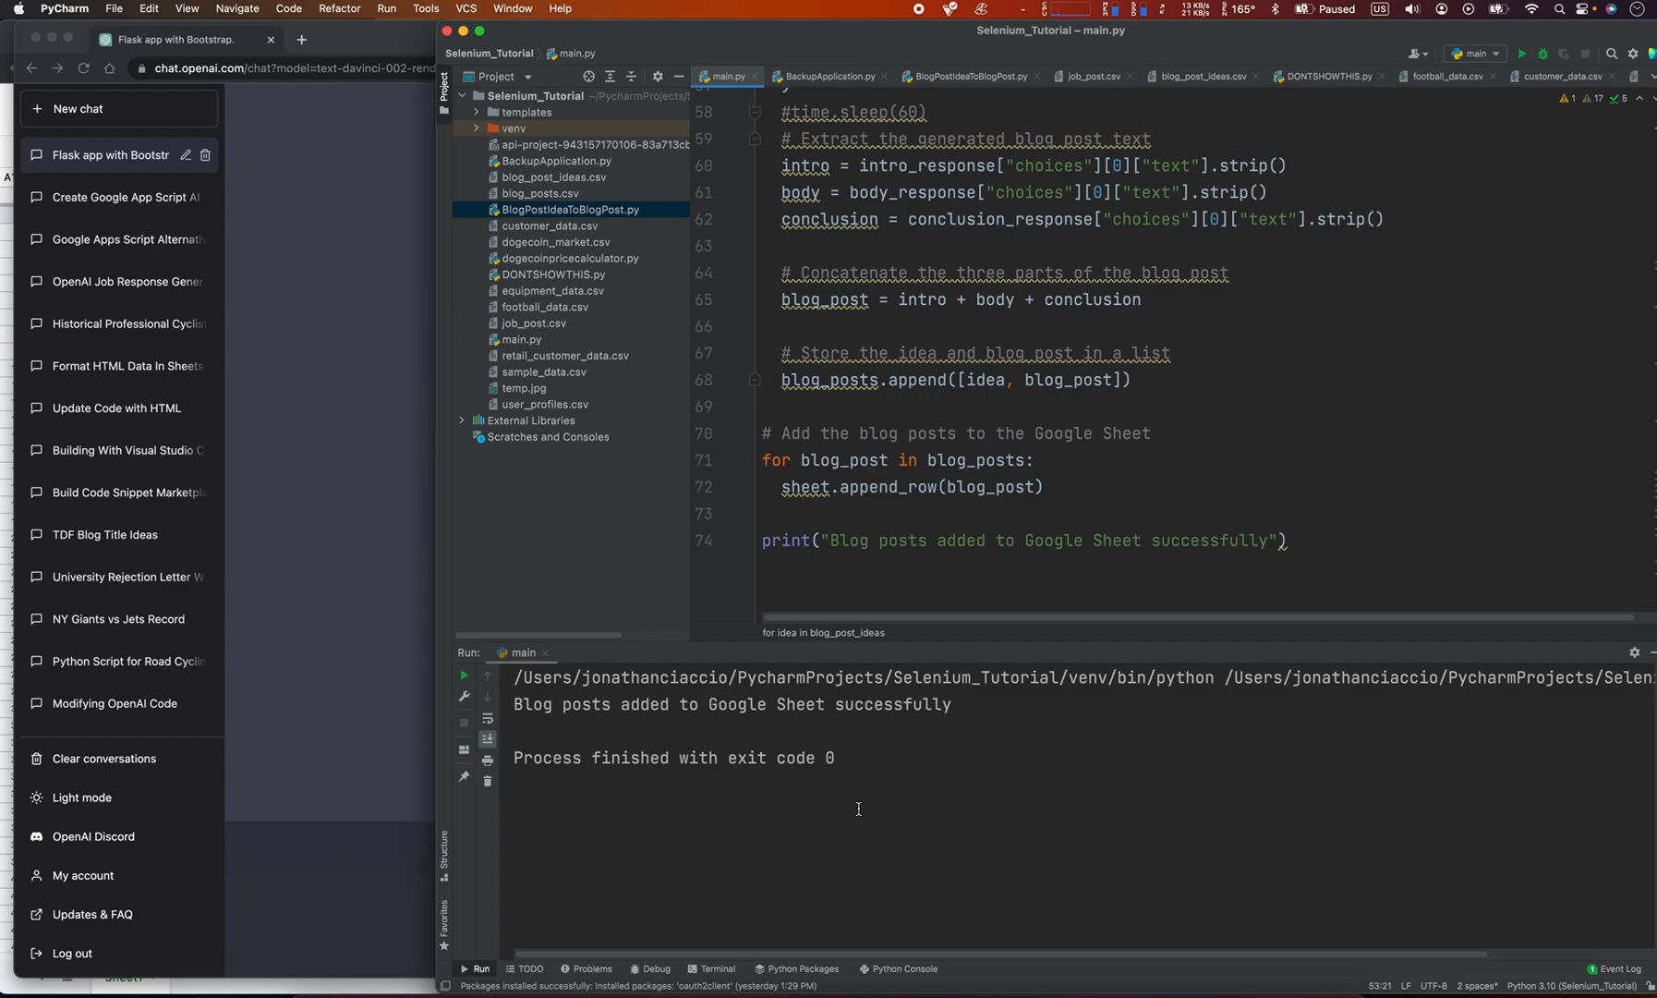
- Scroll back to the body and conclusion generation calls after the successful run
{"action": "scroll", "scroll_direction": "up", "scroll_amount": 3}
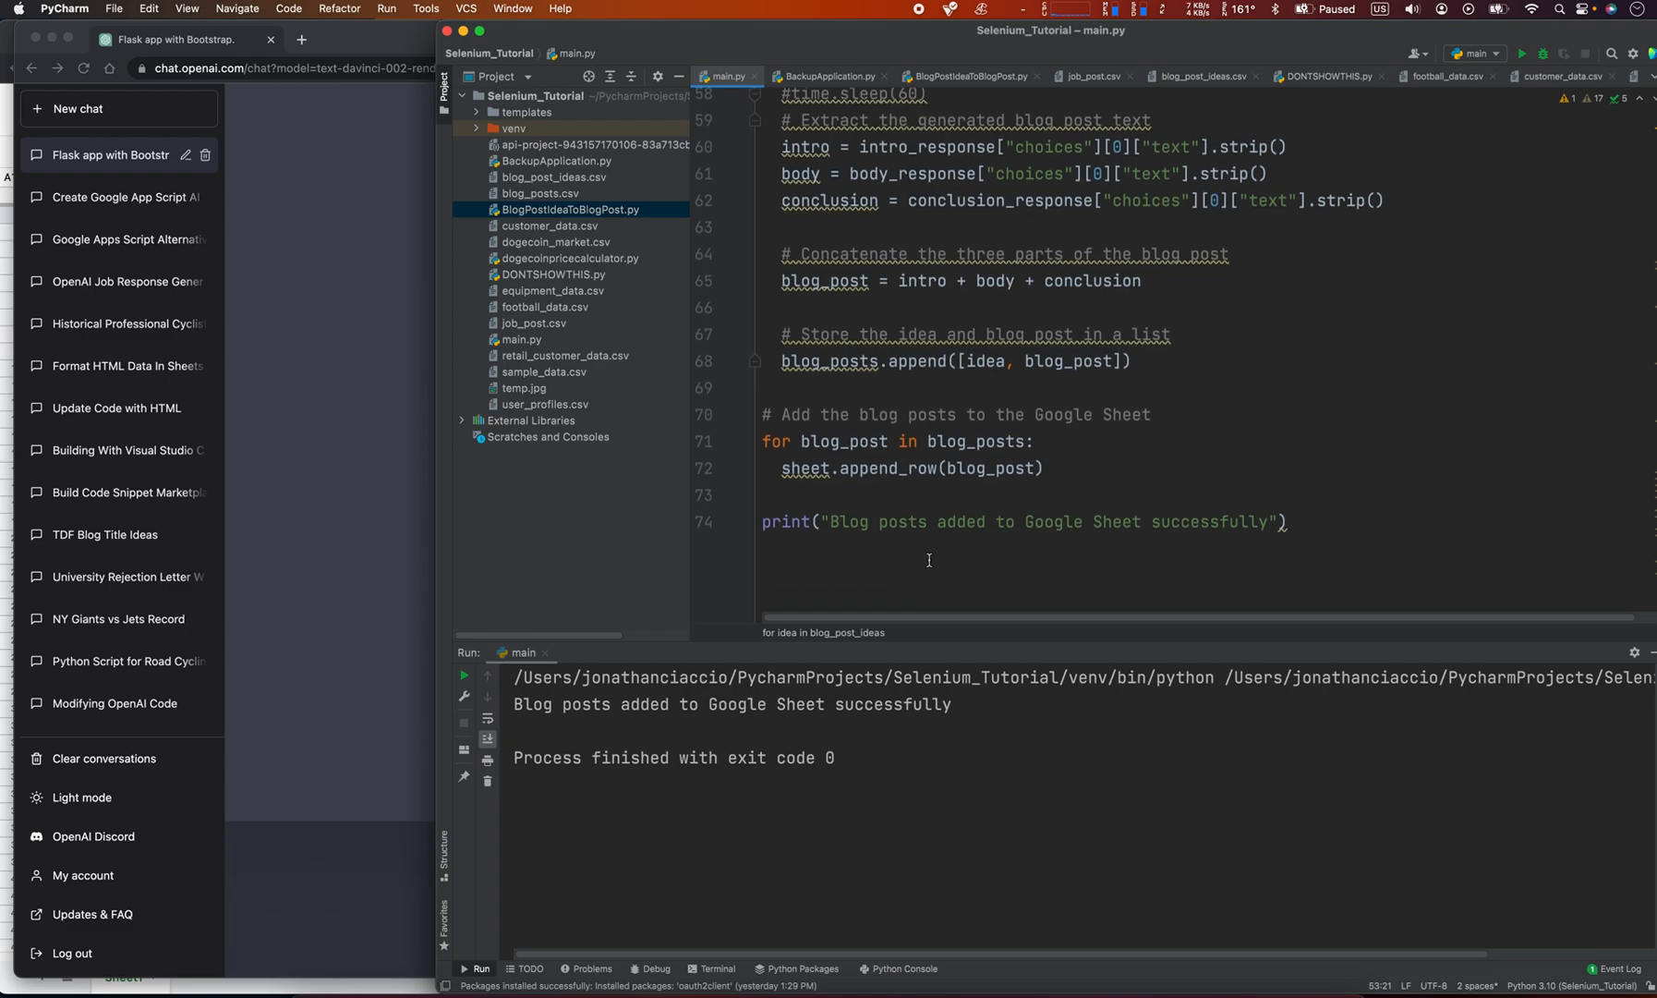
{"action": "scroll", "scroll_direction": "up", "scroll_amount": 3}
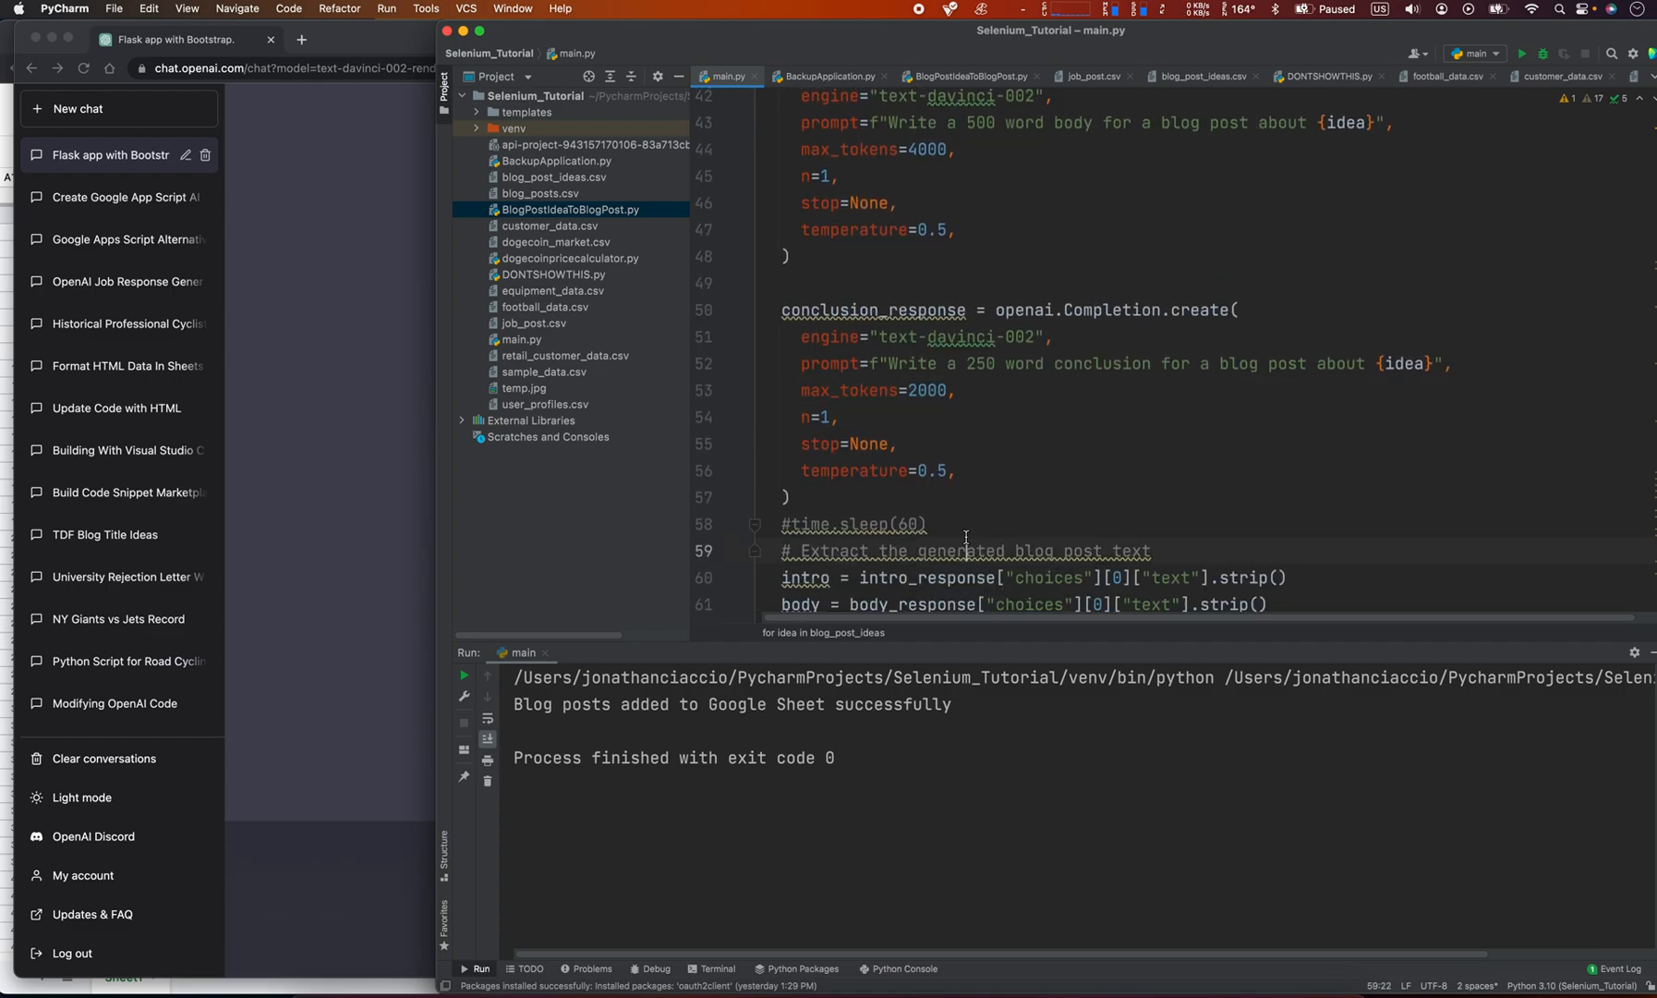